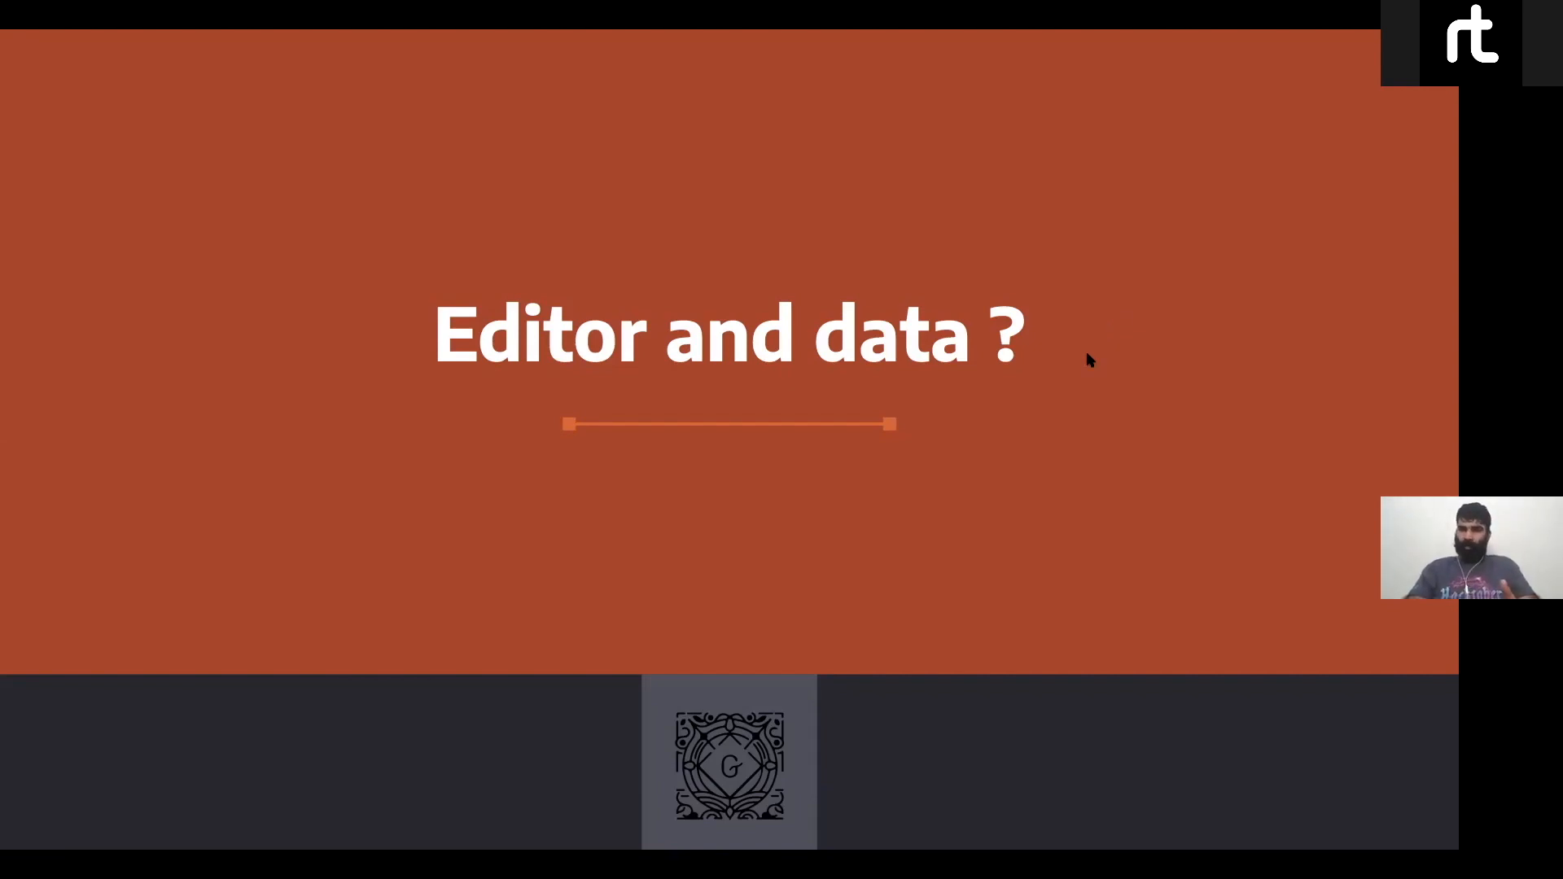
mouse_move(1076, 476)
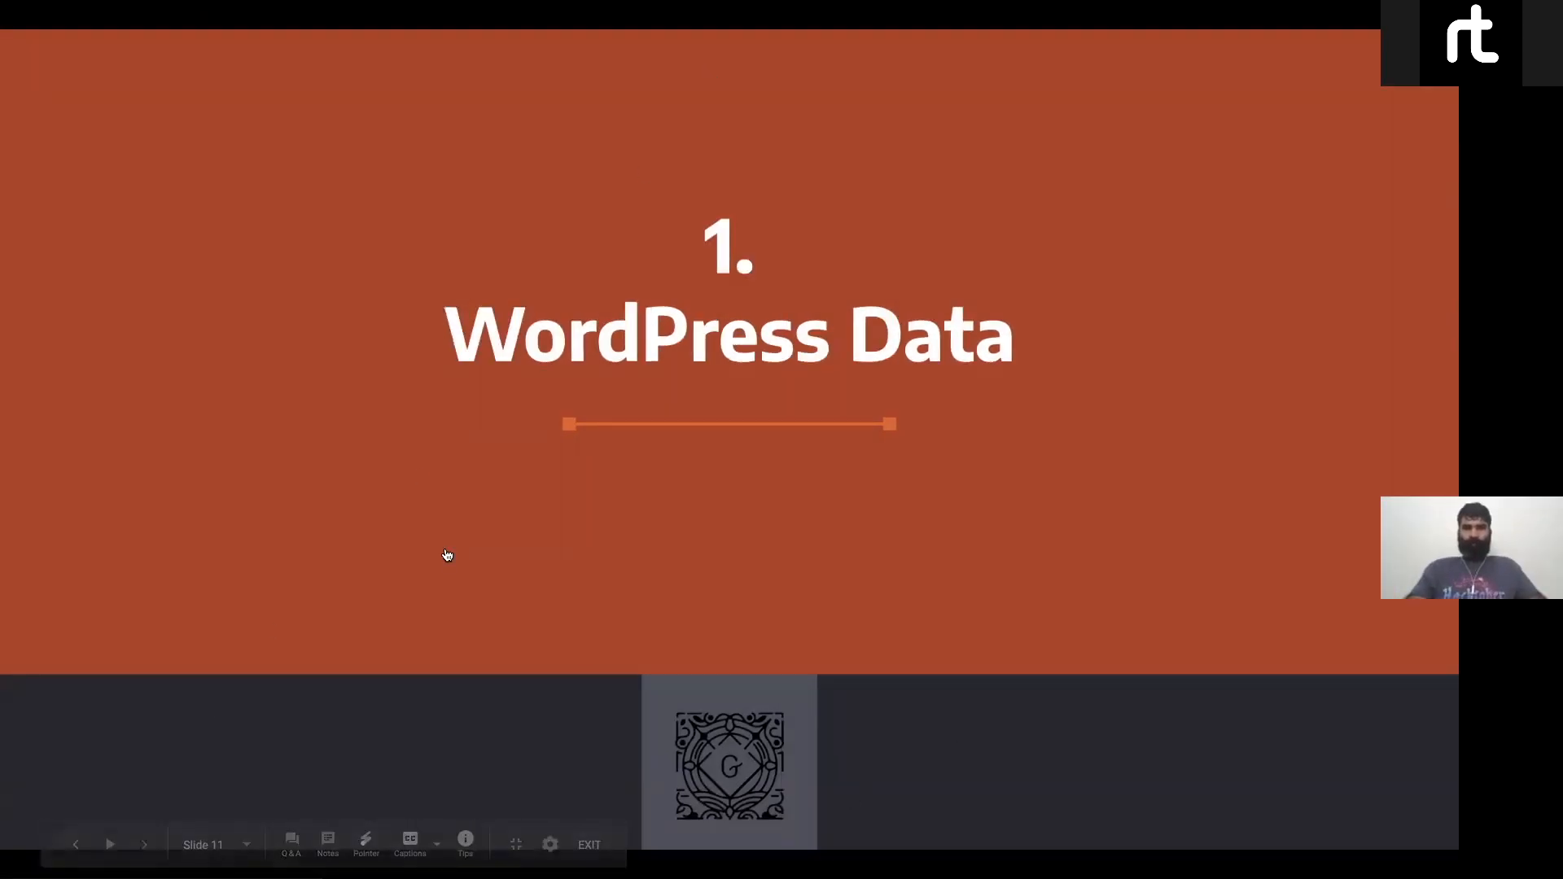
Step: Advance the presentation to the '1. WordPress Data' section slide
left_click(588, 845)
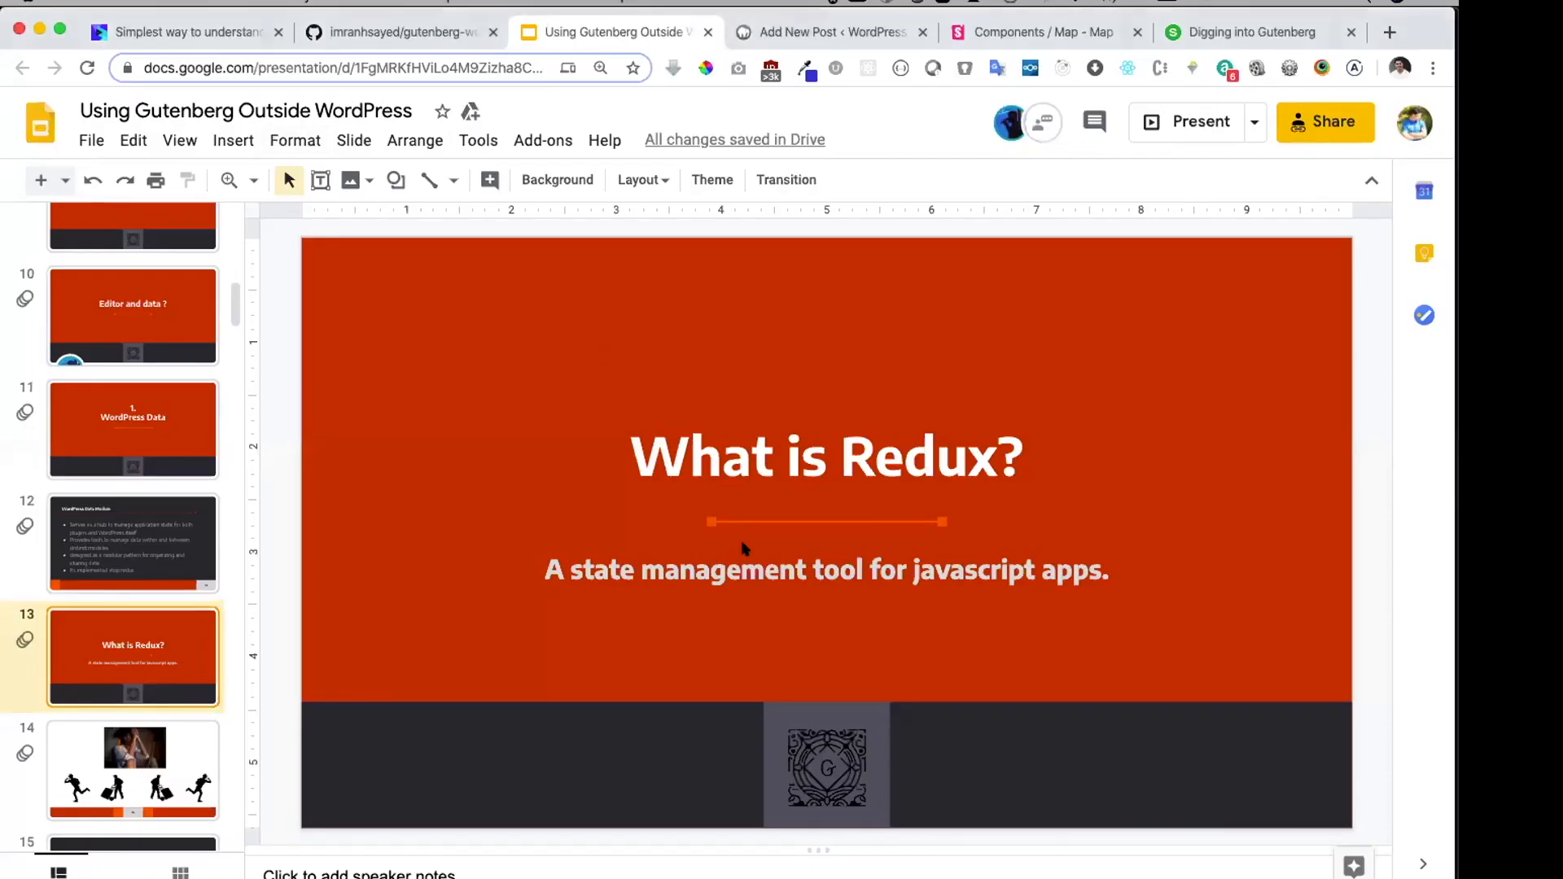
mouse_move(1200, 120)
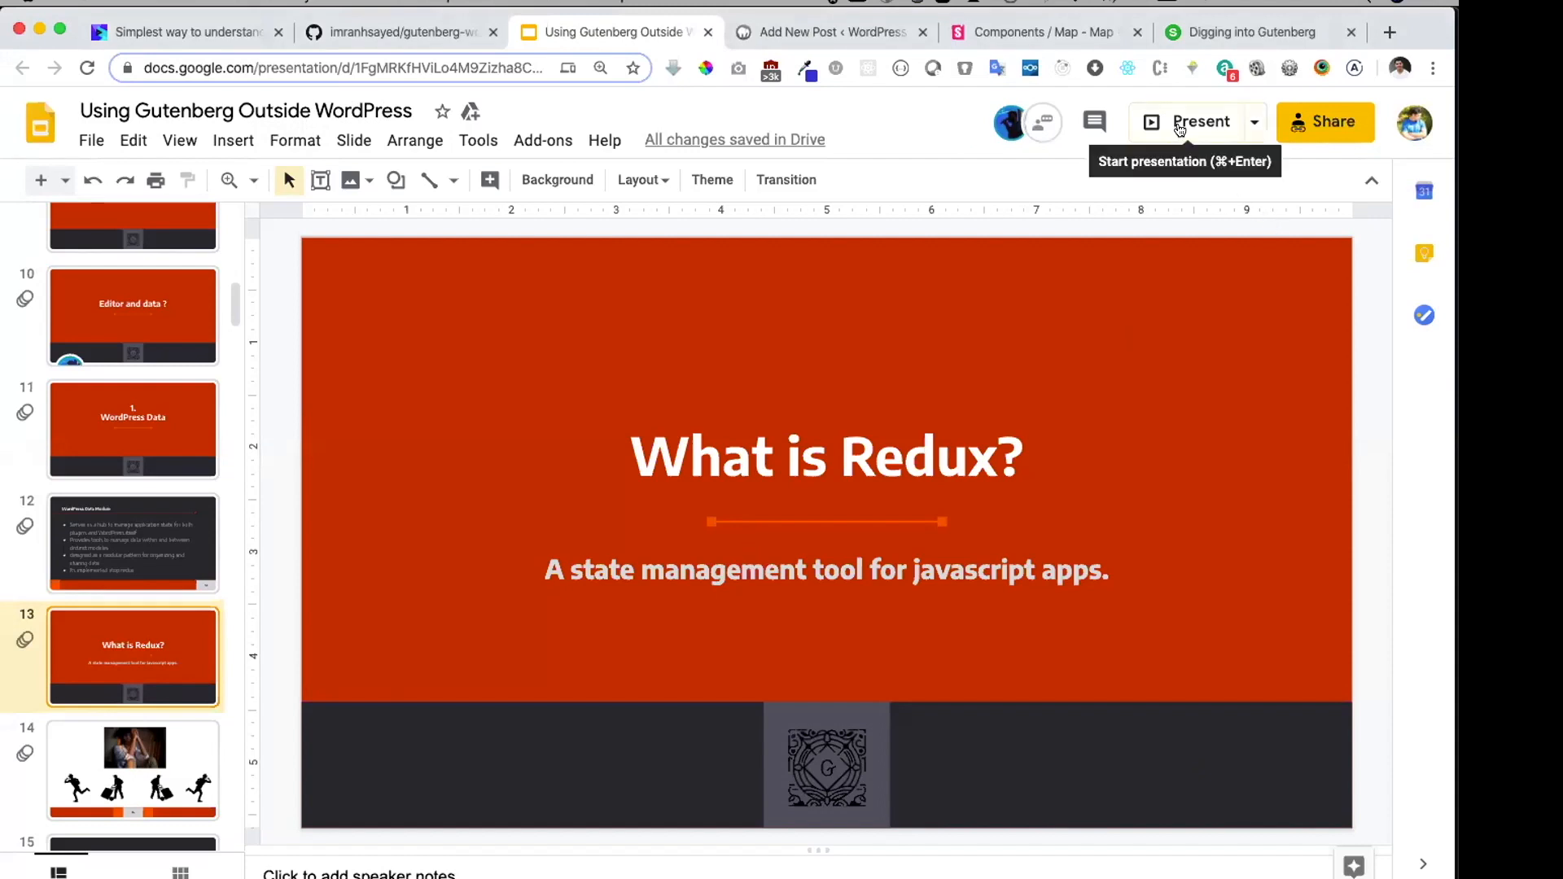
Step: Start presenting full screen from the 'What is Redux?' slide
left_click(1200, 121)
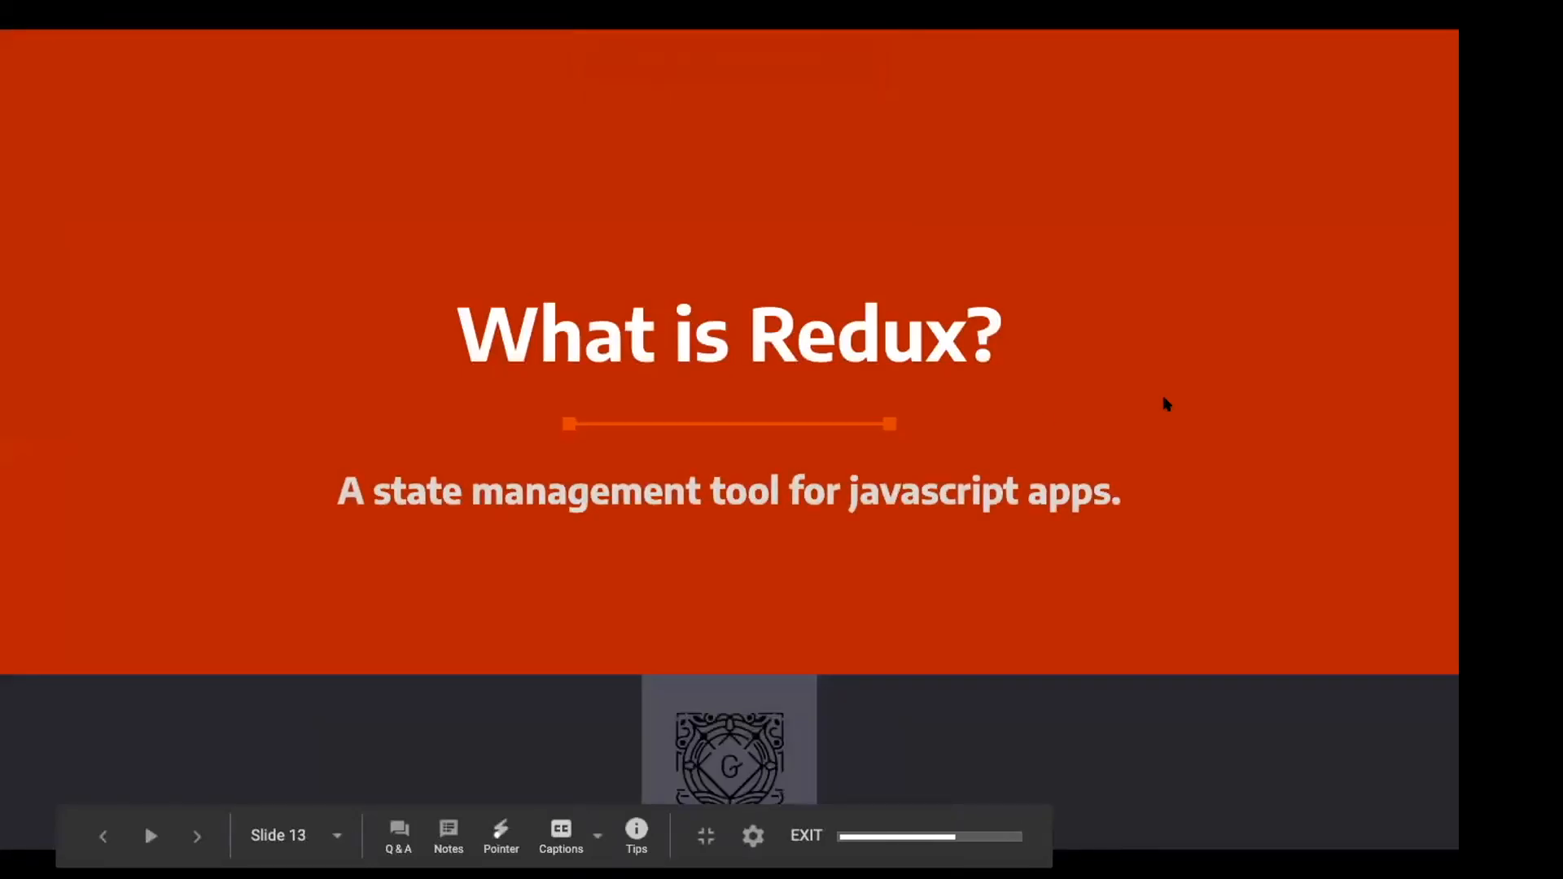
Step: Advance through the deck to slide 19, the shoppers heading toward the Store
left_click(197, 835)
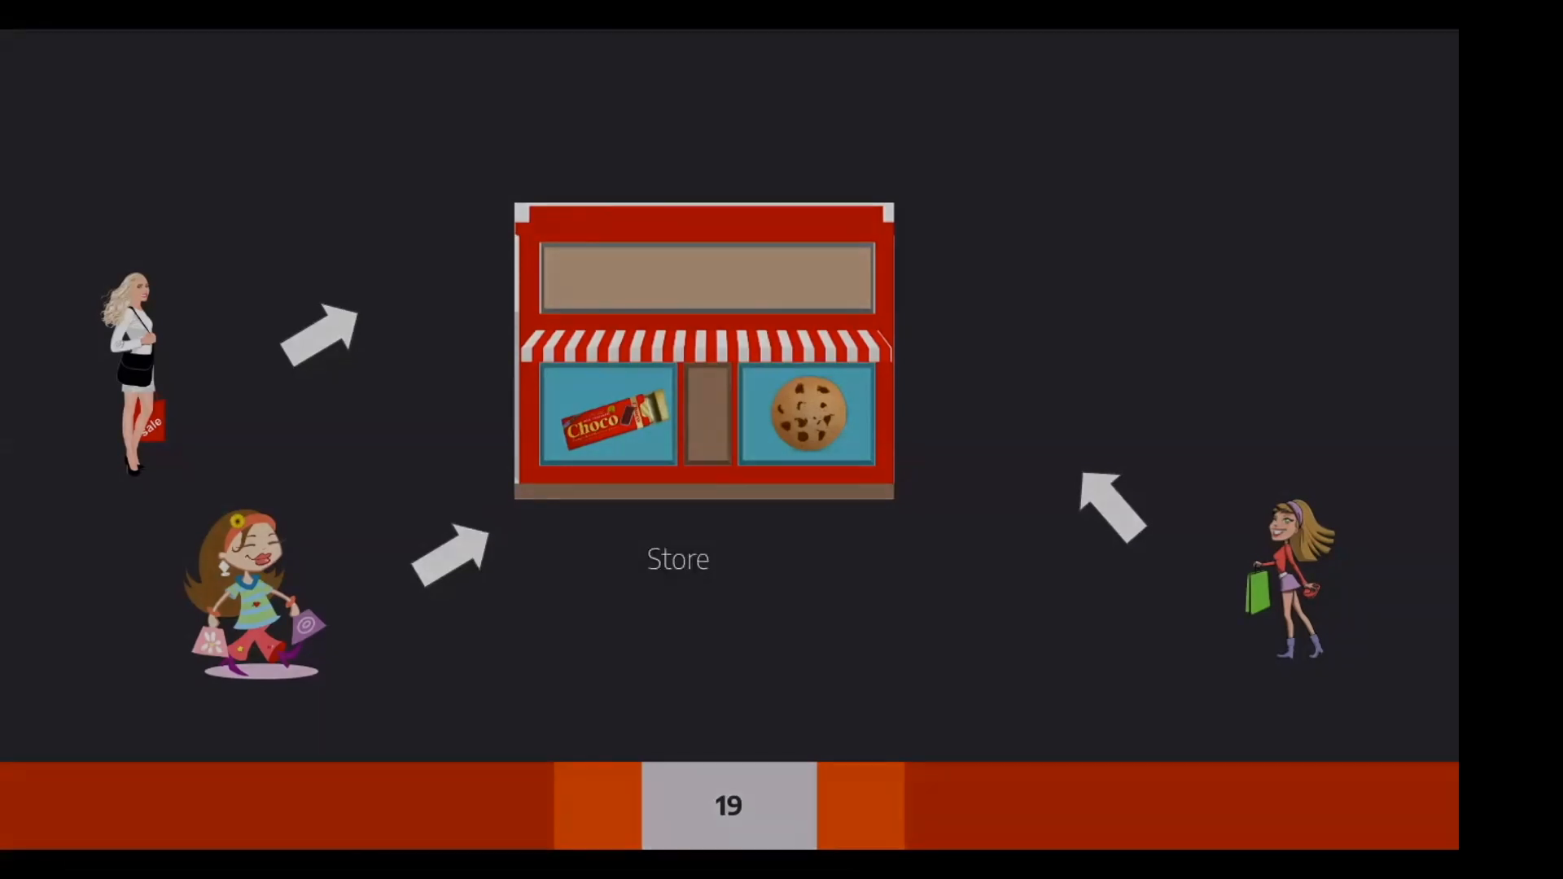
Step: Reach the 'Why use Redux?' slide and leave full-screen presentation
key("Escape")
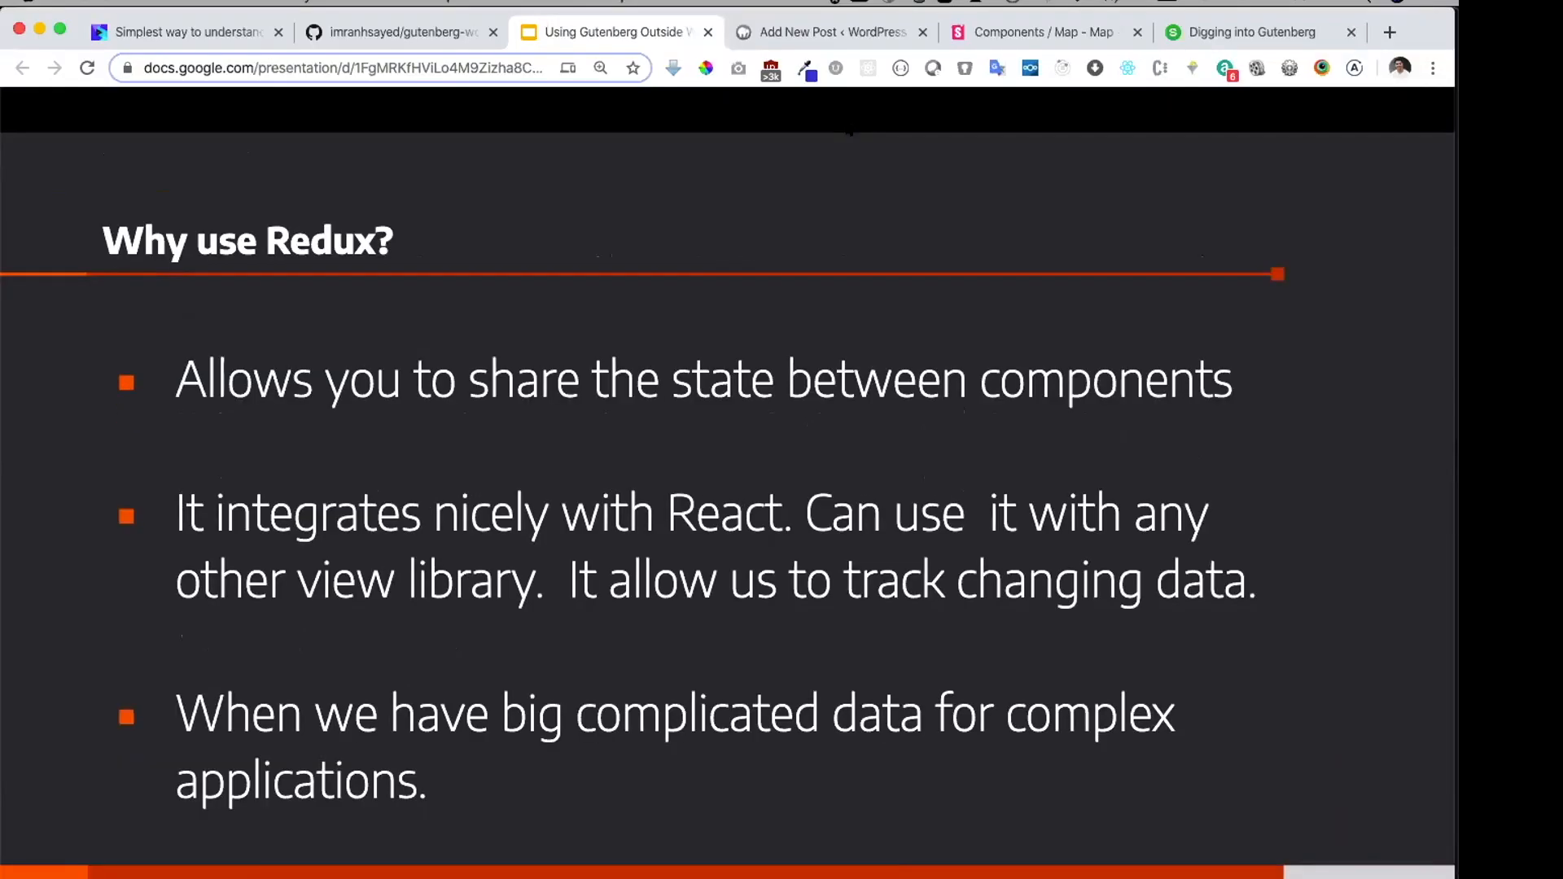
key("Escape")
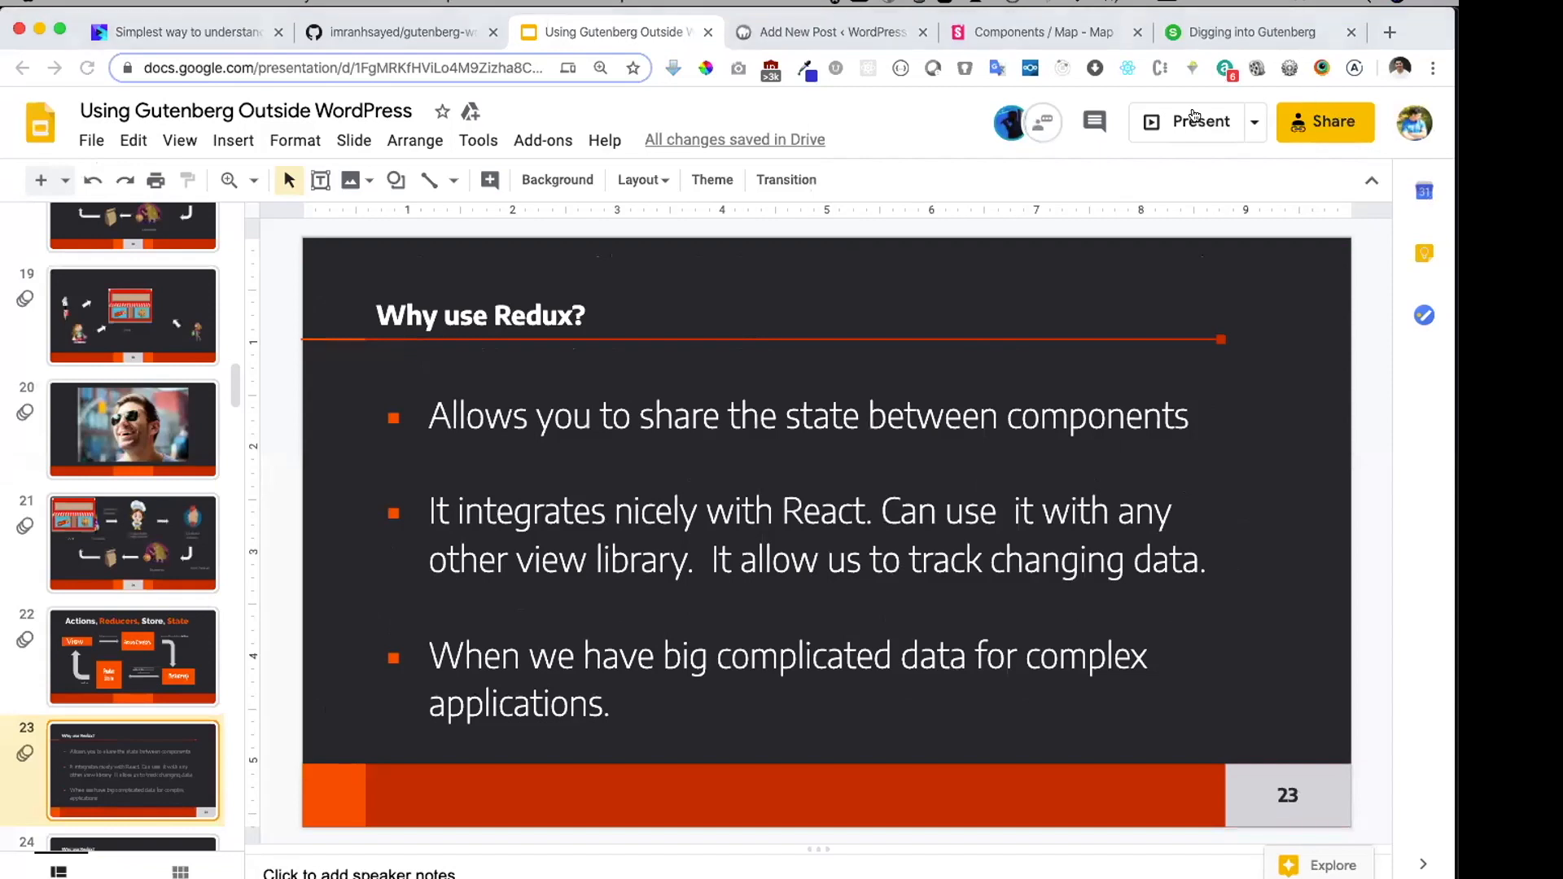
Step: Present the 'Why use Redux?' slide and reveal its next point before moving to food-store.js
left_click(1200, 120)
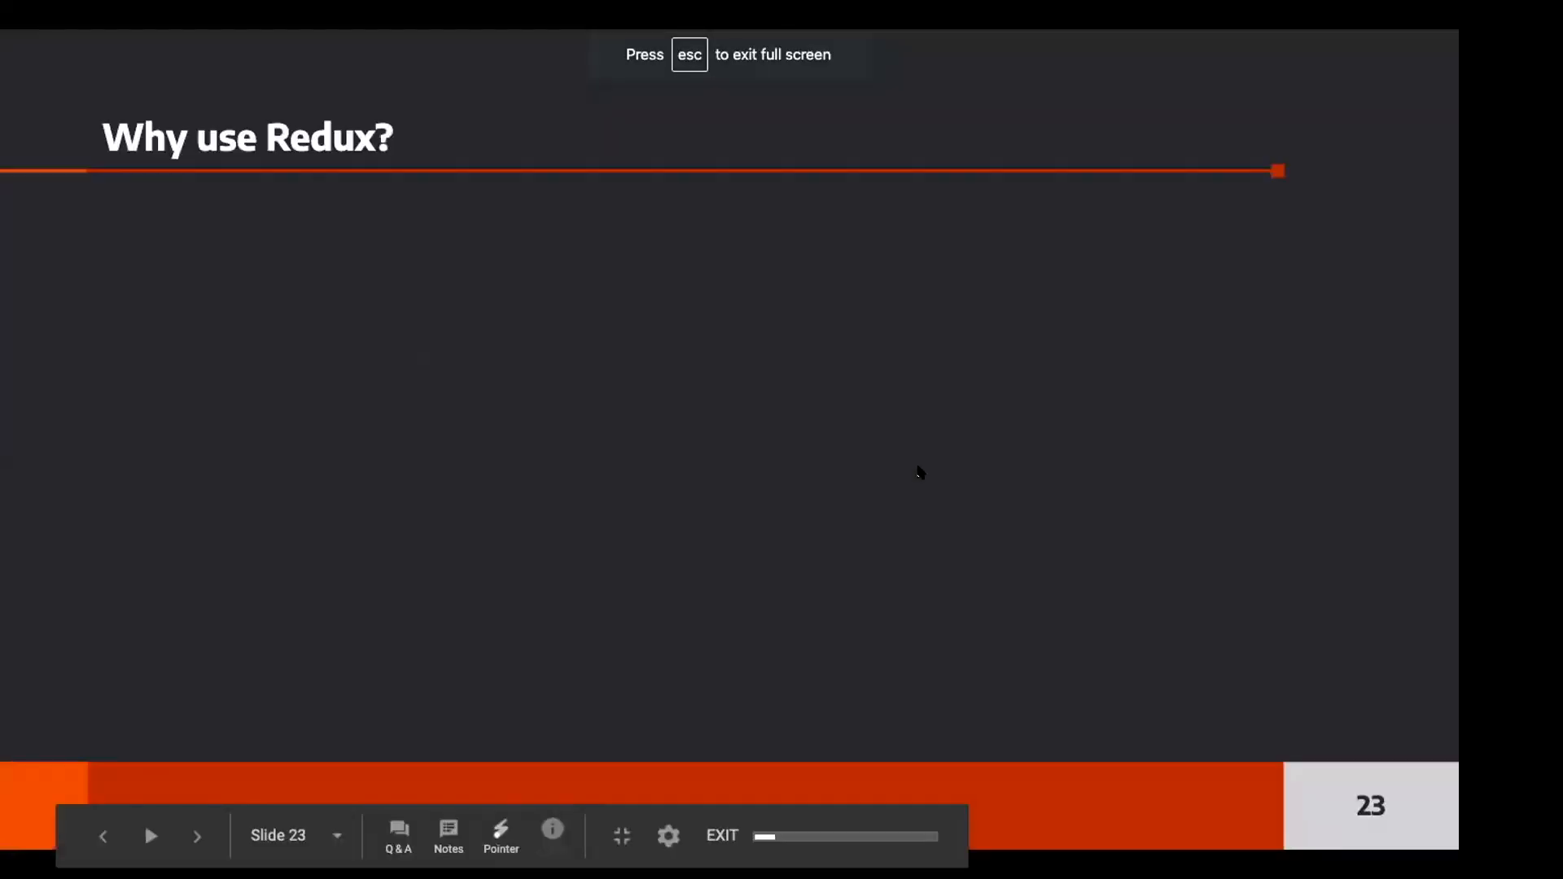
left_click(560, 835)
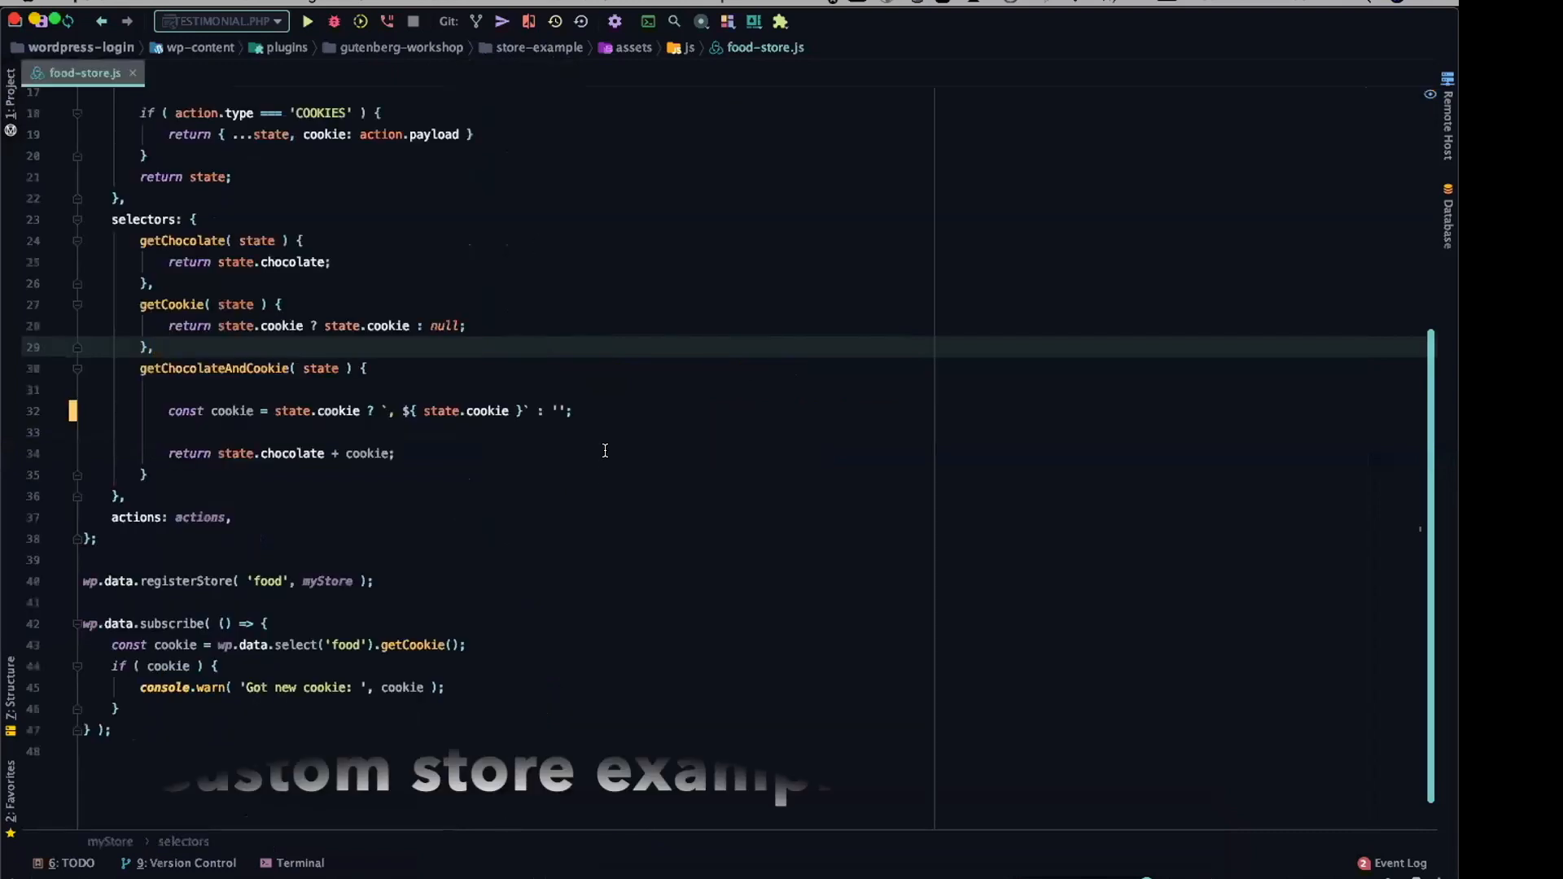
scroll("up", 3)
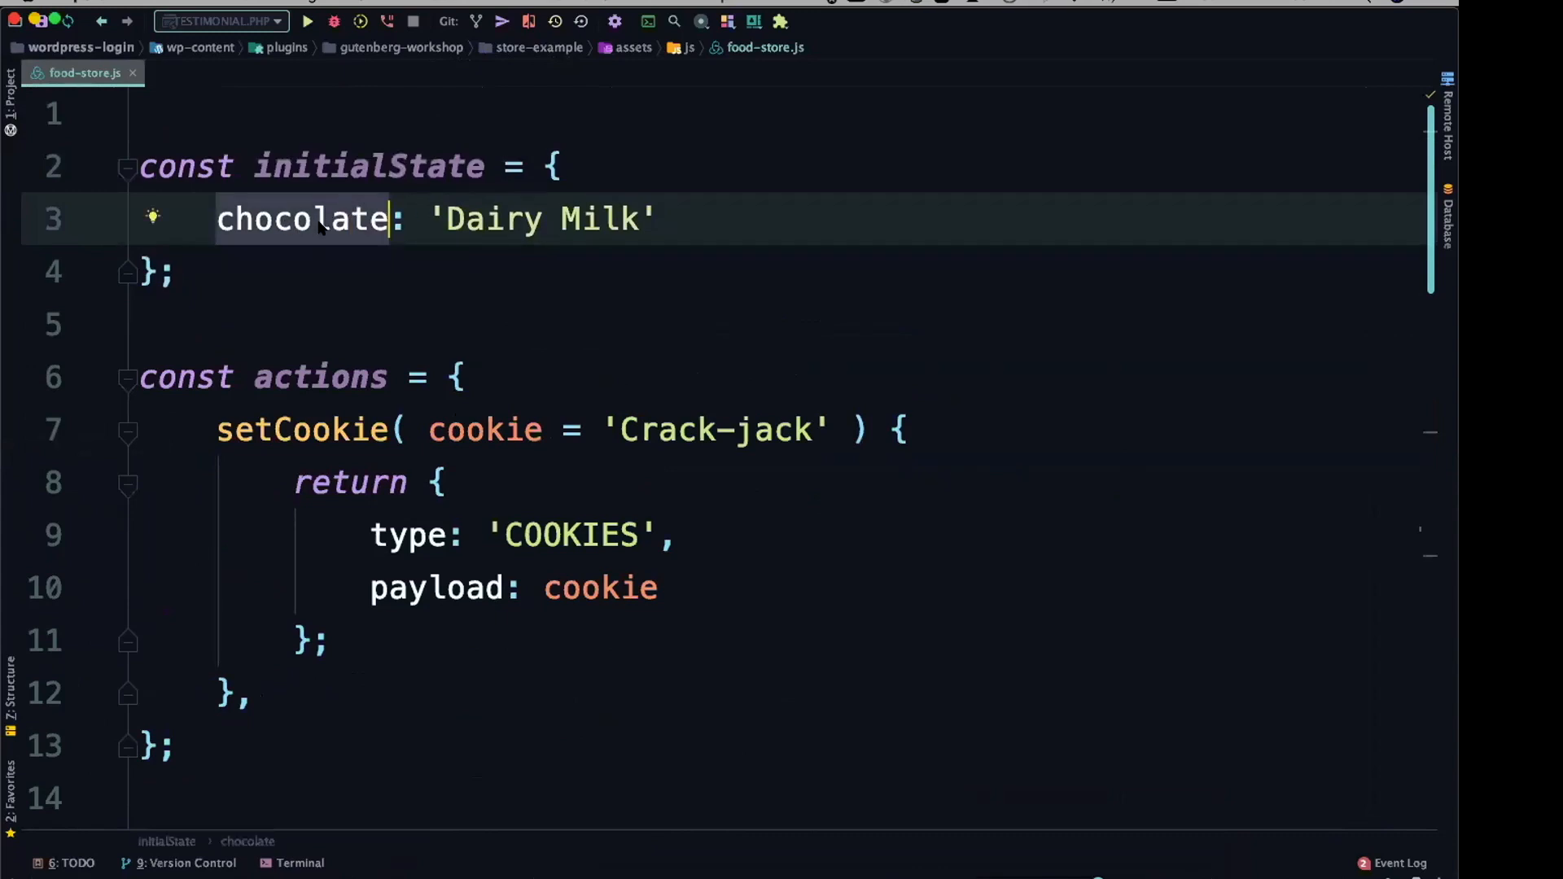
mouse_move(337, 205)
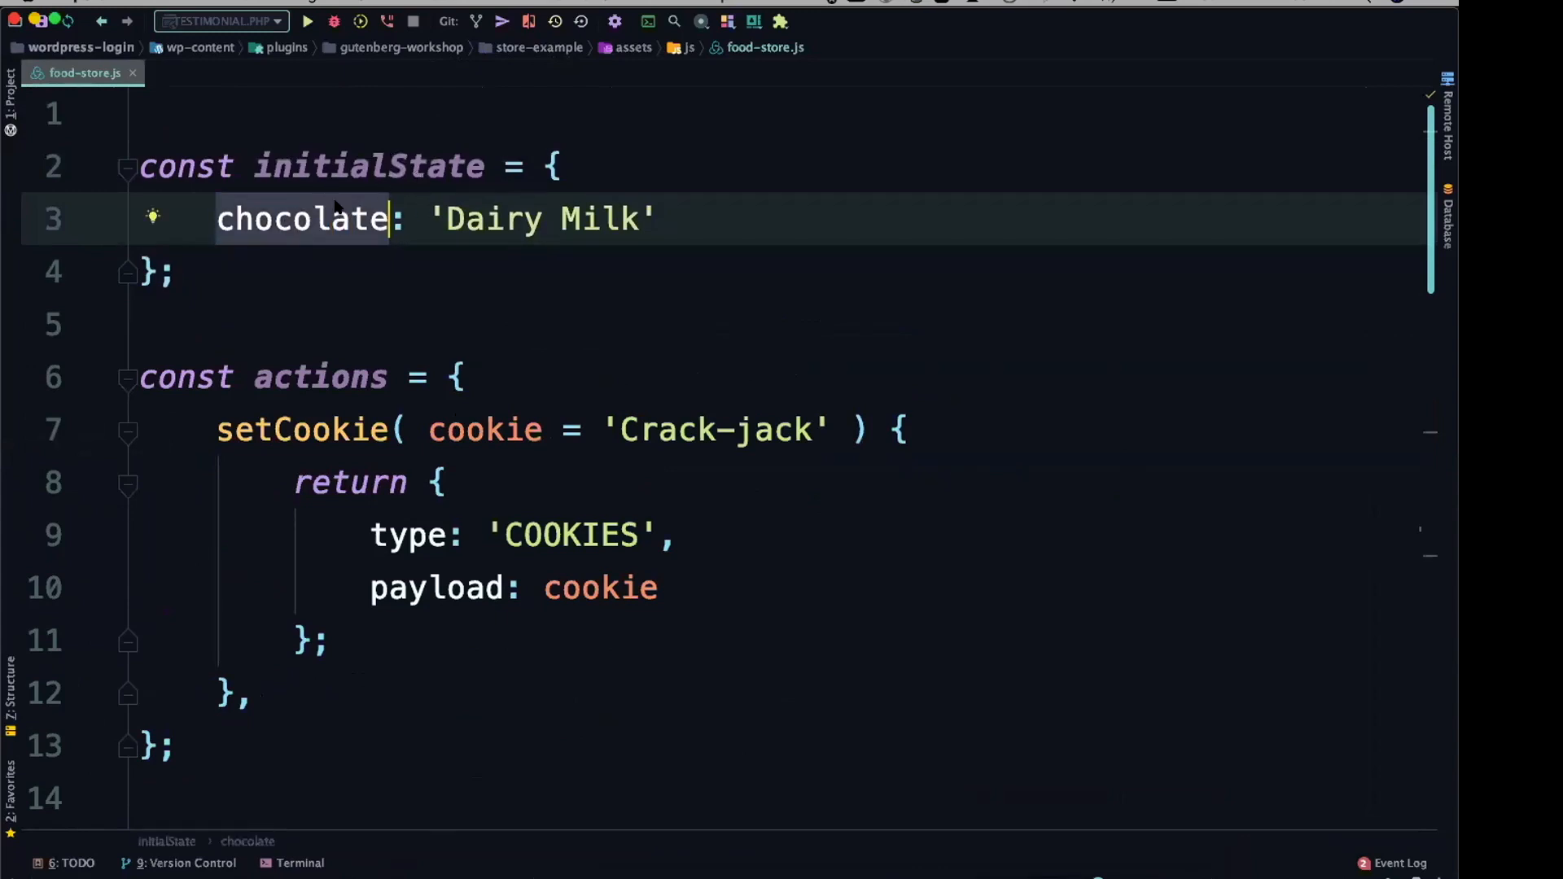
left_click(653, 218)
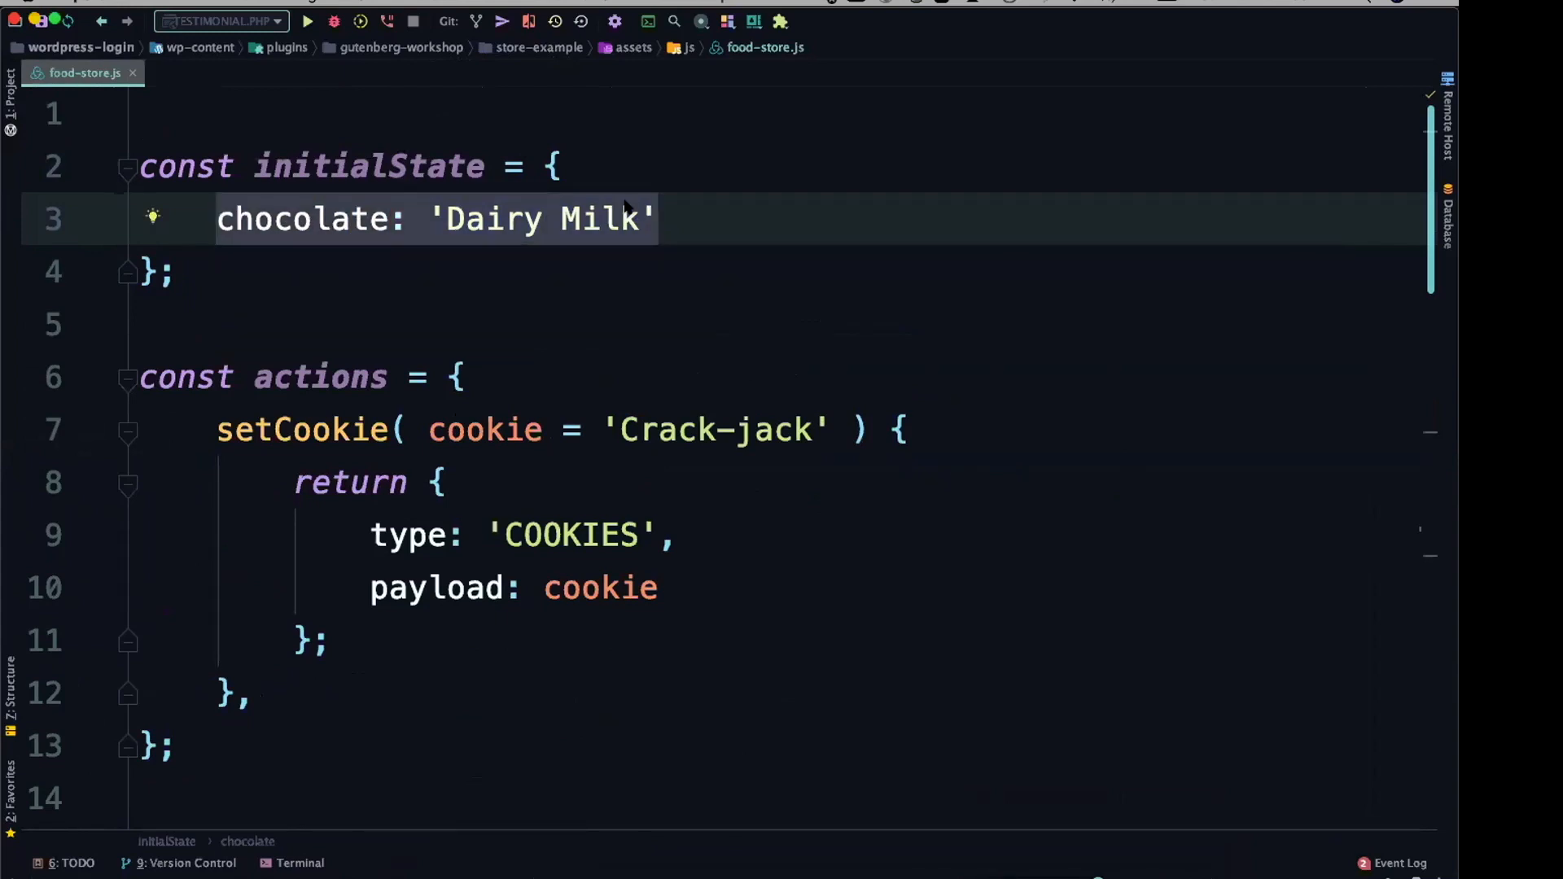
scroll("down", 3)
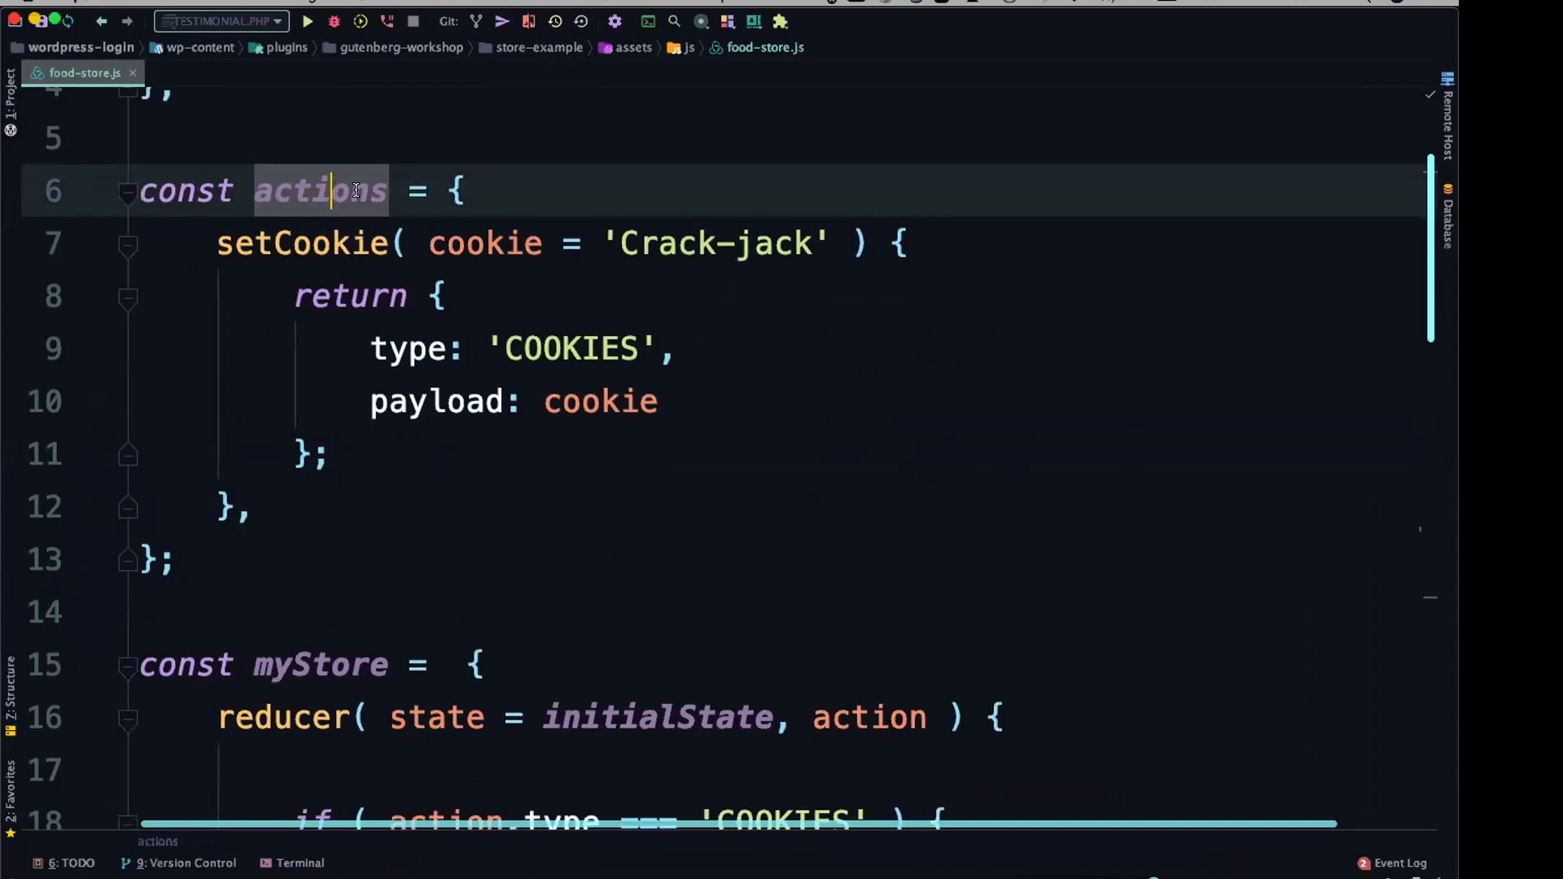
left_click(303, 243)
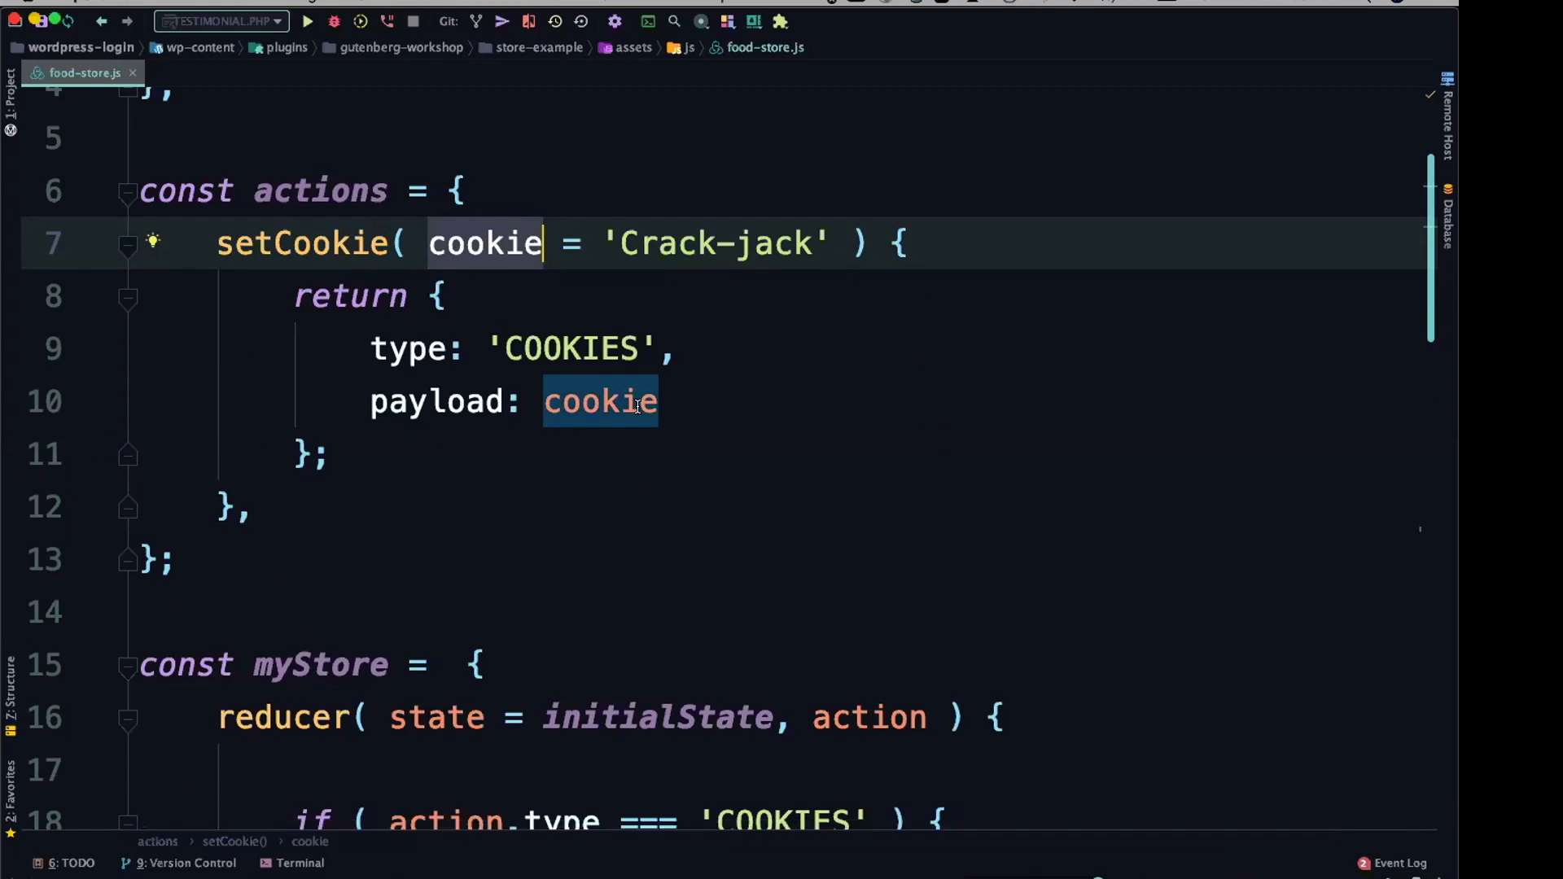
scroll("down", 3)
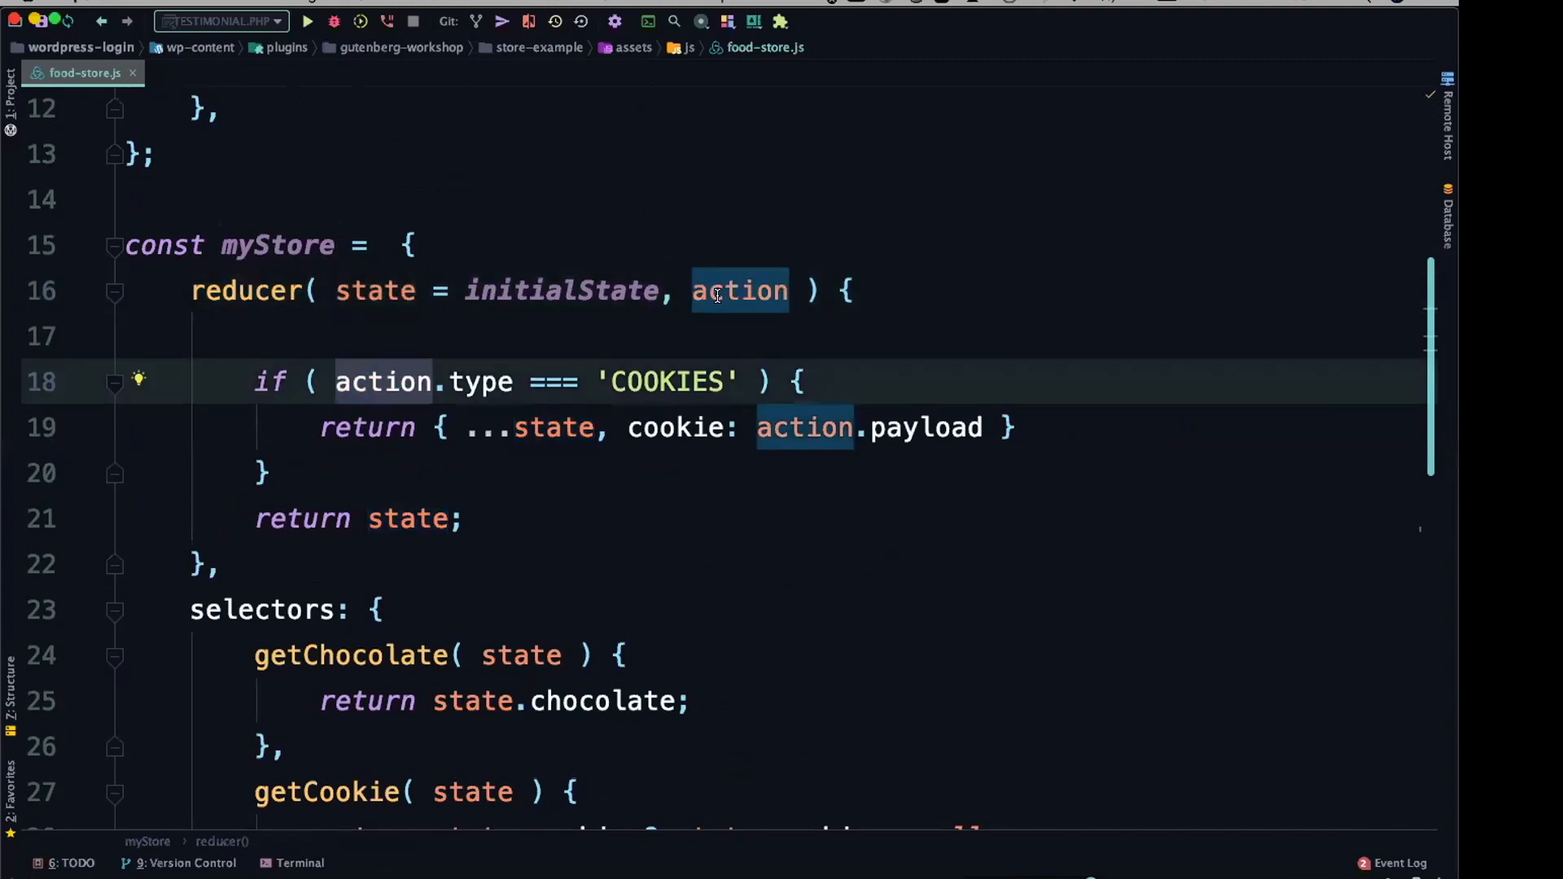
Step: Rewrite the reducer condition as 'COOKIES' === action.type with the constant first
left_click(738, 290)
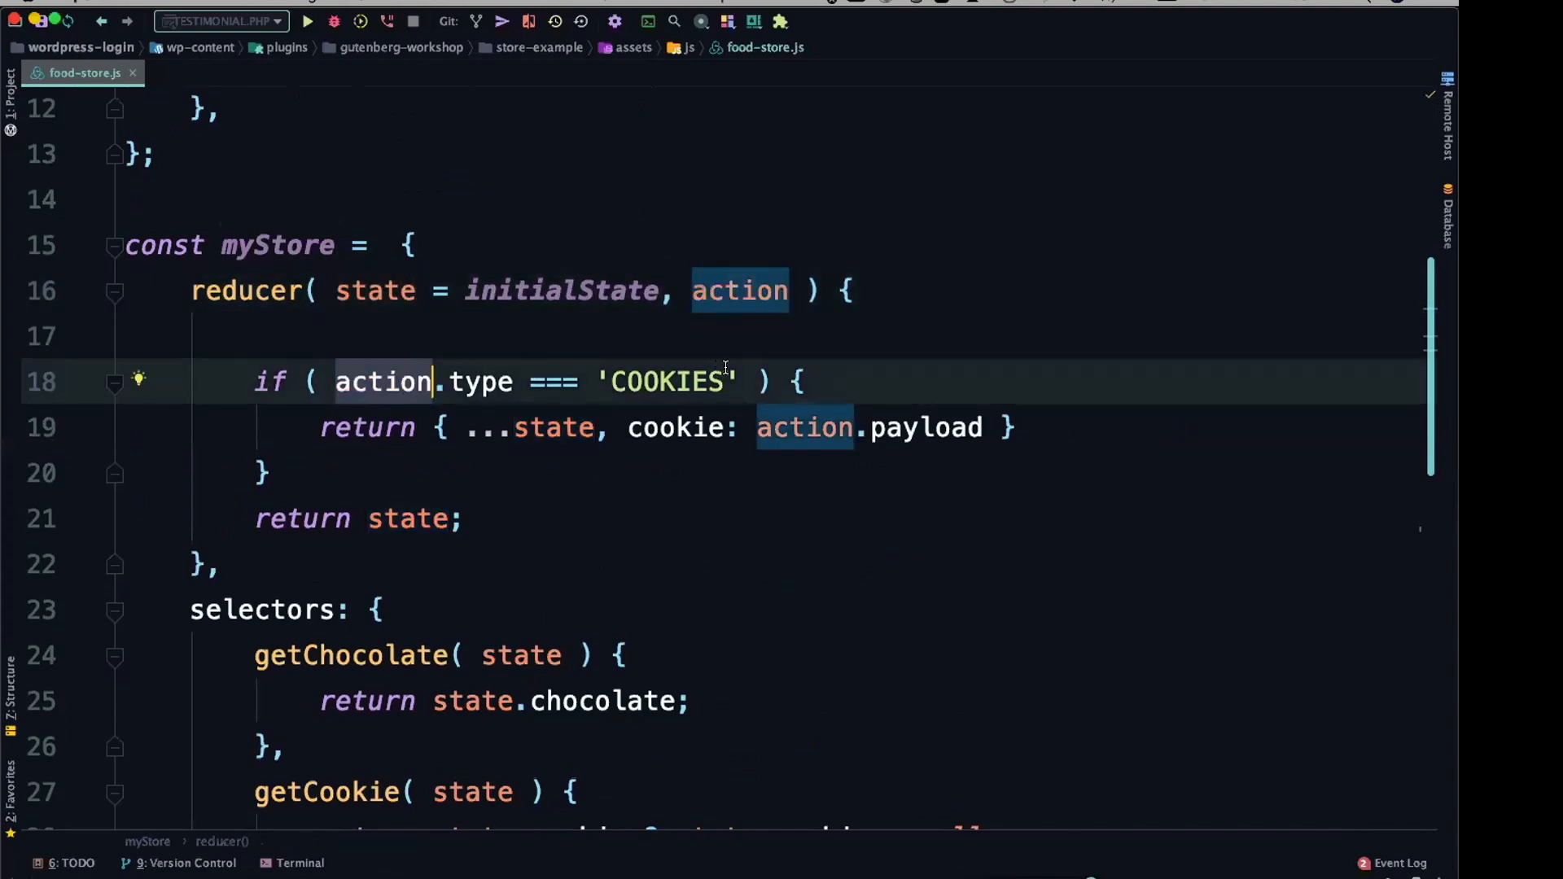
left_click(598, 381)
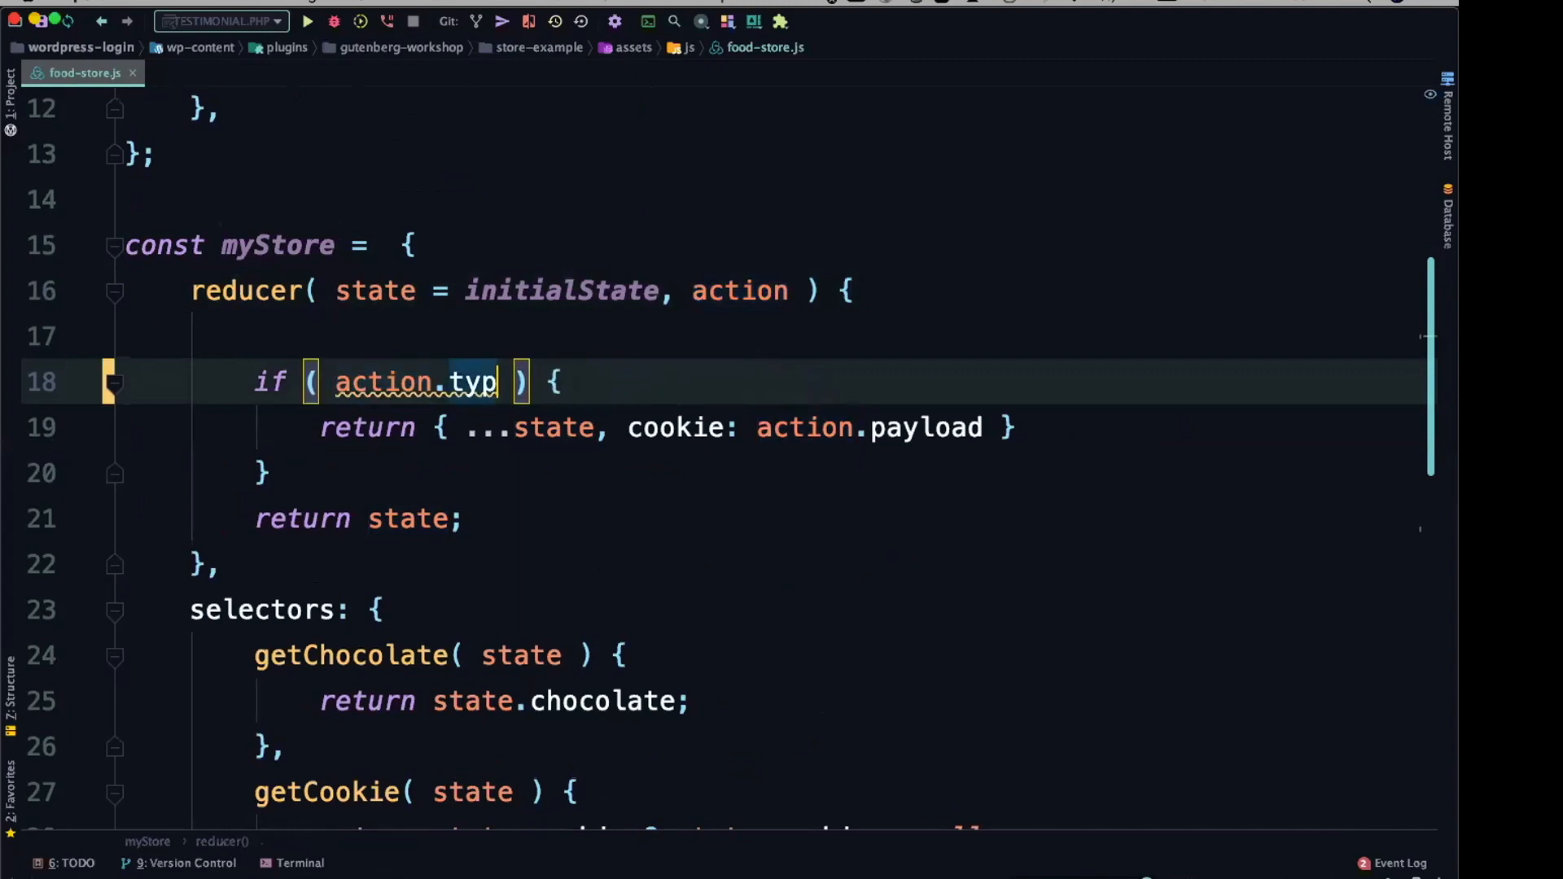
type("e")
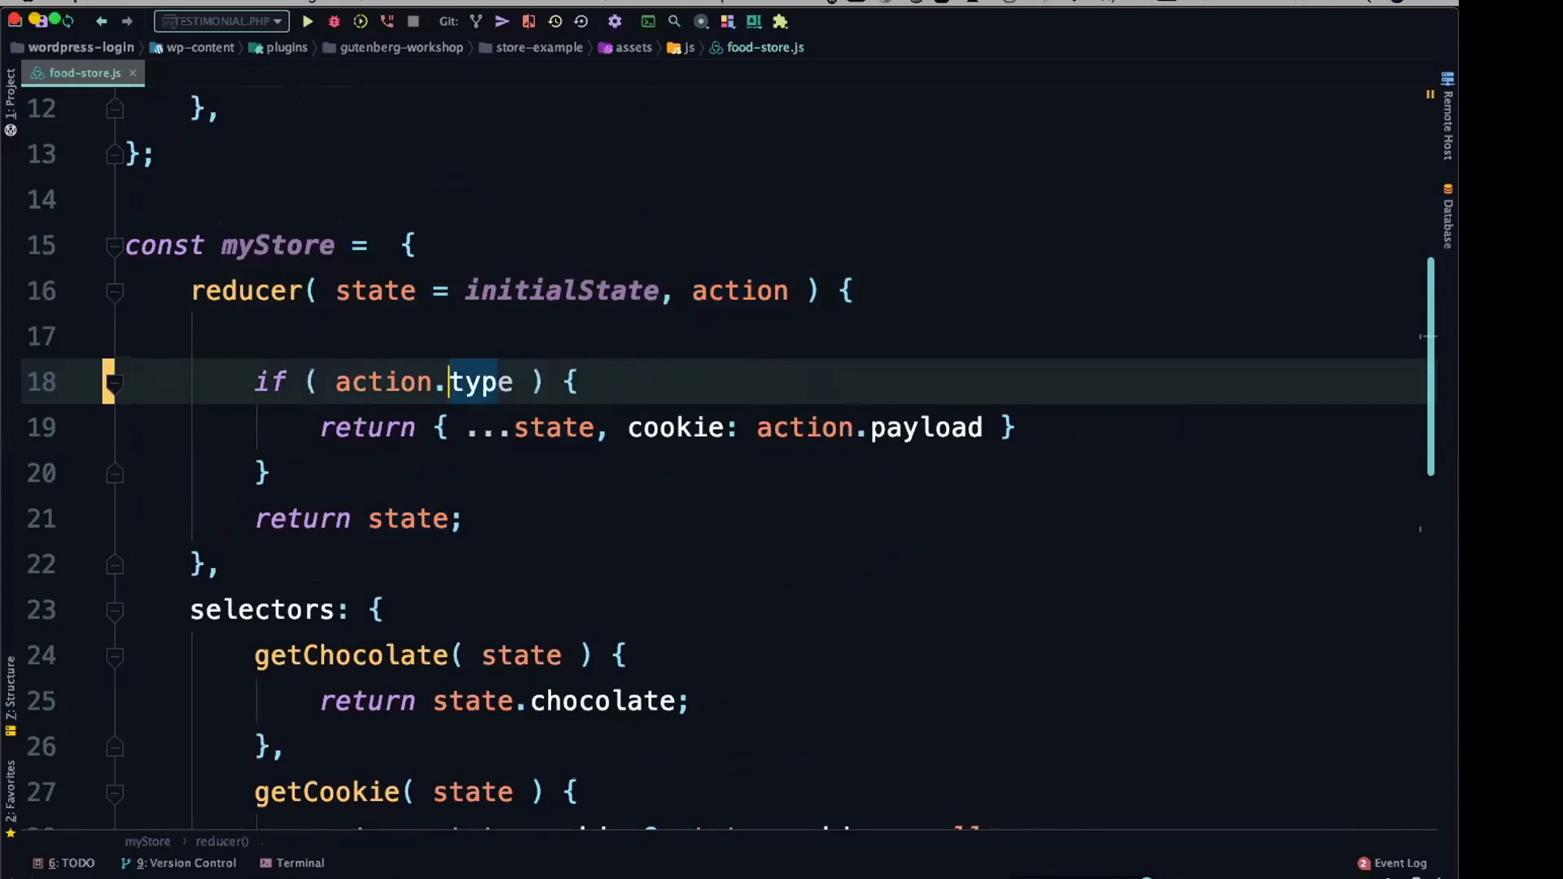
type("'COOKIES'")
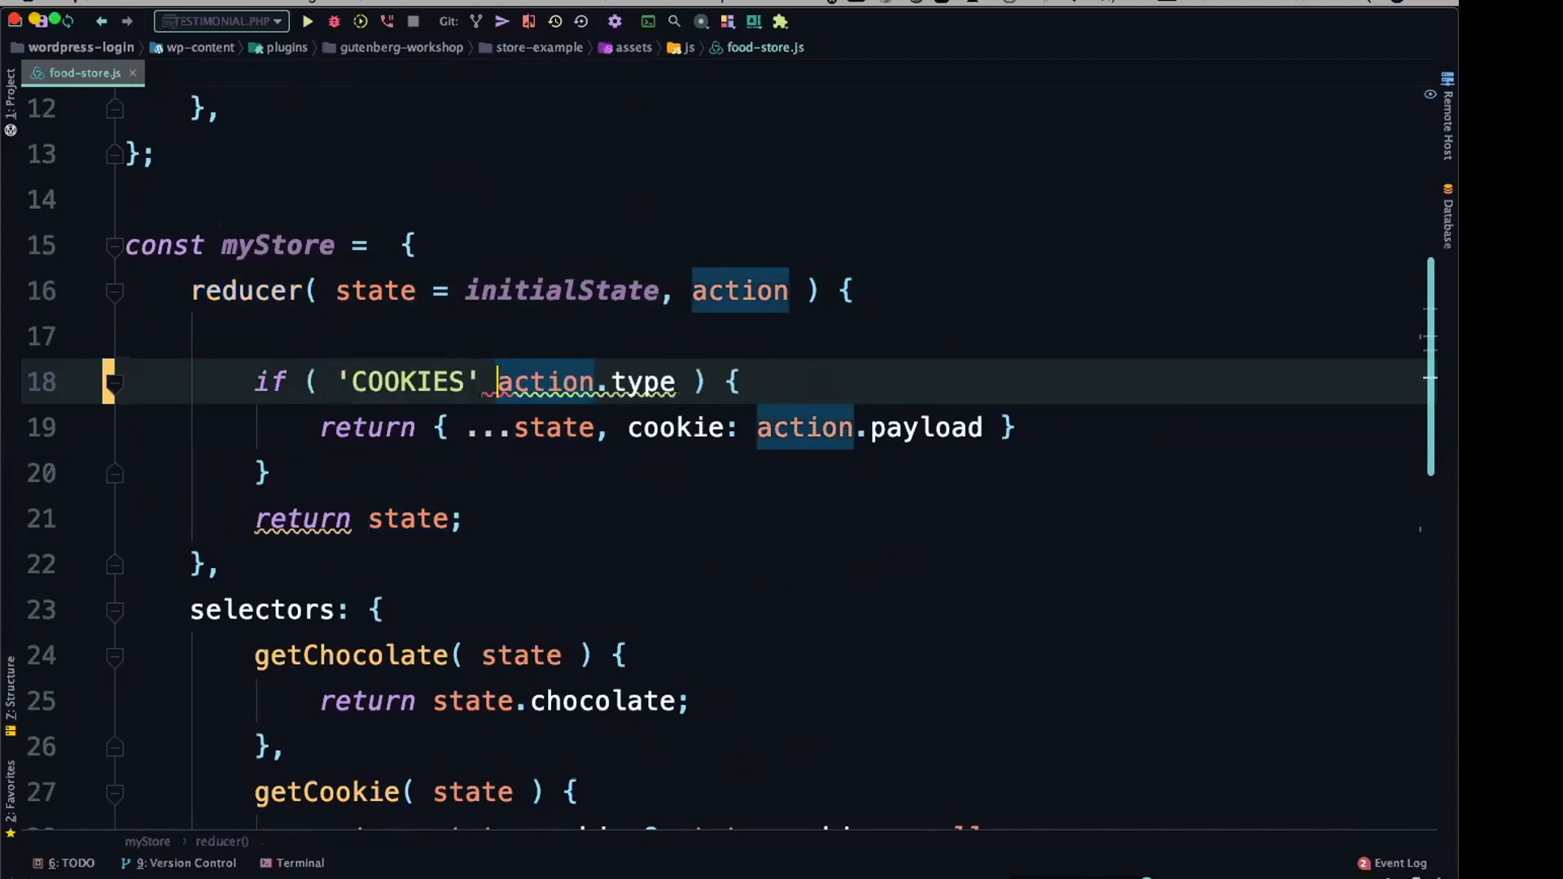
type("===")
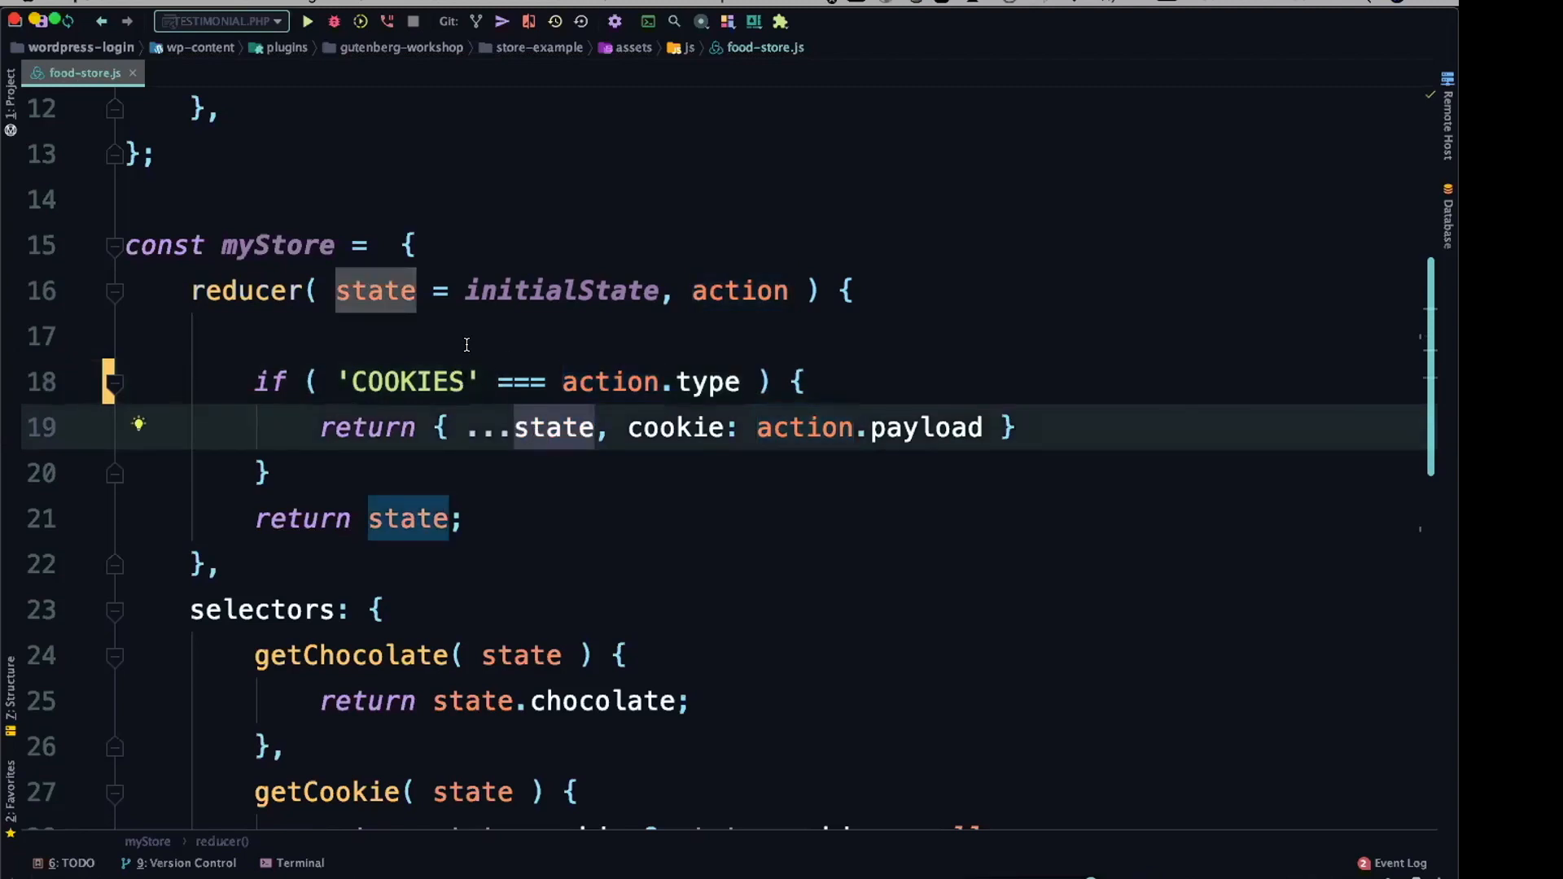
mouse_move(695, 426)
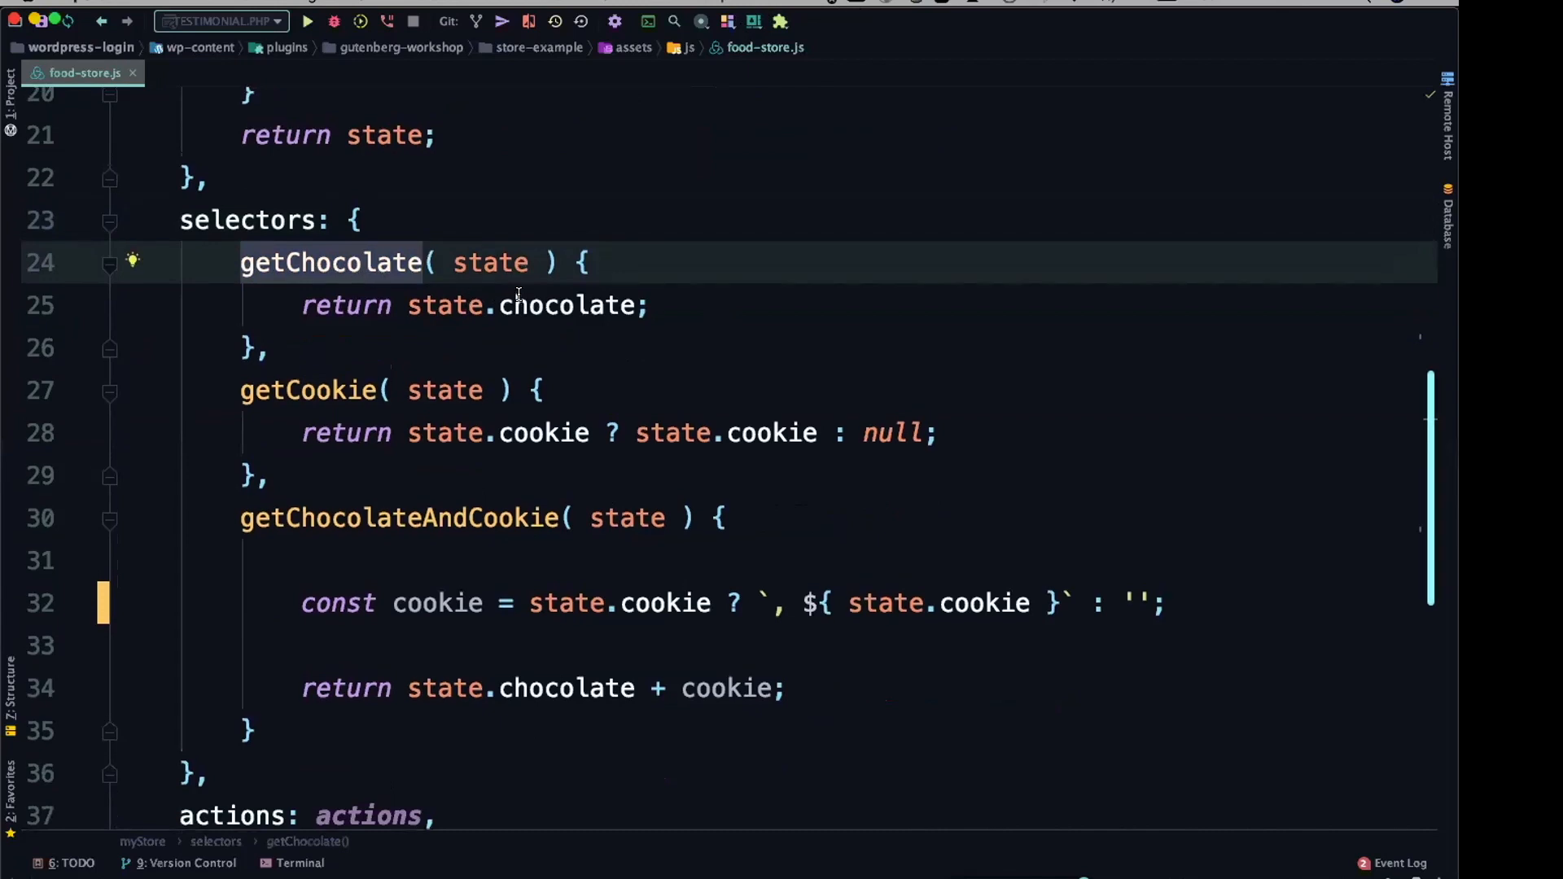
scroll("up", 3)
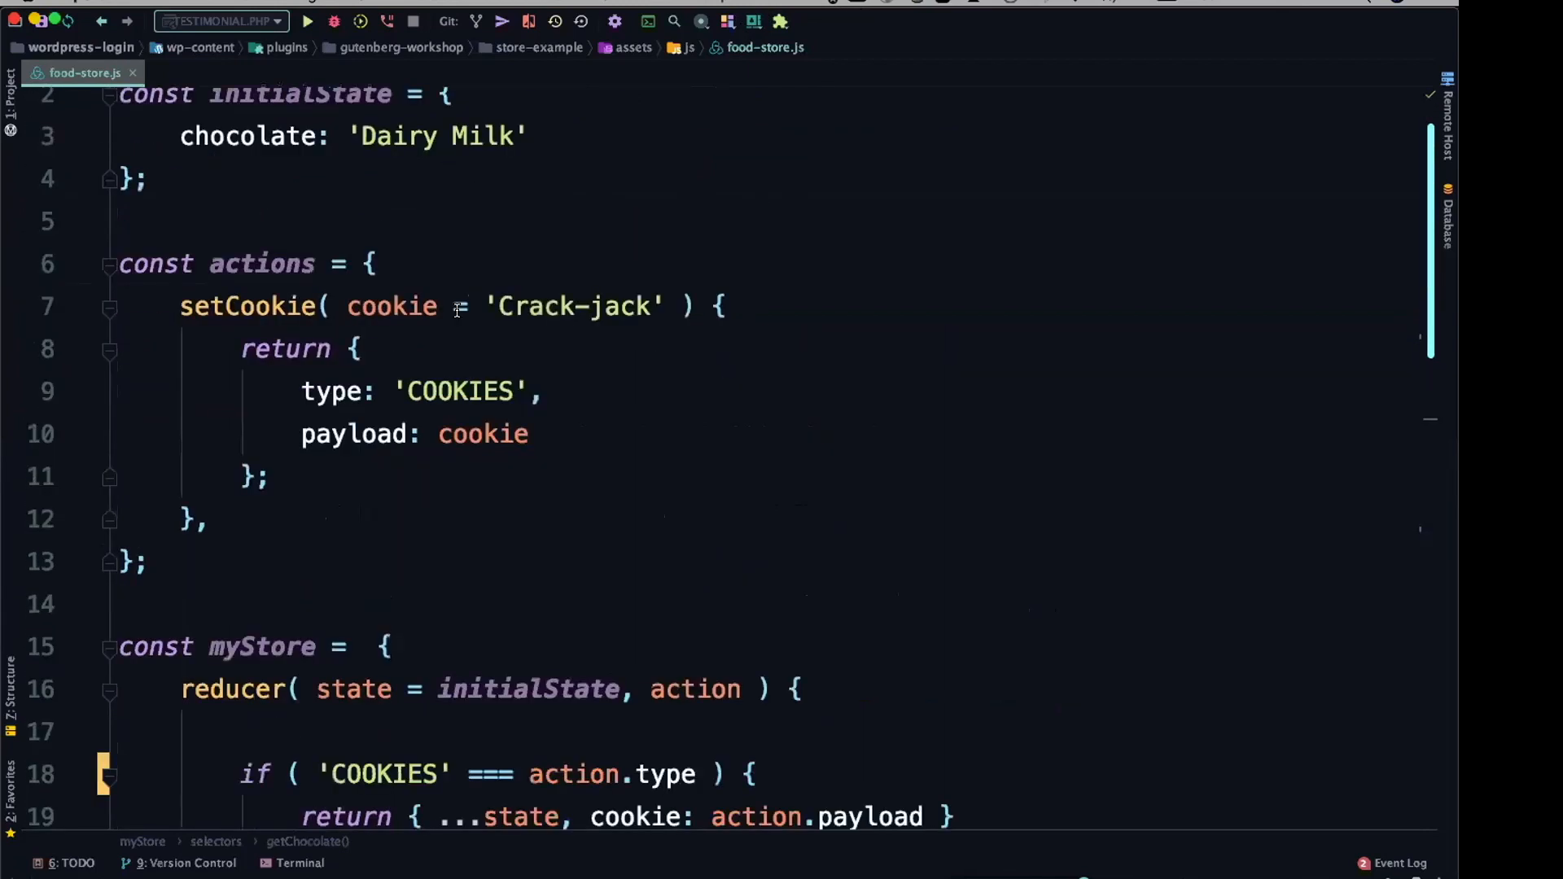
scroll("down", 3)
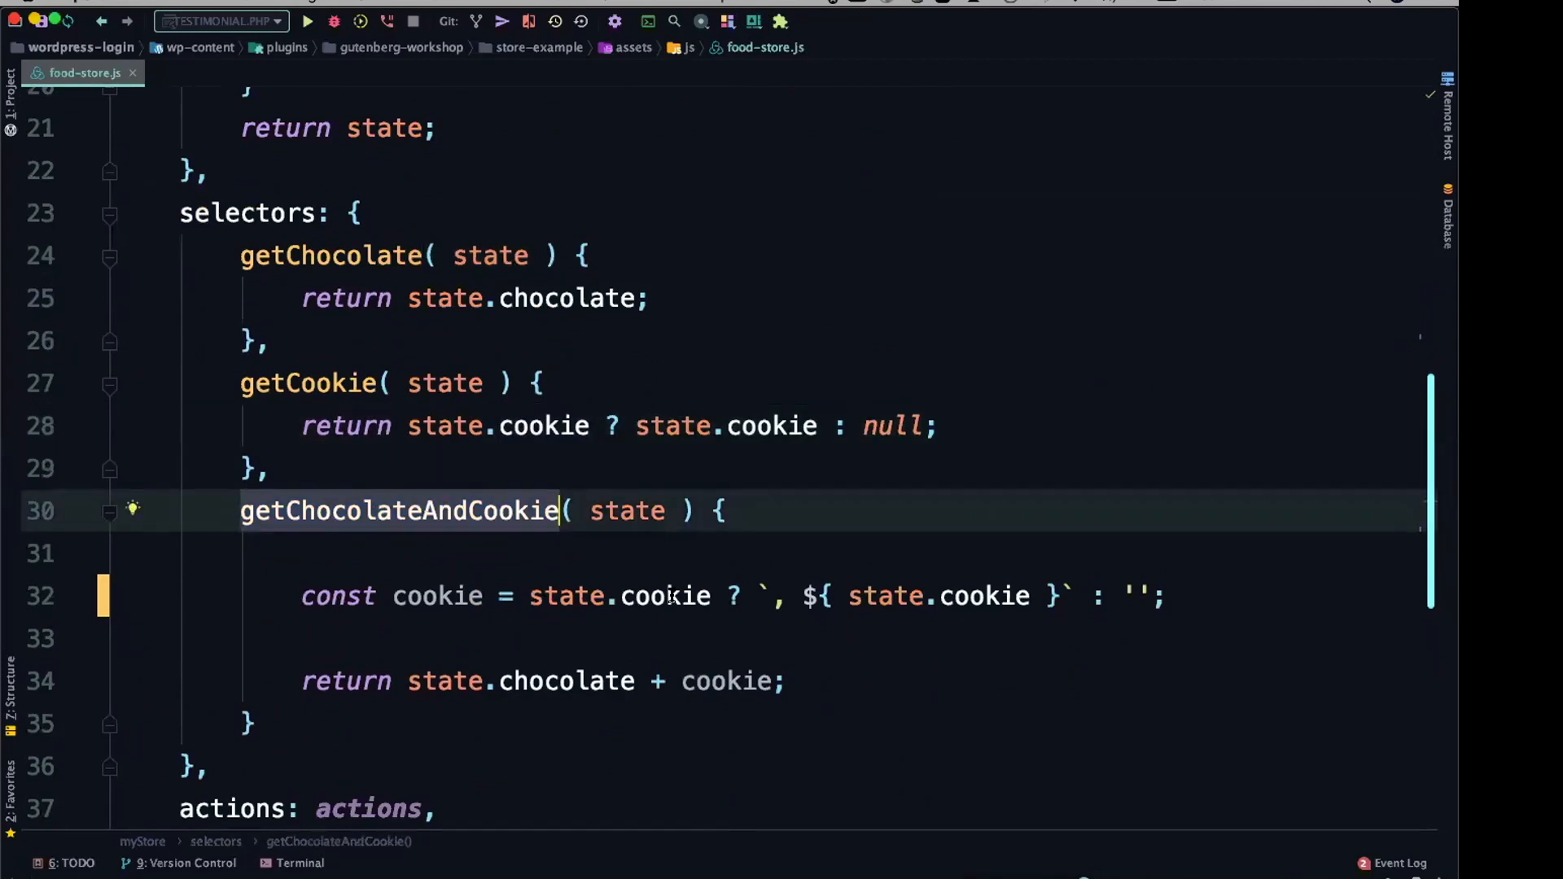
scroll("down", 3)
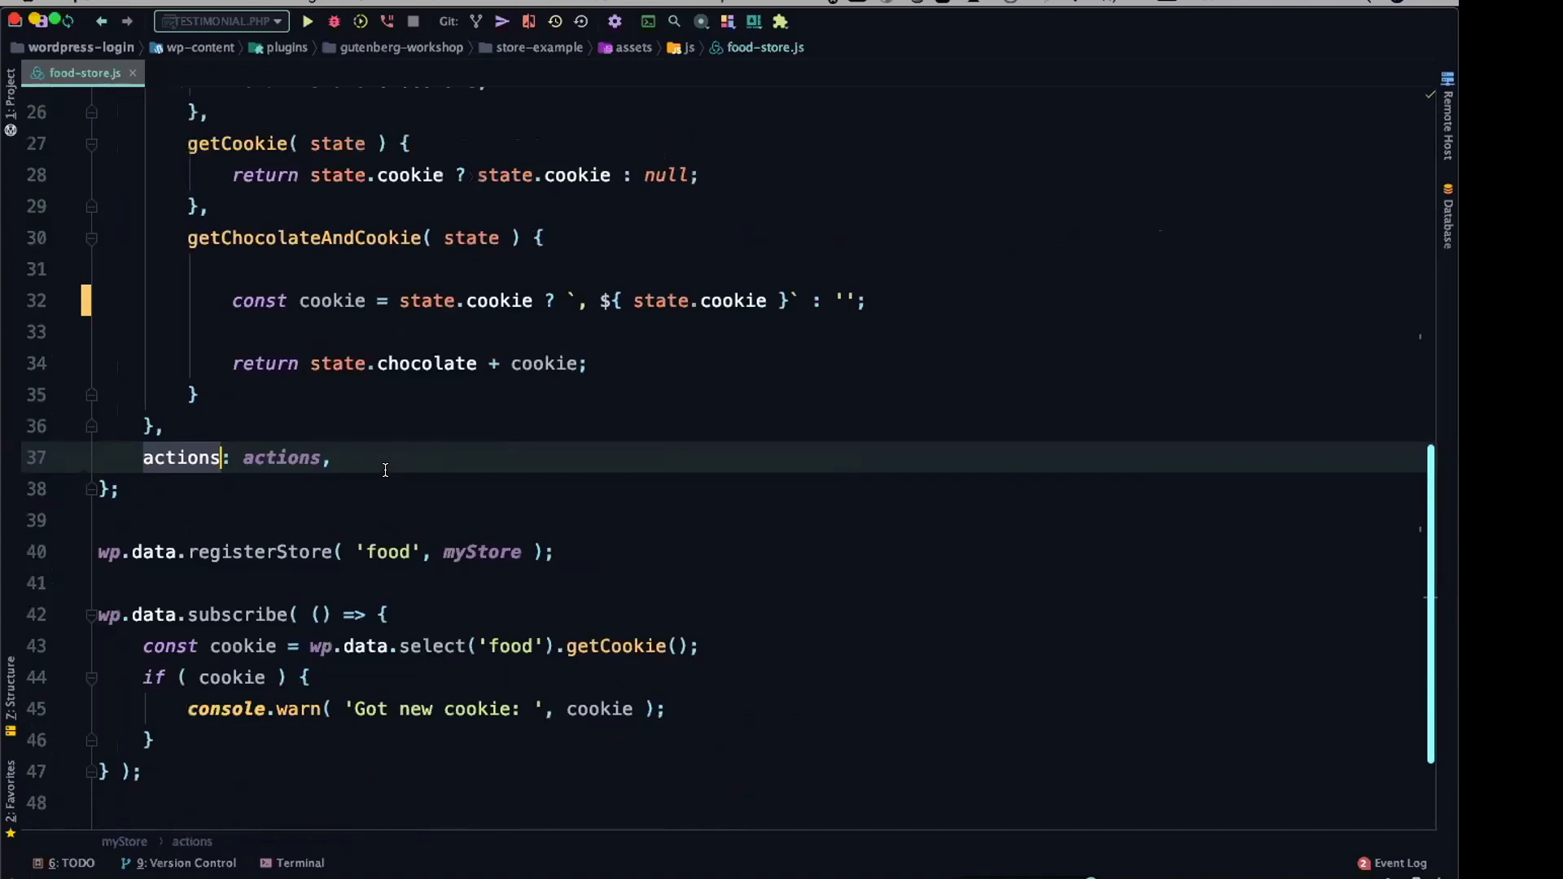
scroll("up", 3)
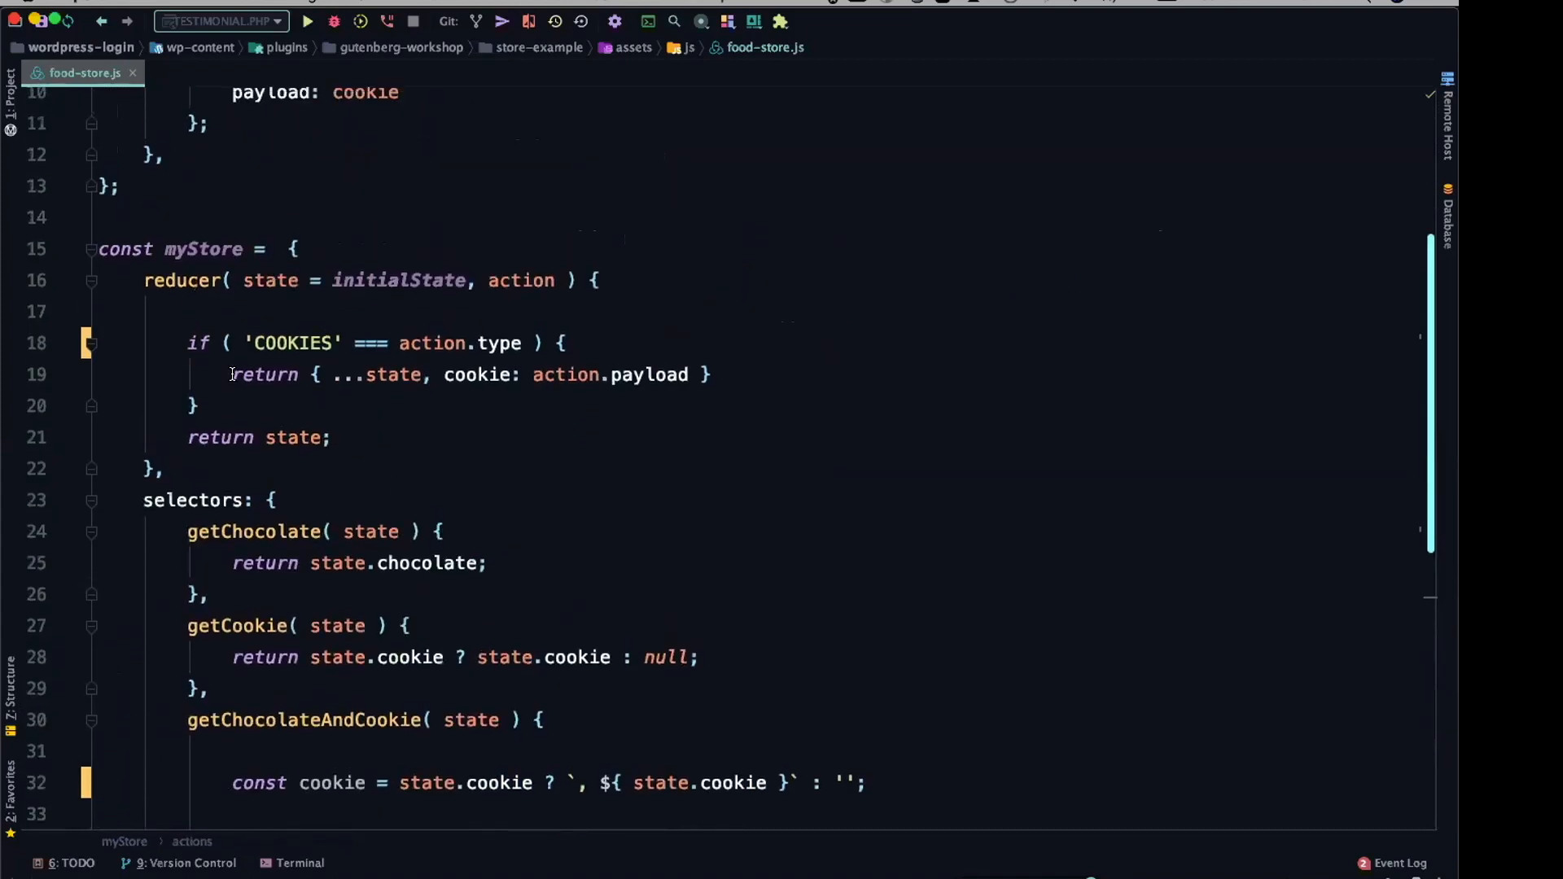
left_click(466, 468)
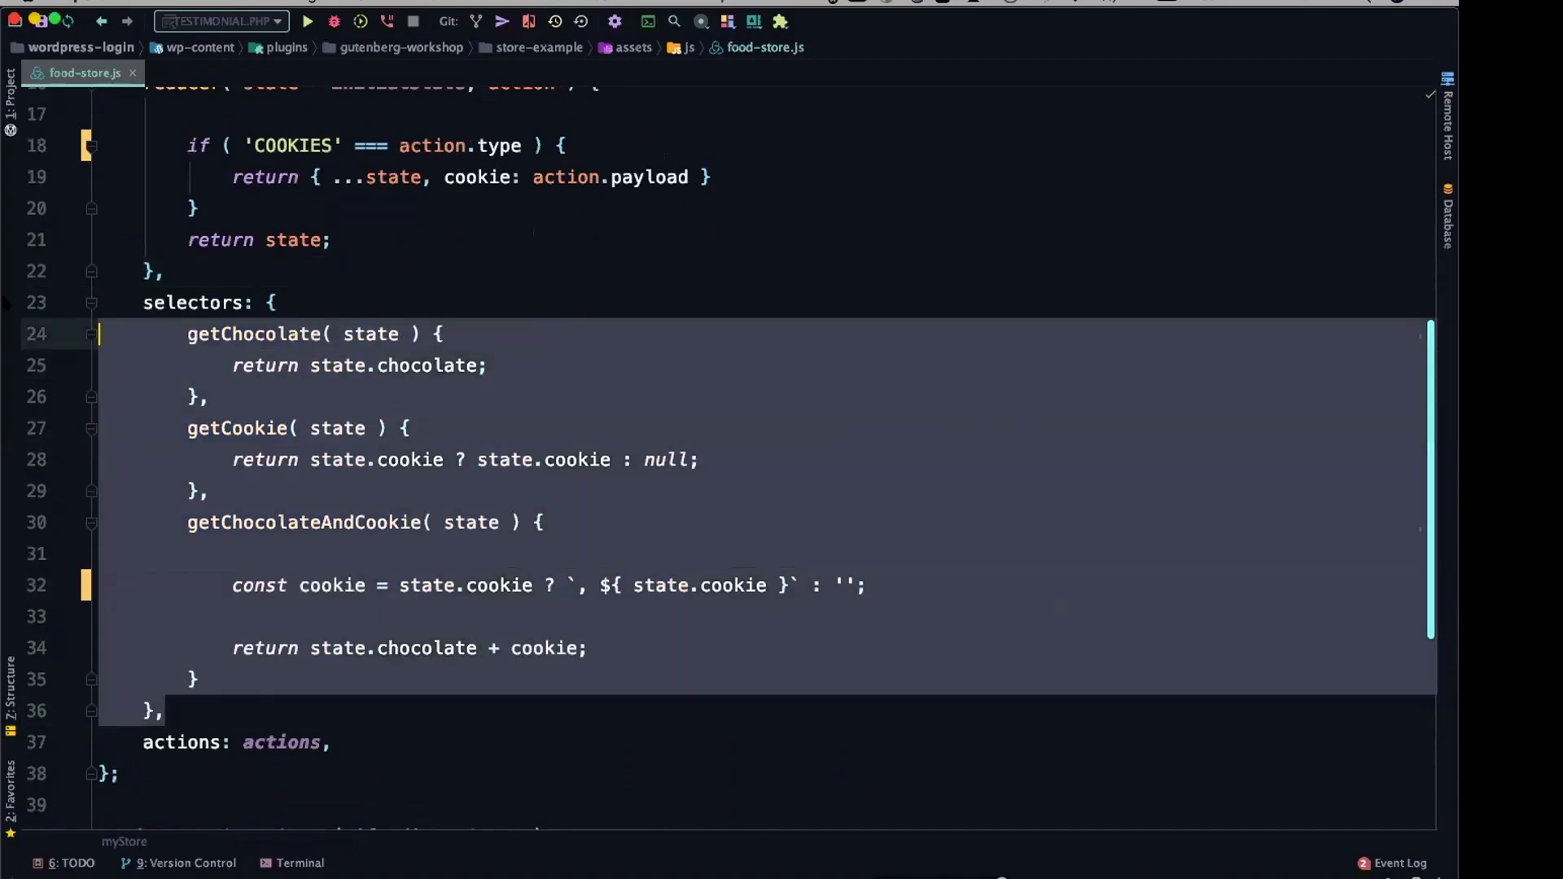
scroll("up", 3)
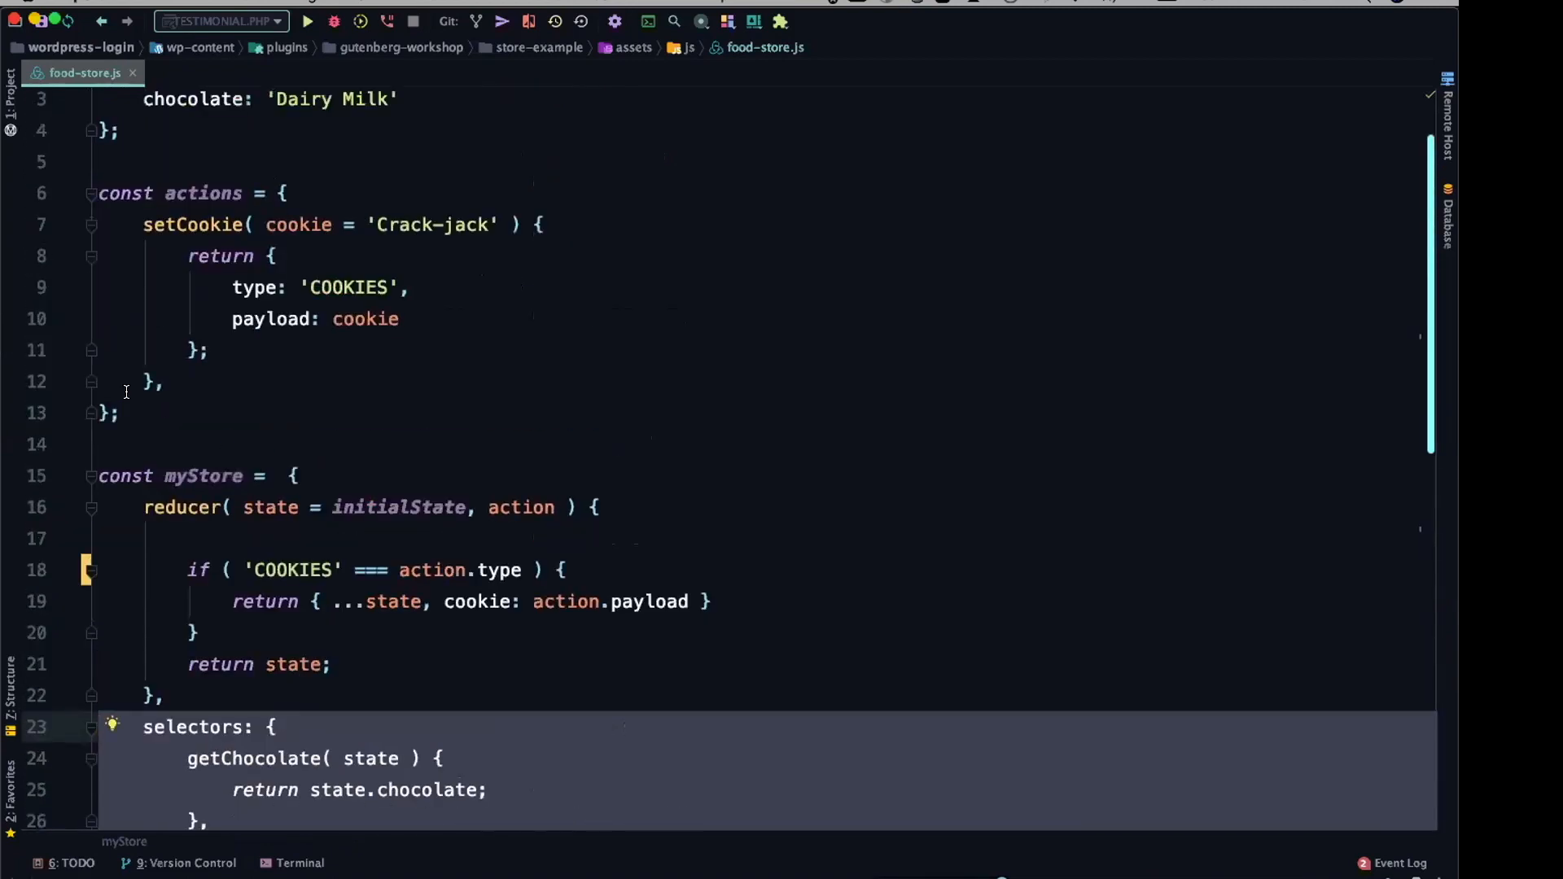
scroll("down", 3)
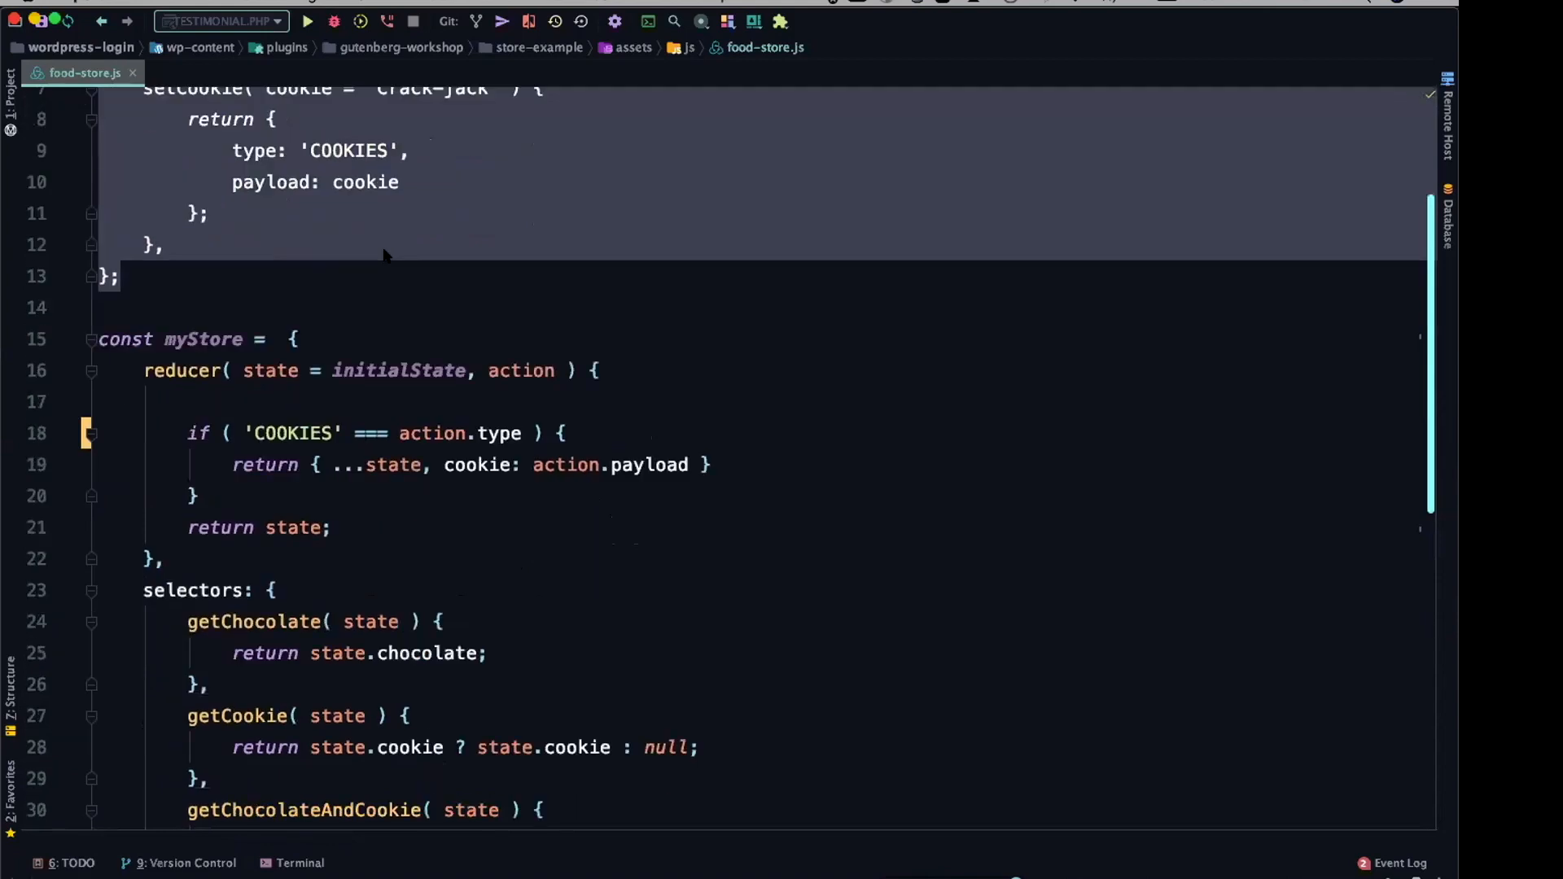
scroll("down", 3)
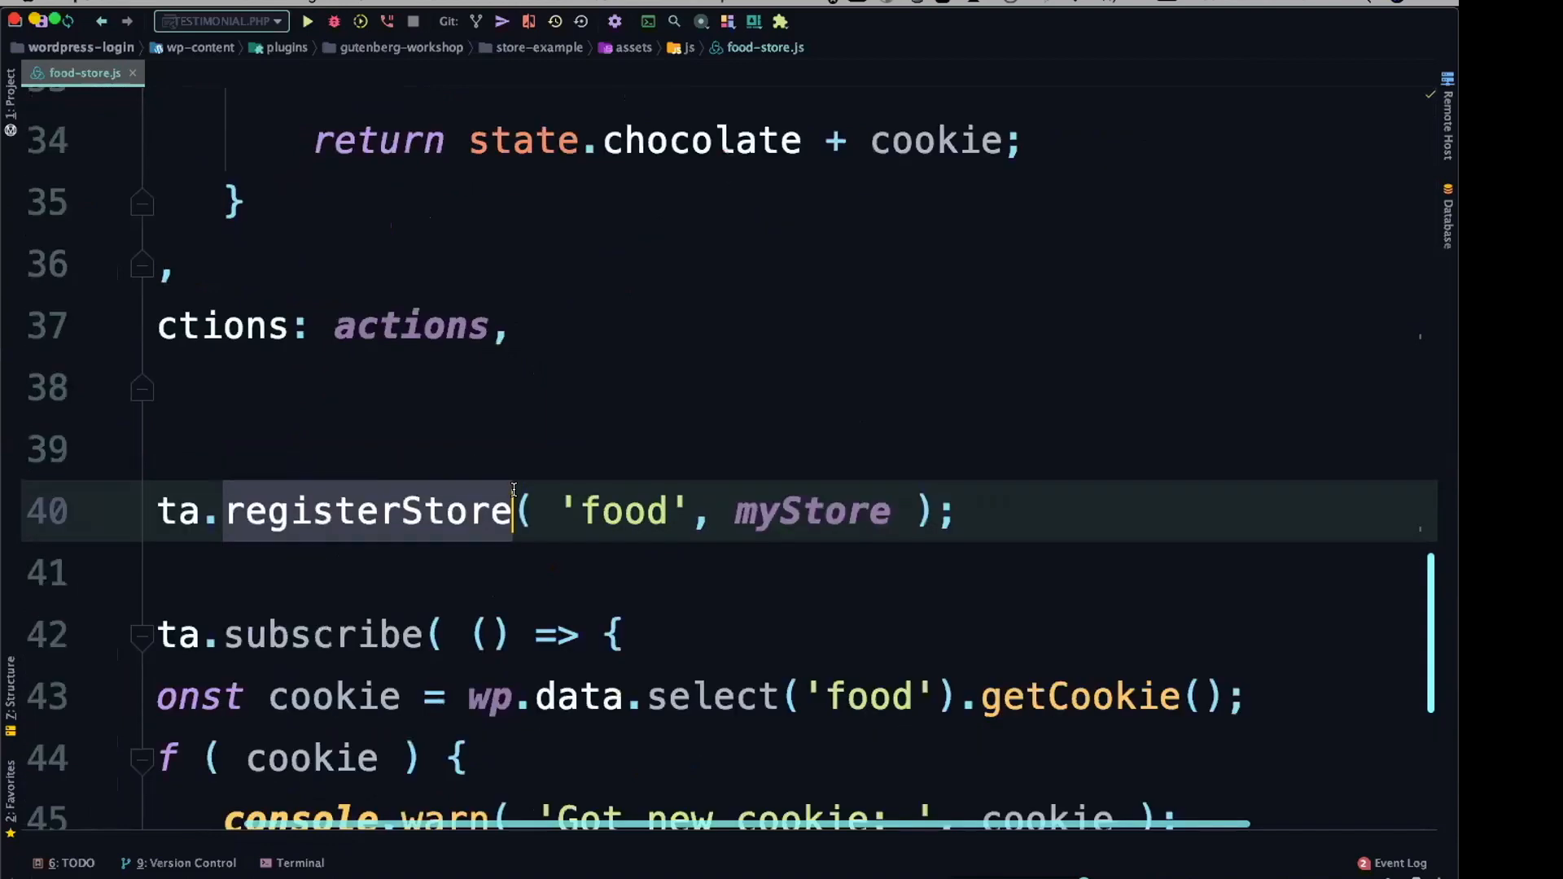
double_click(625, 511)
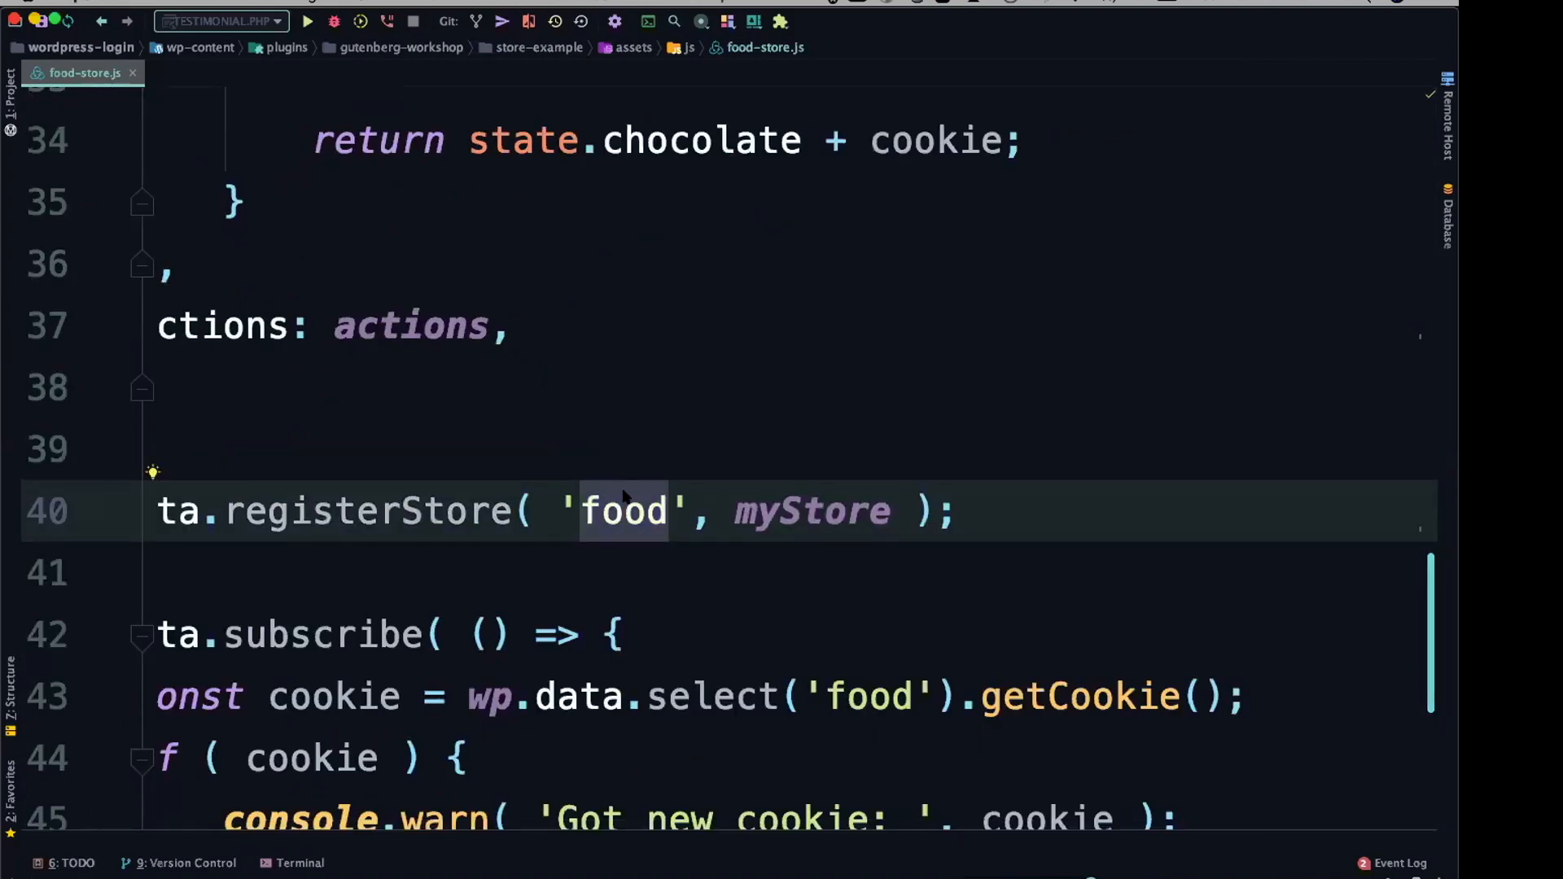
left_click(664, 510)
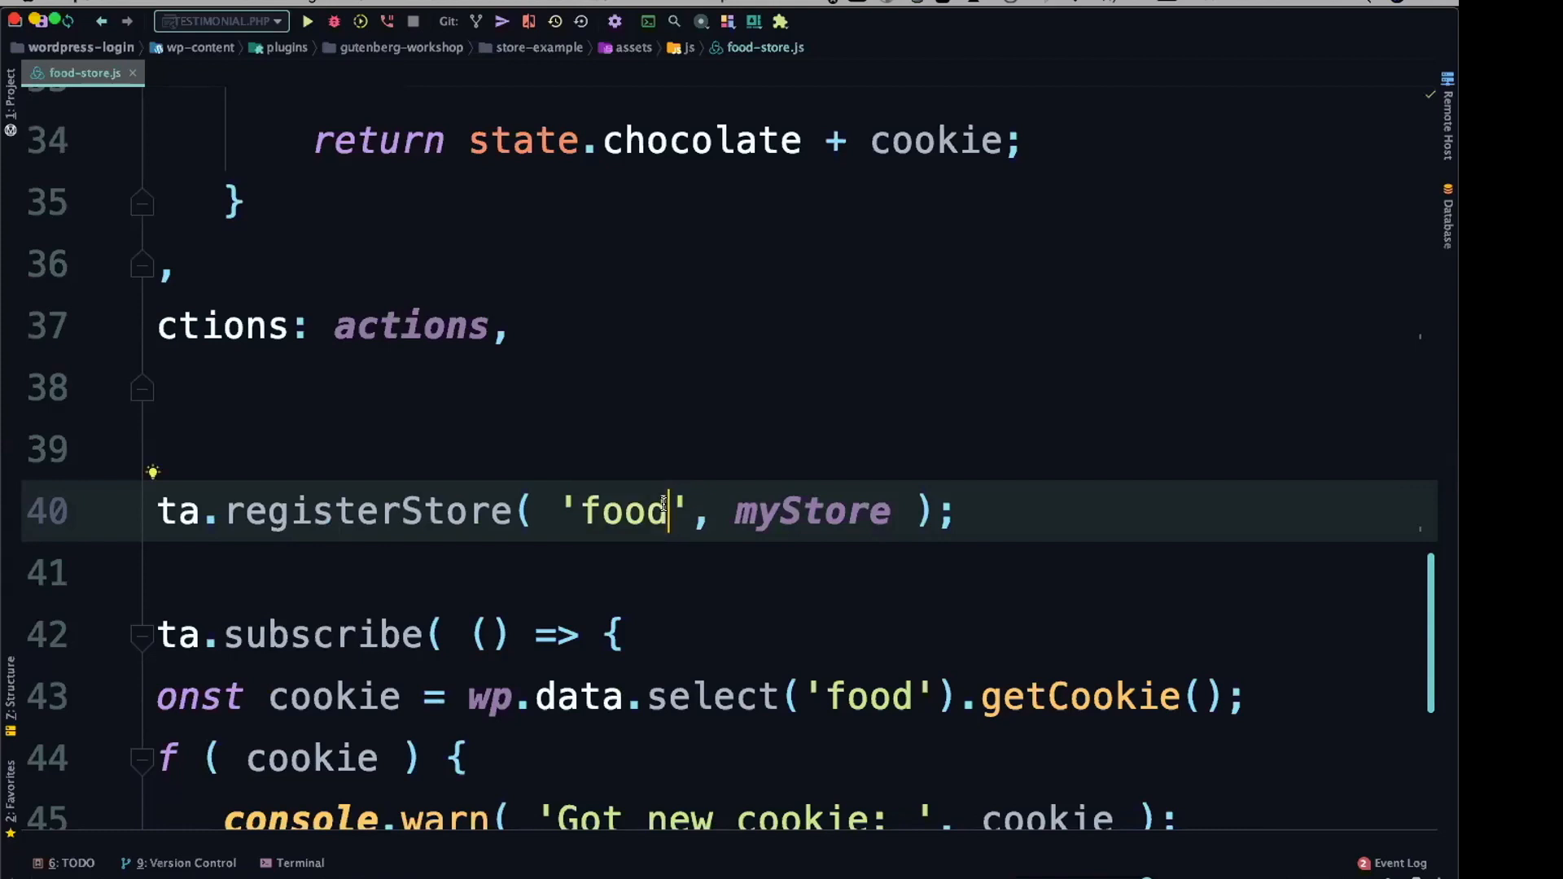
type("-st")
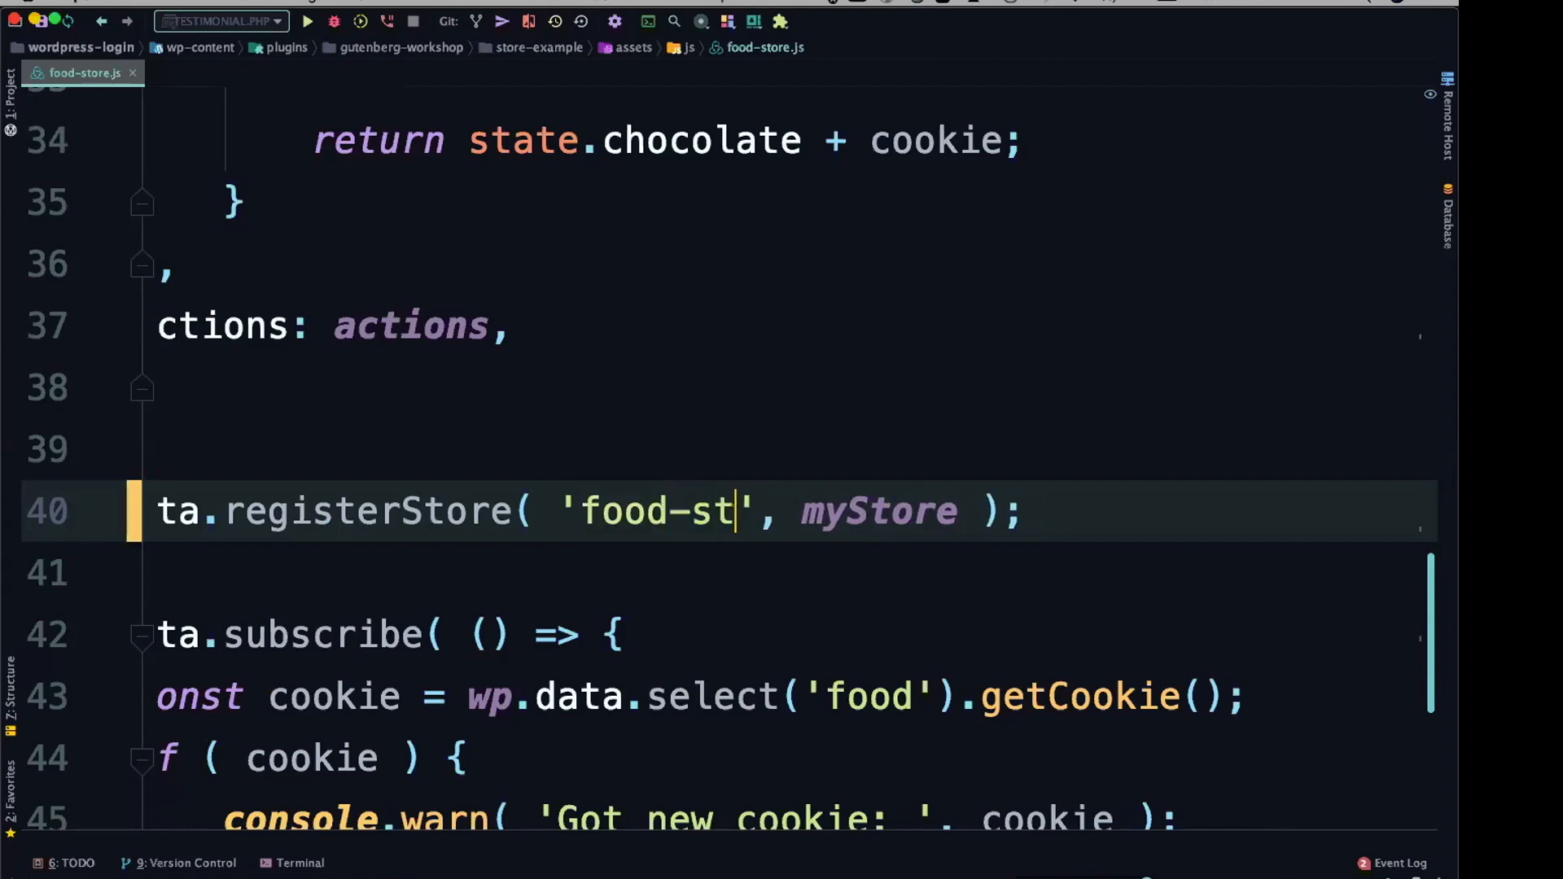
key("Backspace")
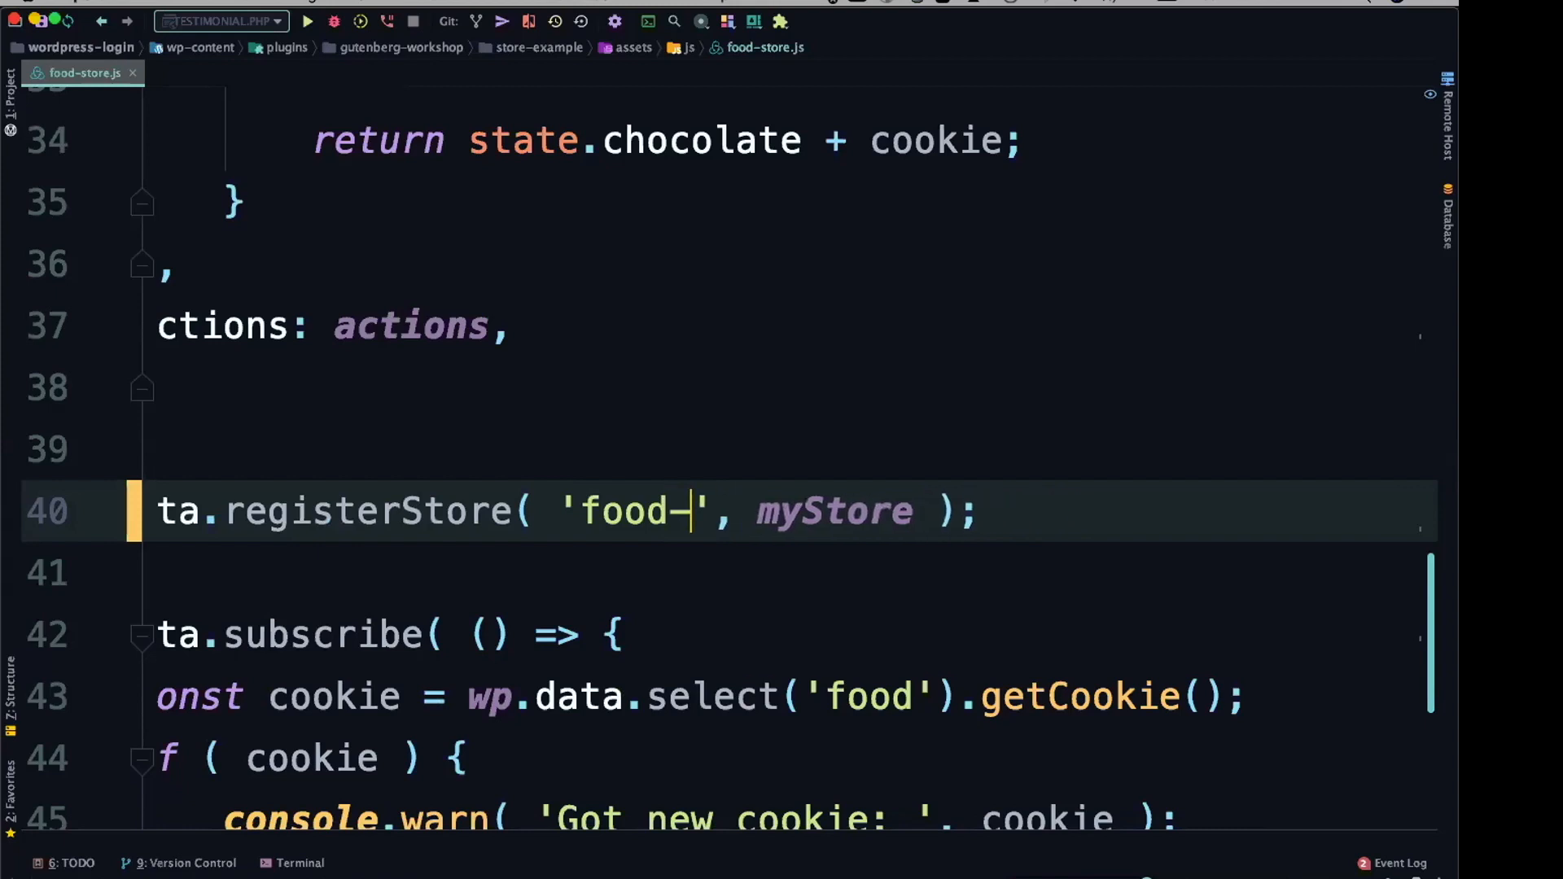
key("Backspace")
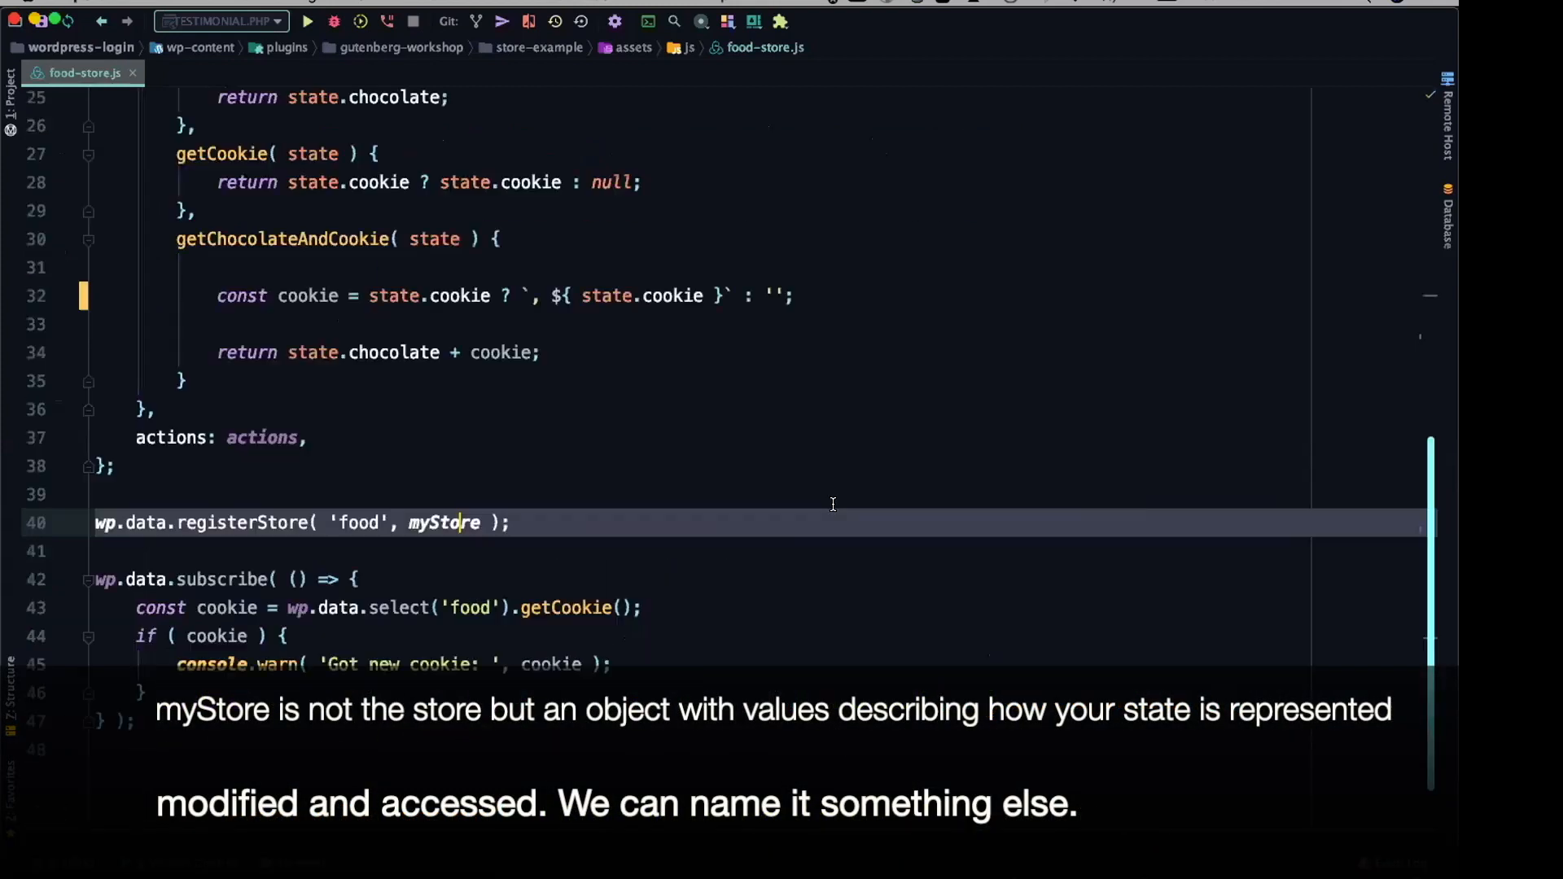
scroll("up", 3)
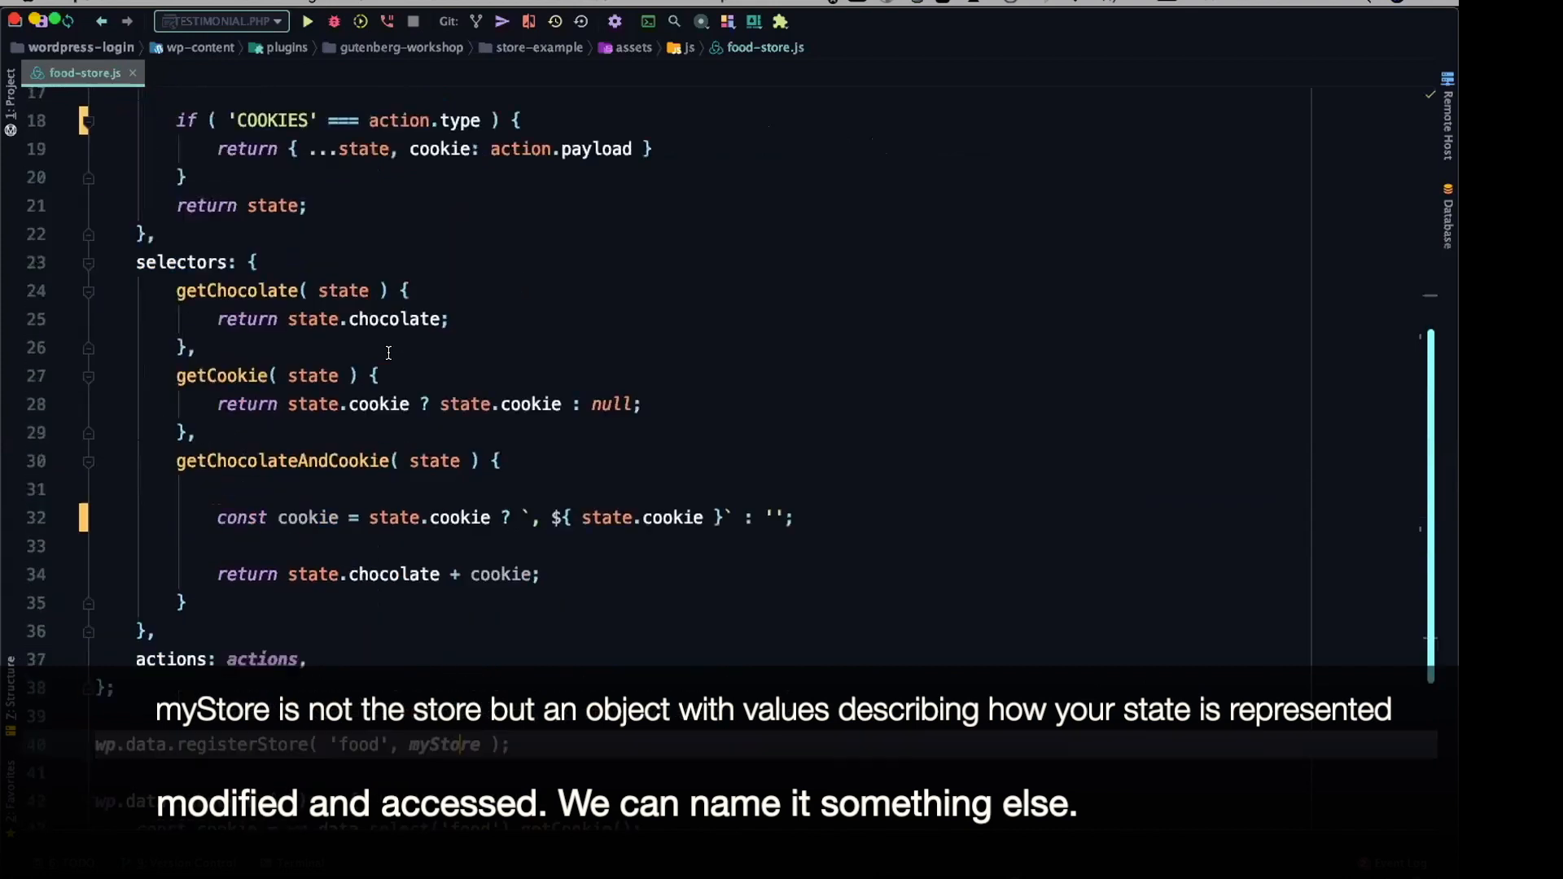
scroll("down", 3)
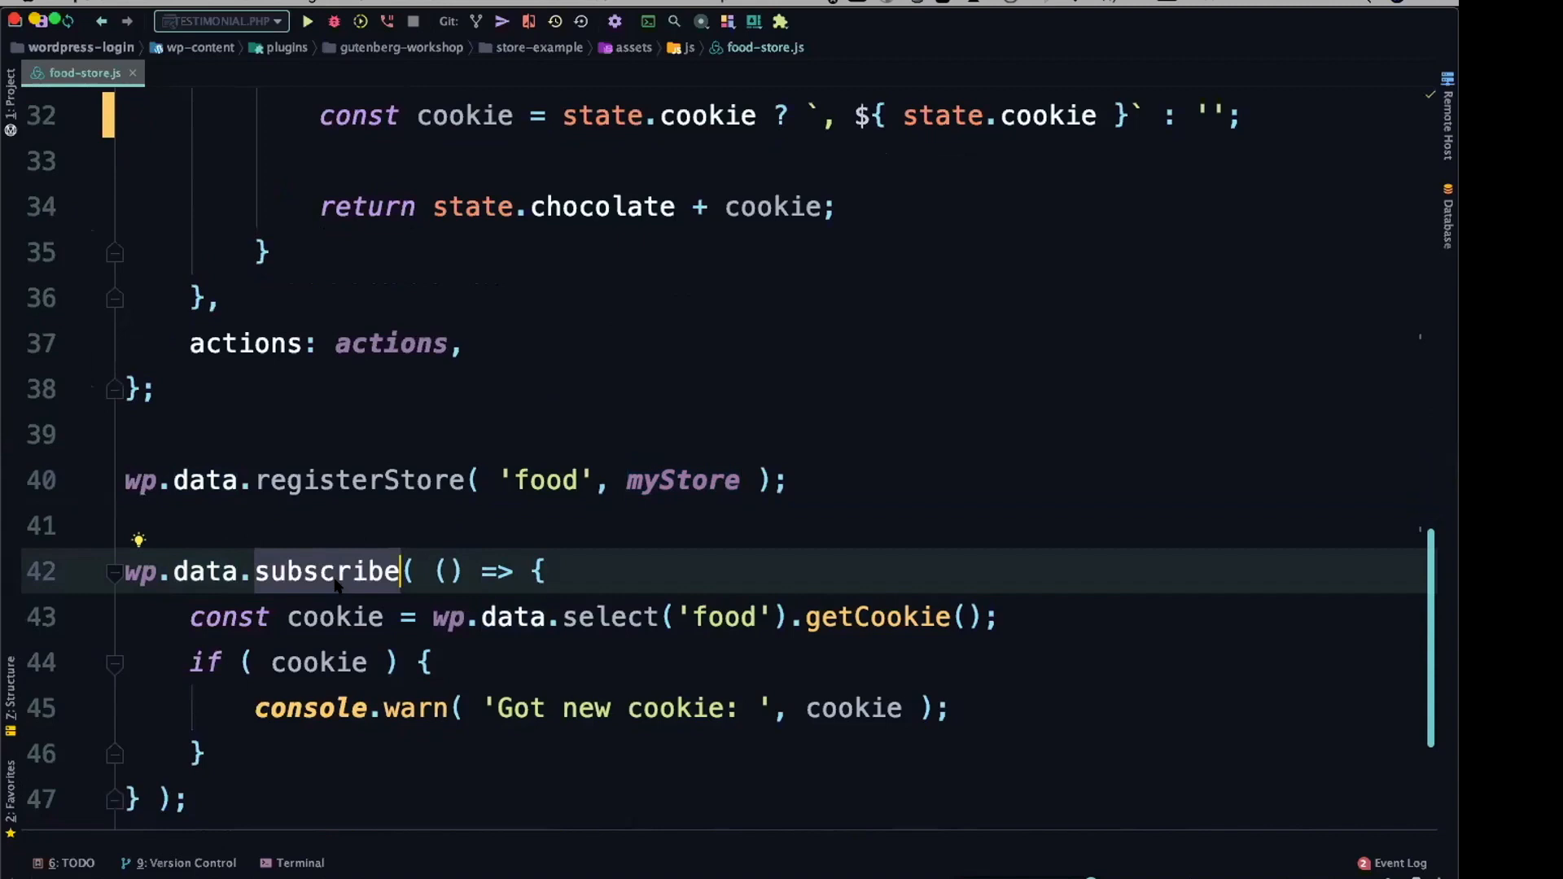
mouse_move(677, 620)
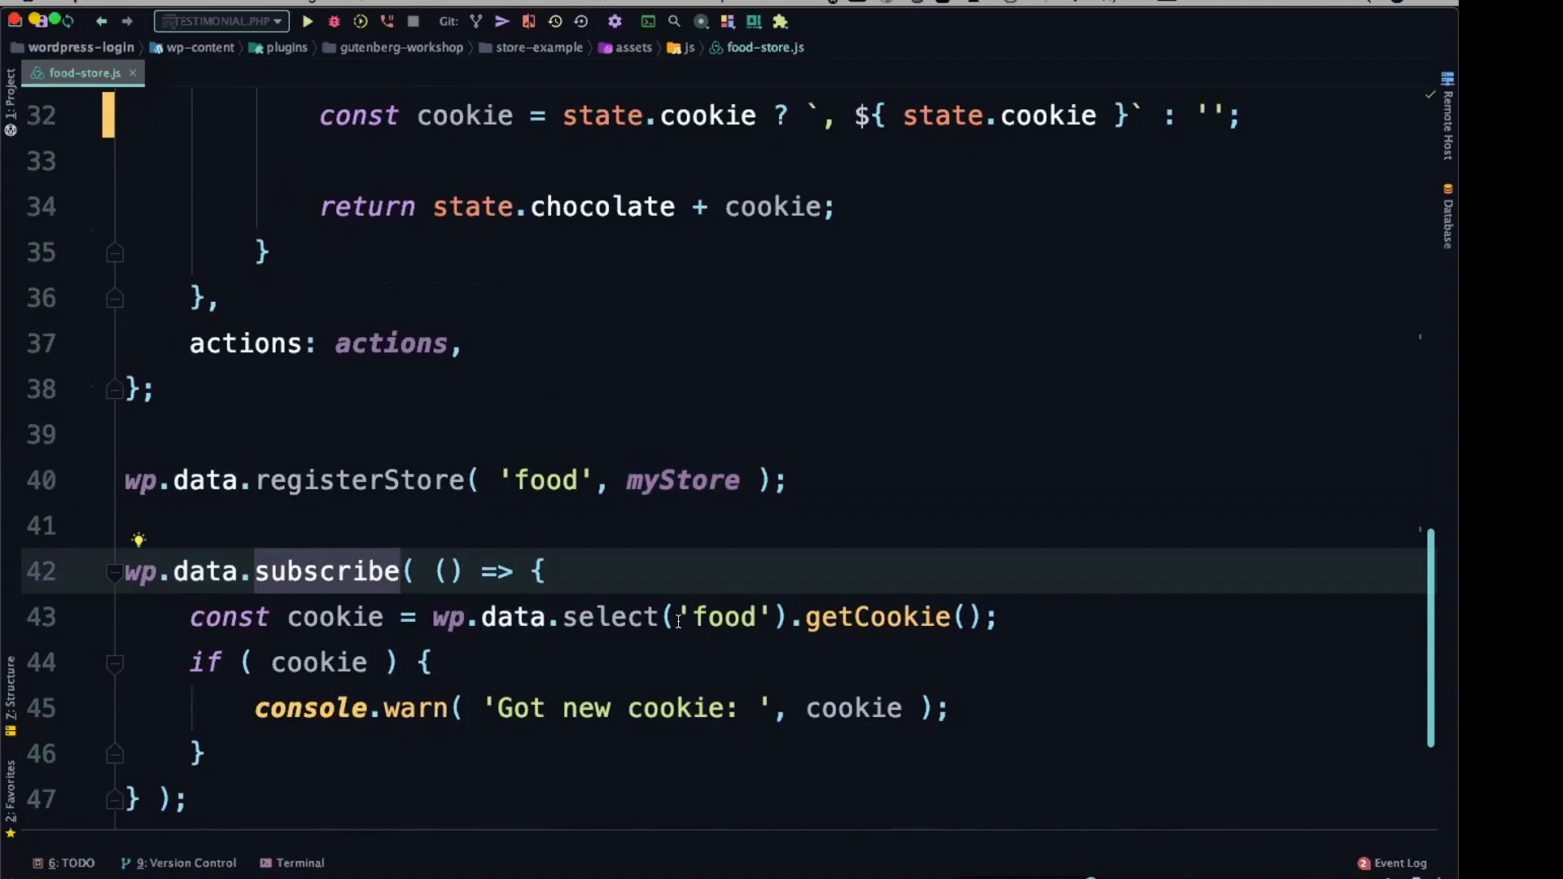
left_click(877, 615)
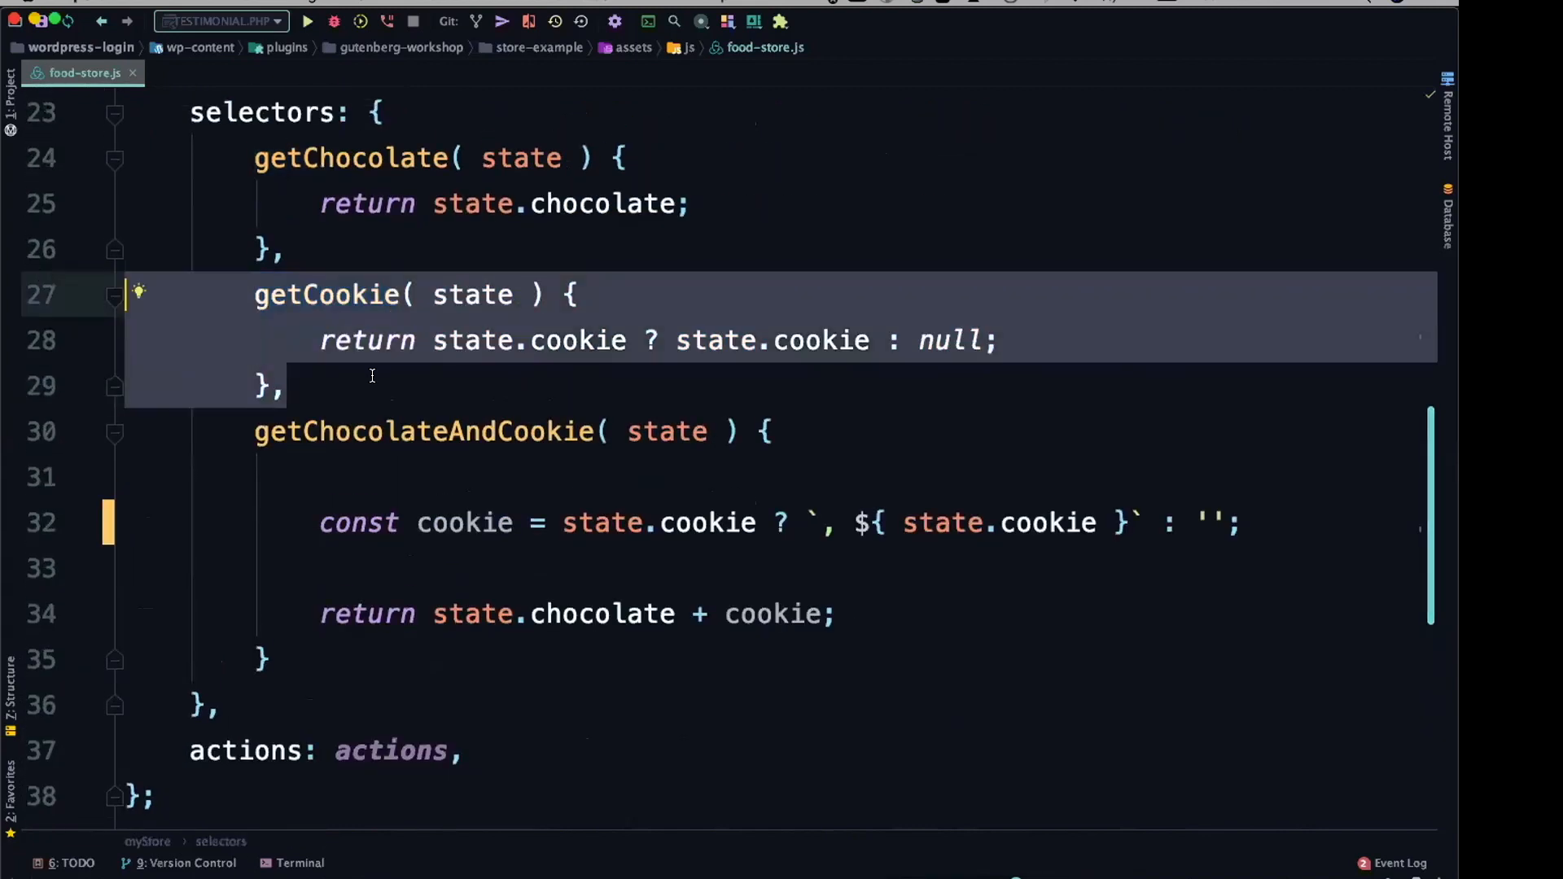
scroll("down", 3)
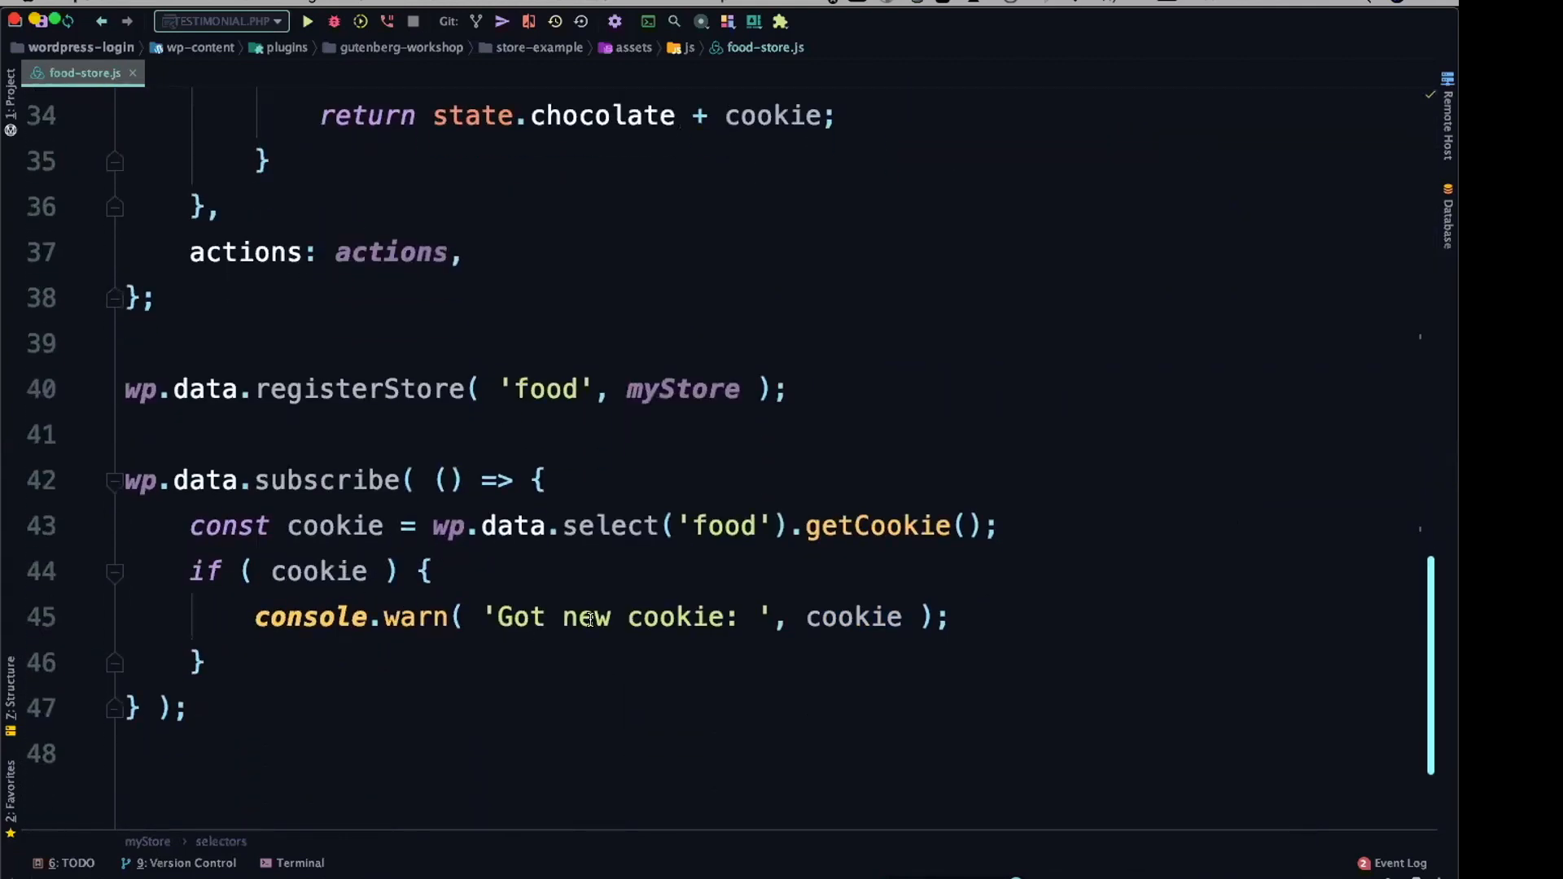
mouse_move(646, 615)
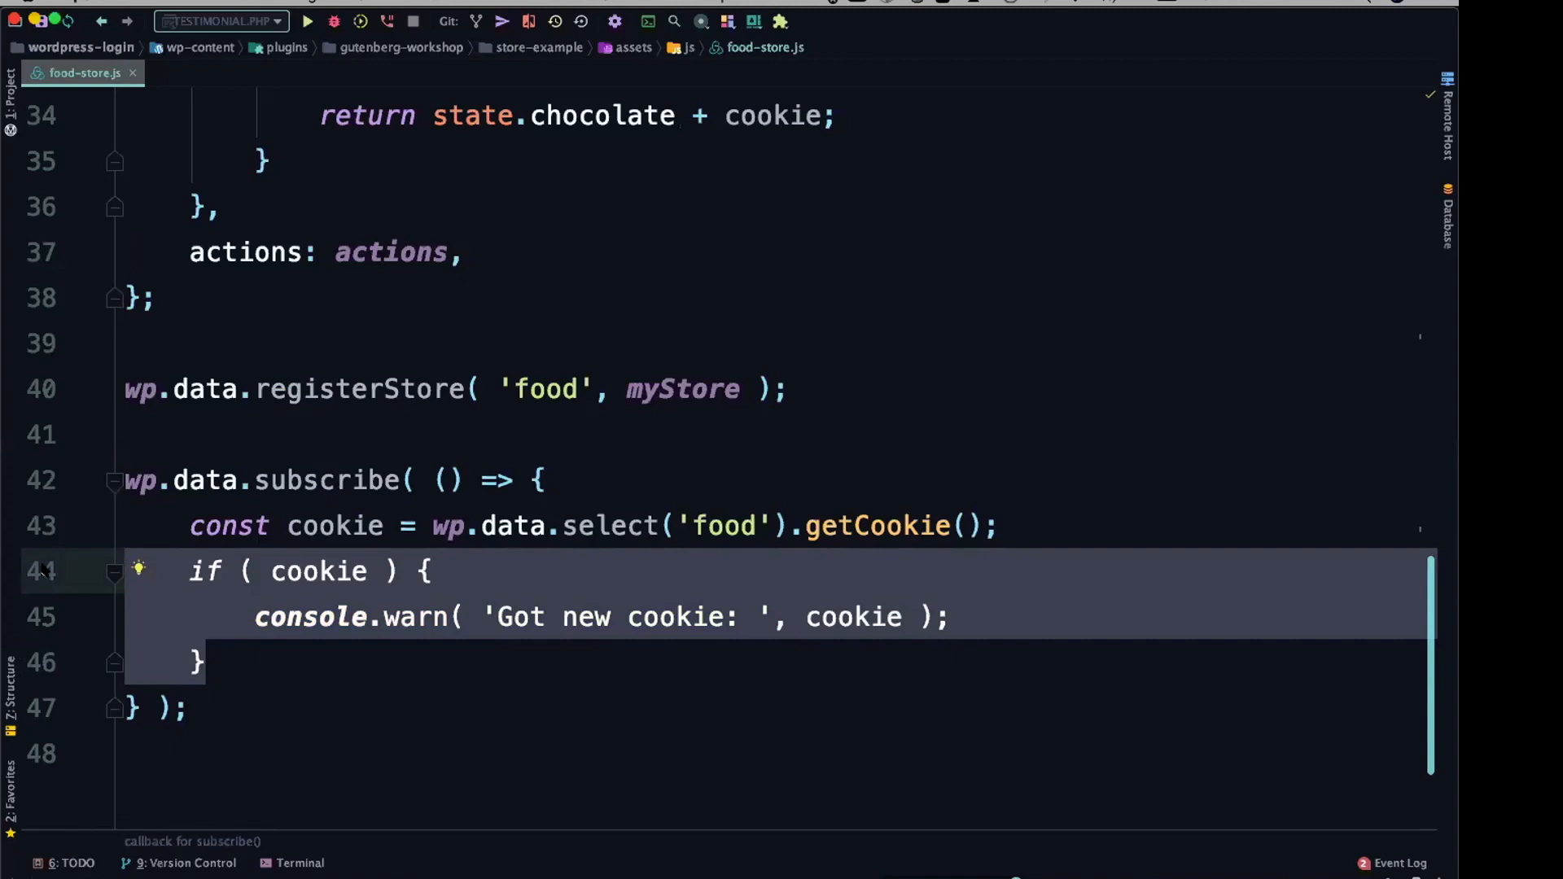
left_click(491, 852)
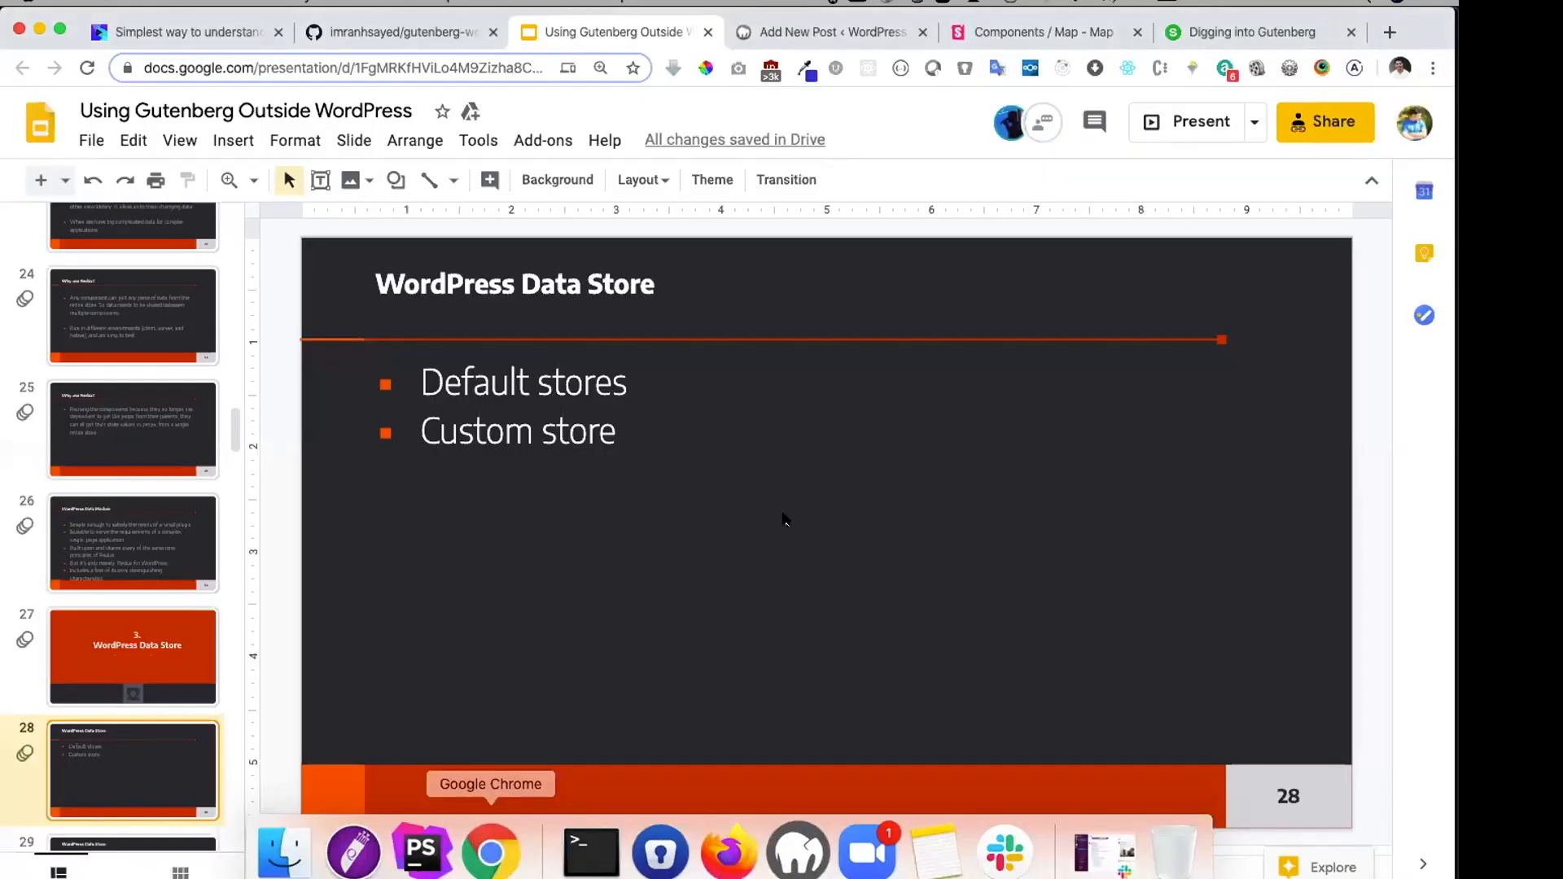
mouse_move(1254, 32)
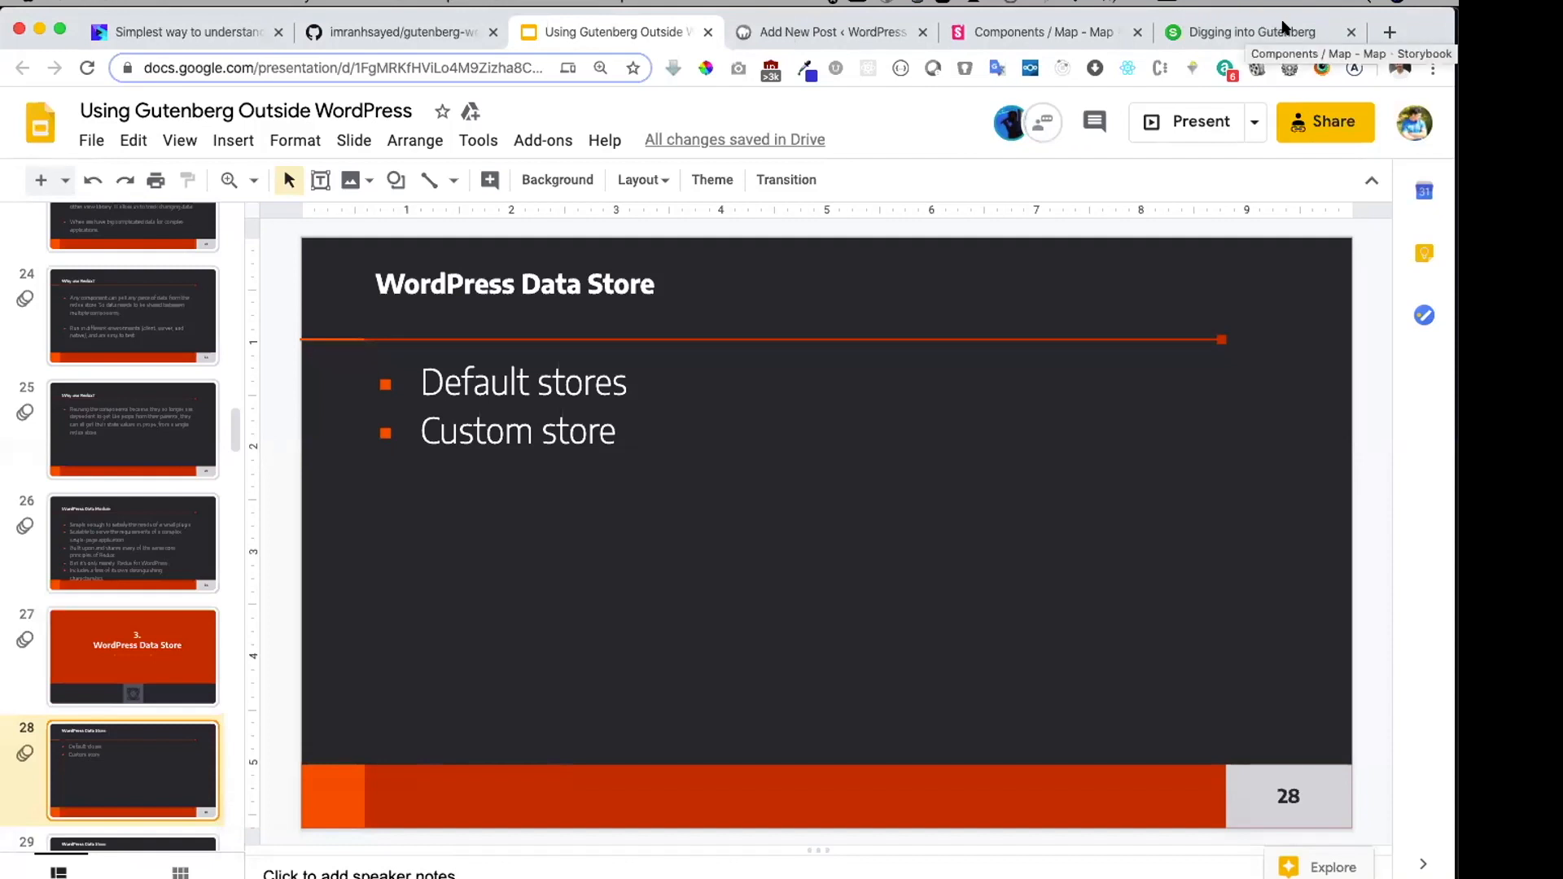
left_click(830, 32)
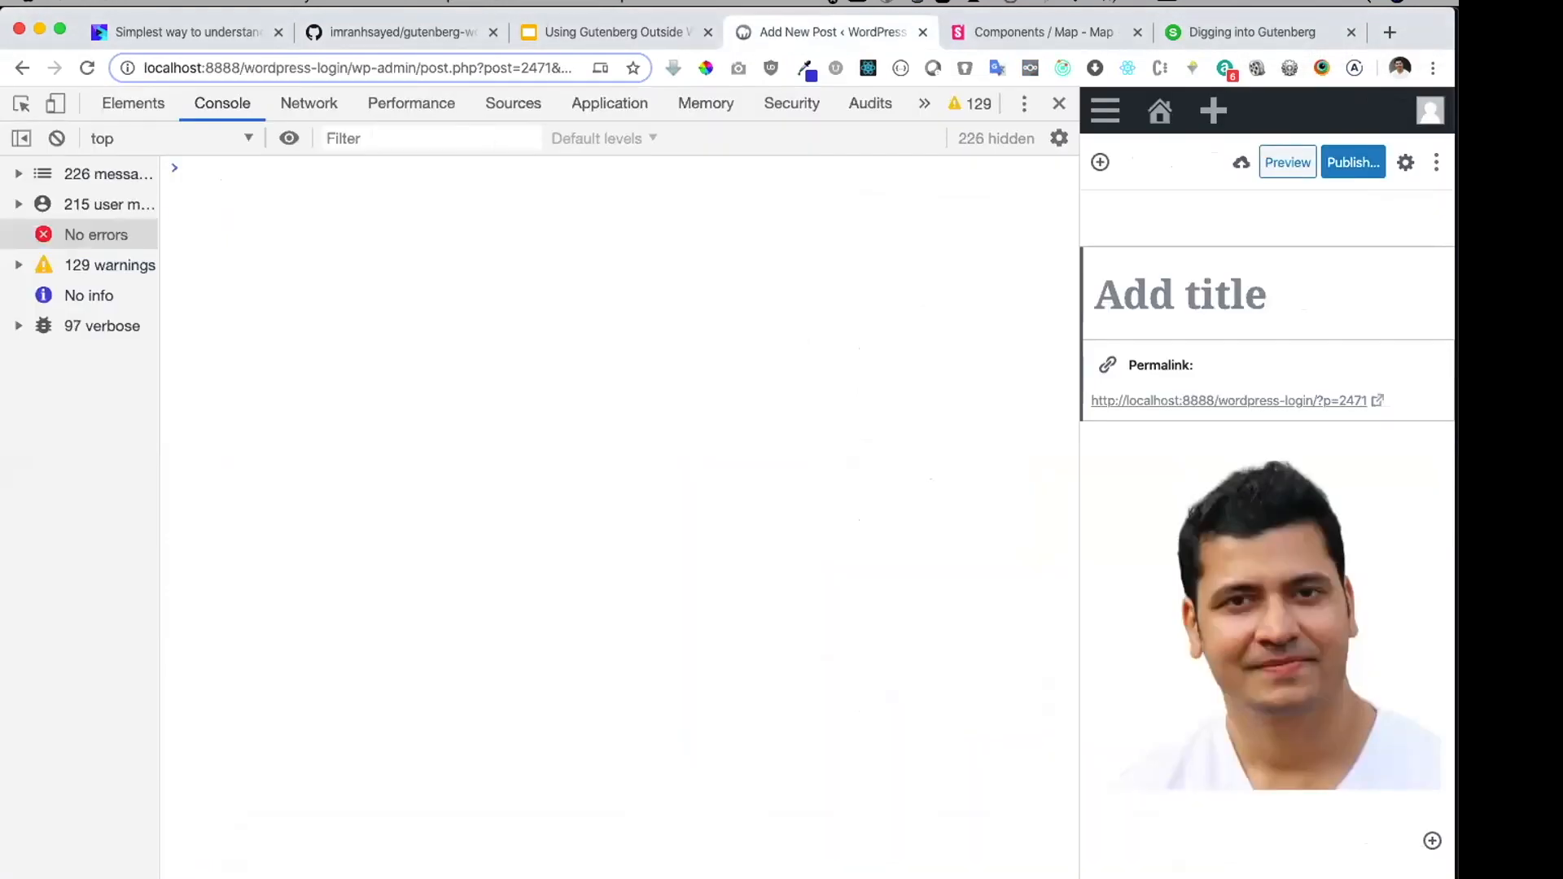
mouse_move(796, 850)
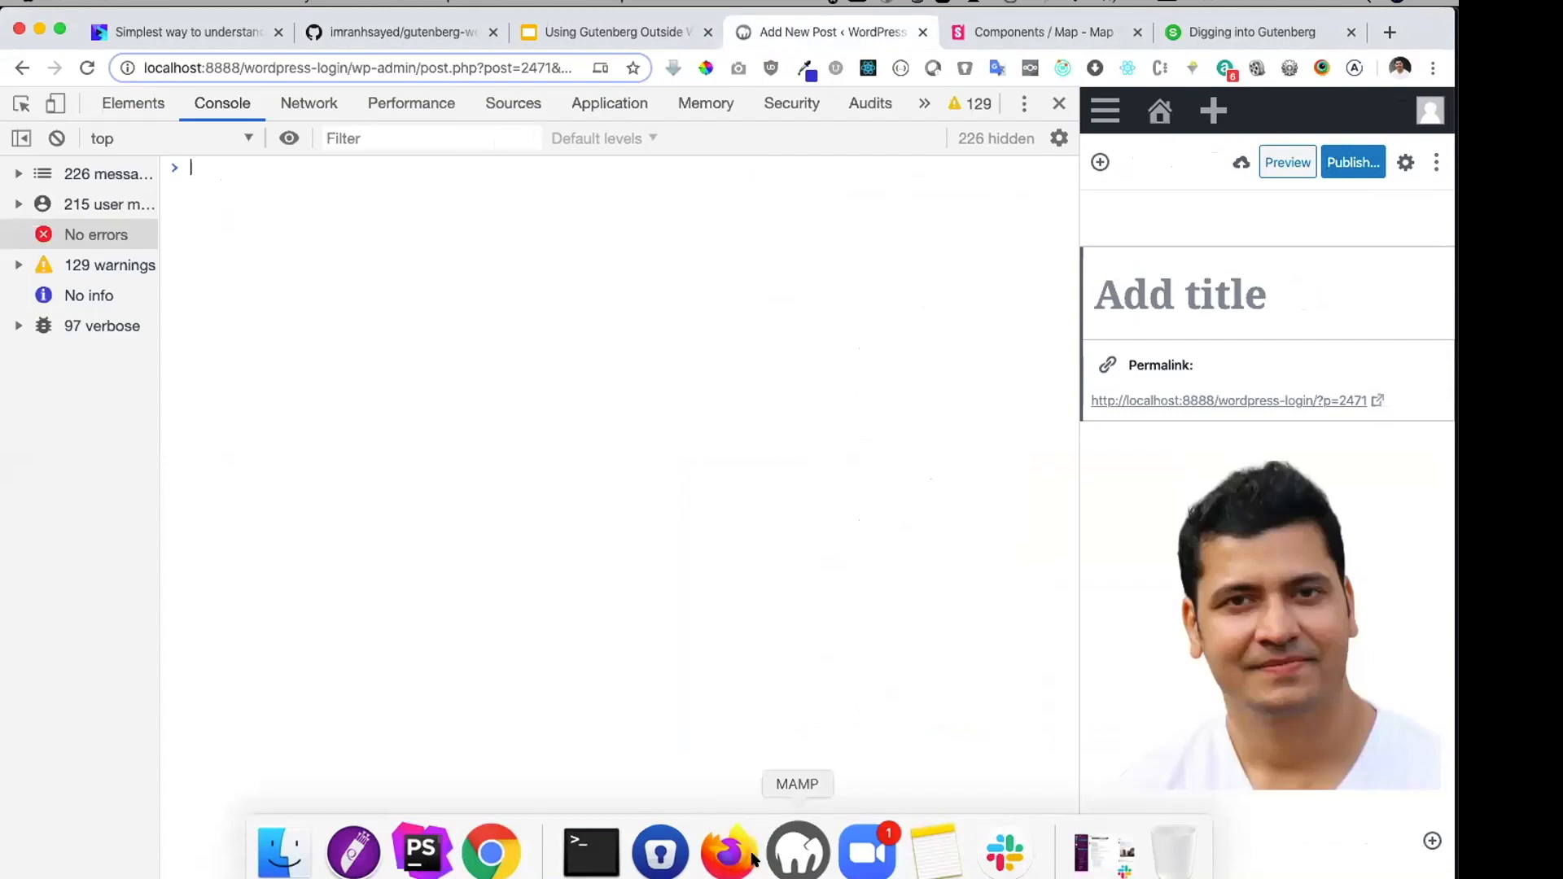
left_click(420, 850)
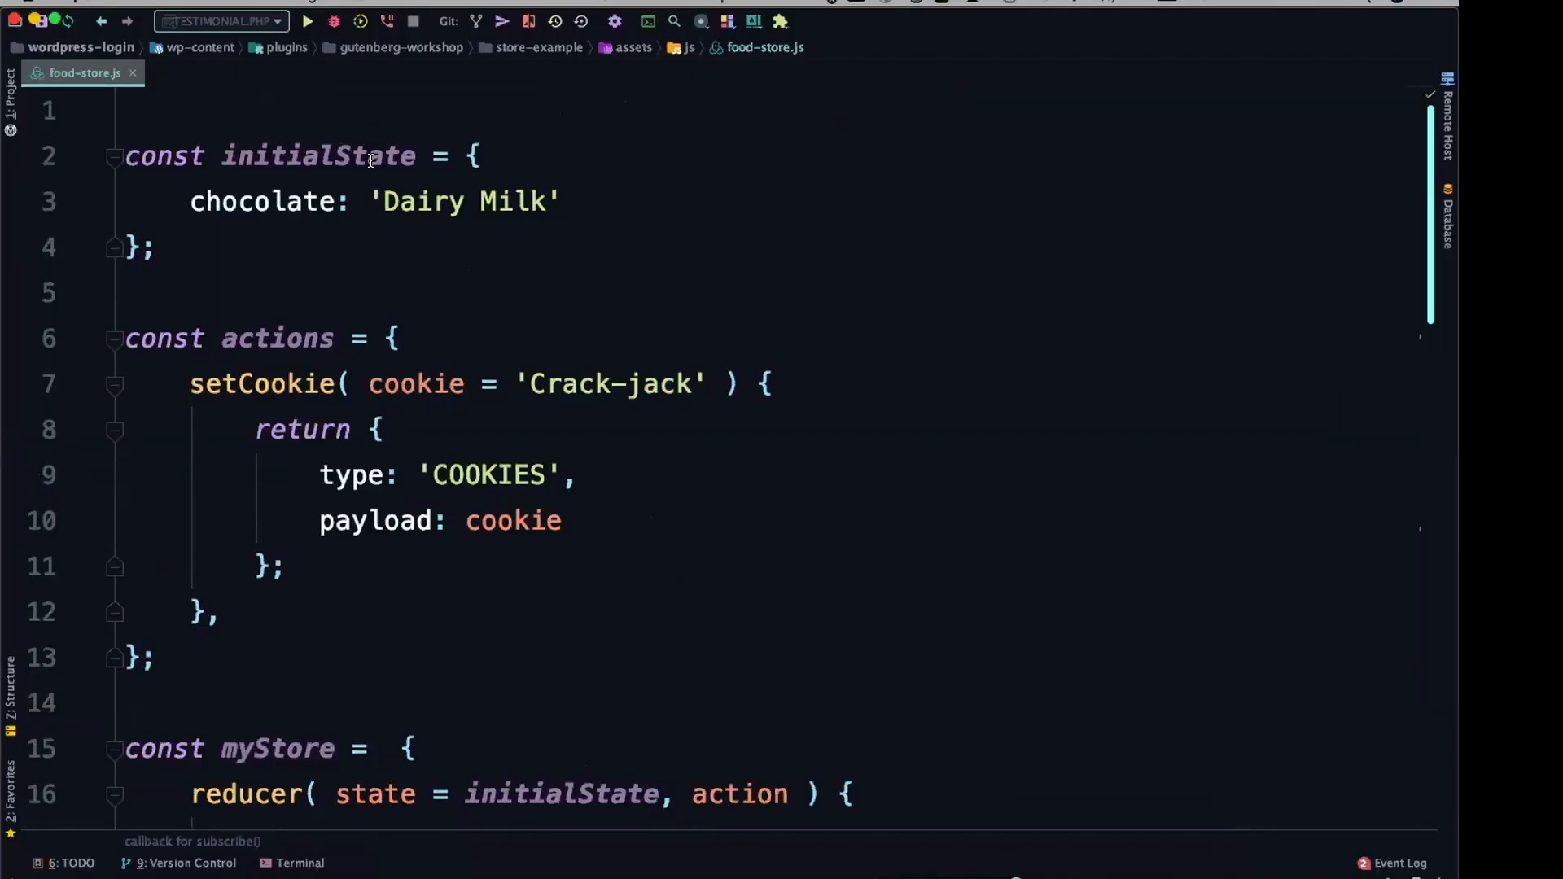
scroll("down", 3)
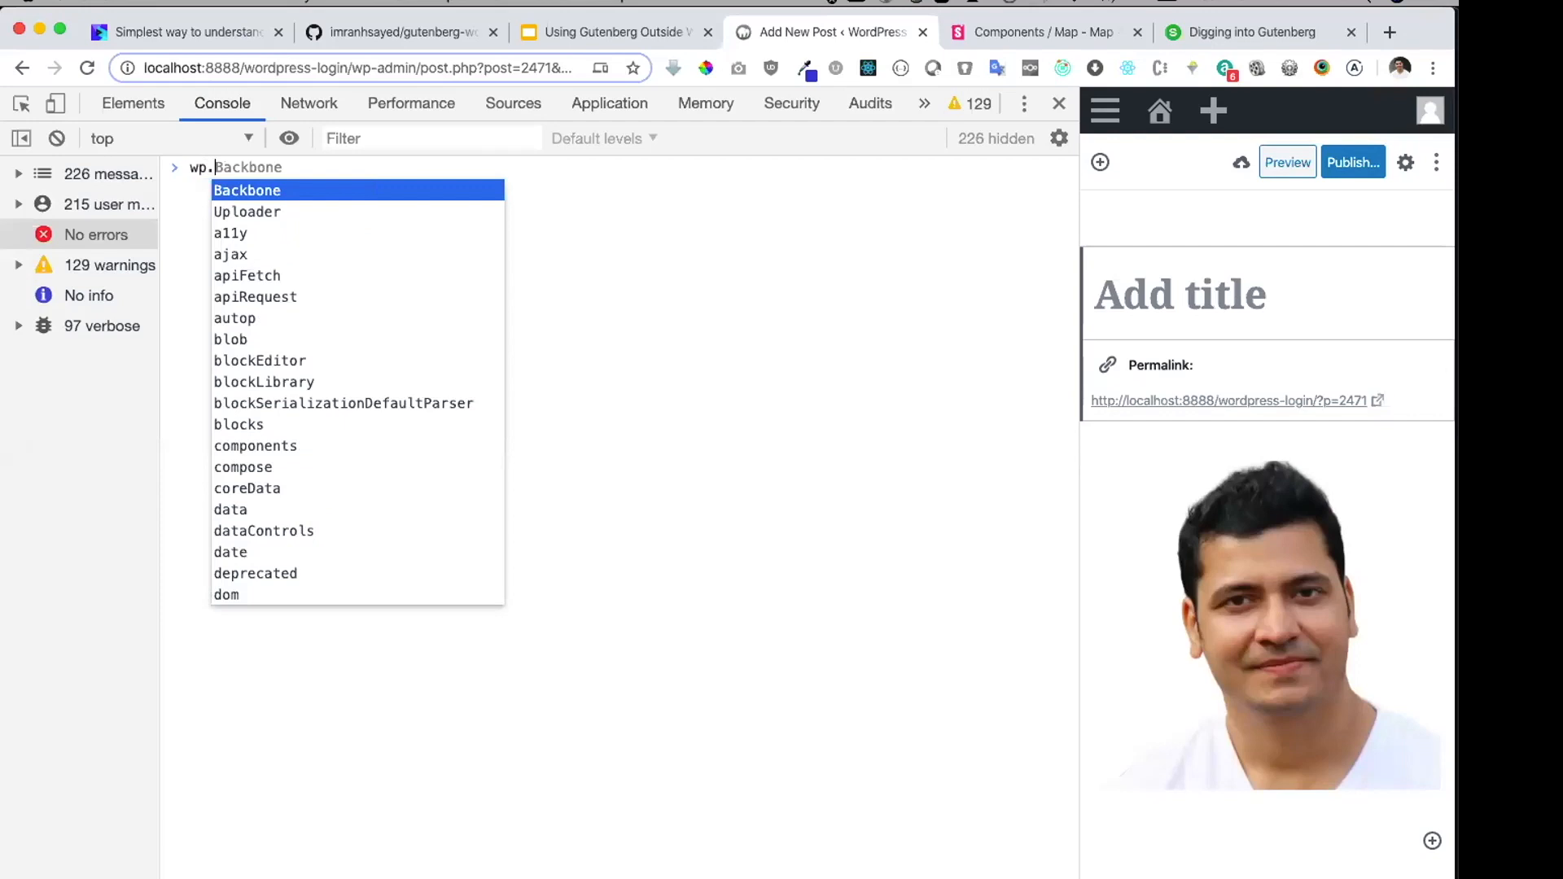
Step: Run wp.data.select('food') in the console to return the food store's selectors object
type("dat.")
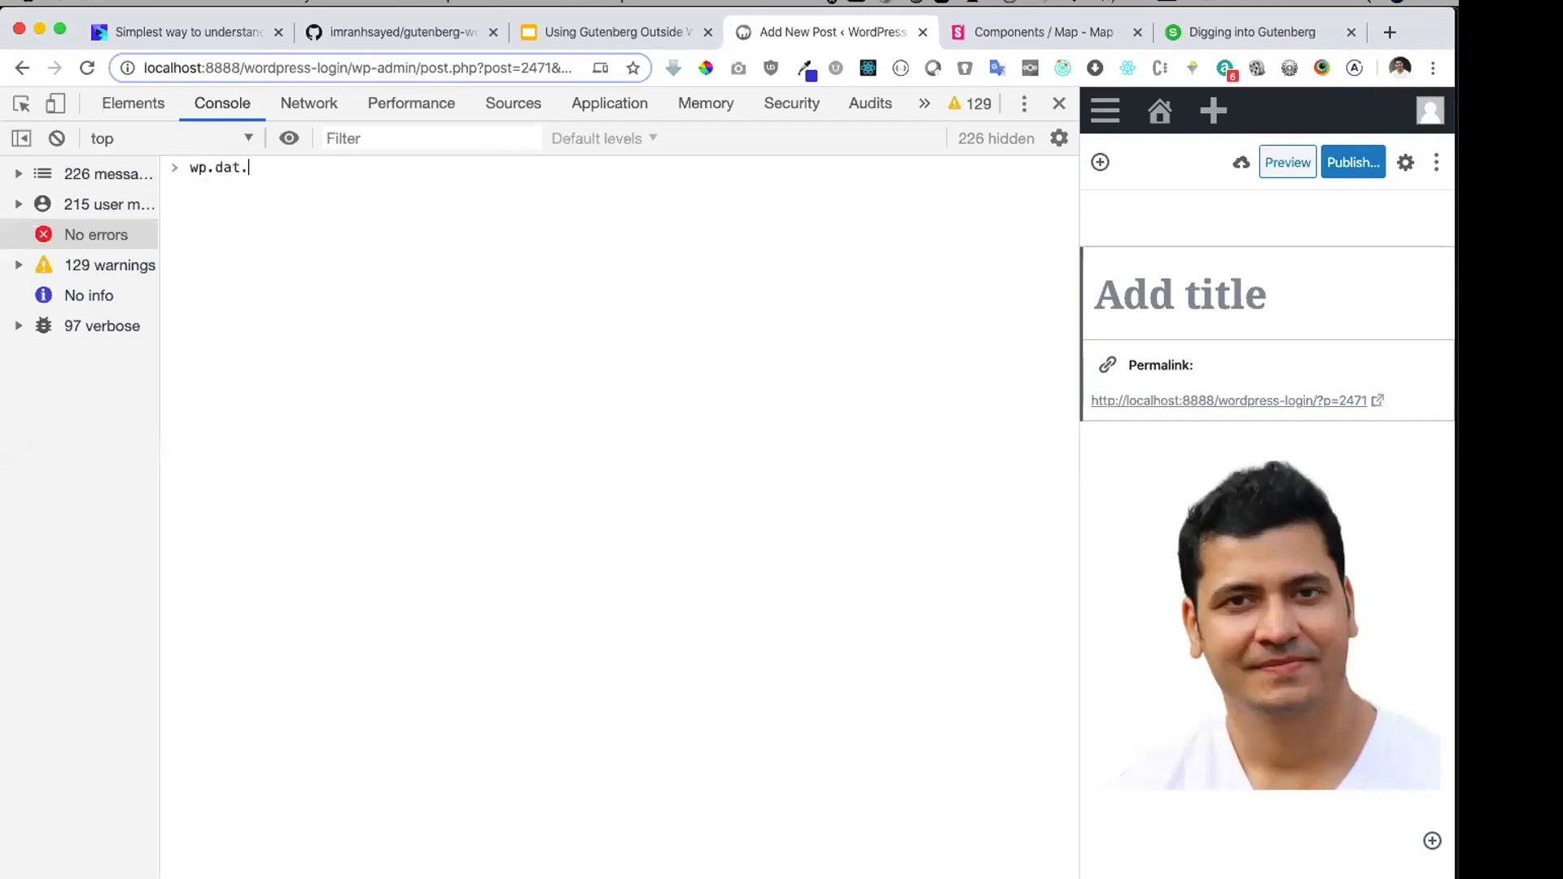
type("a")
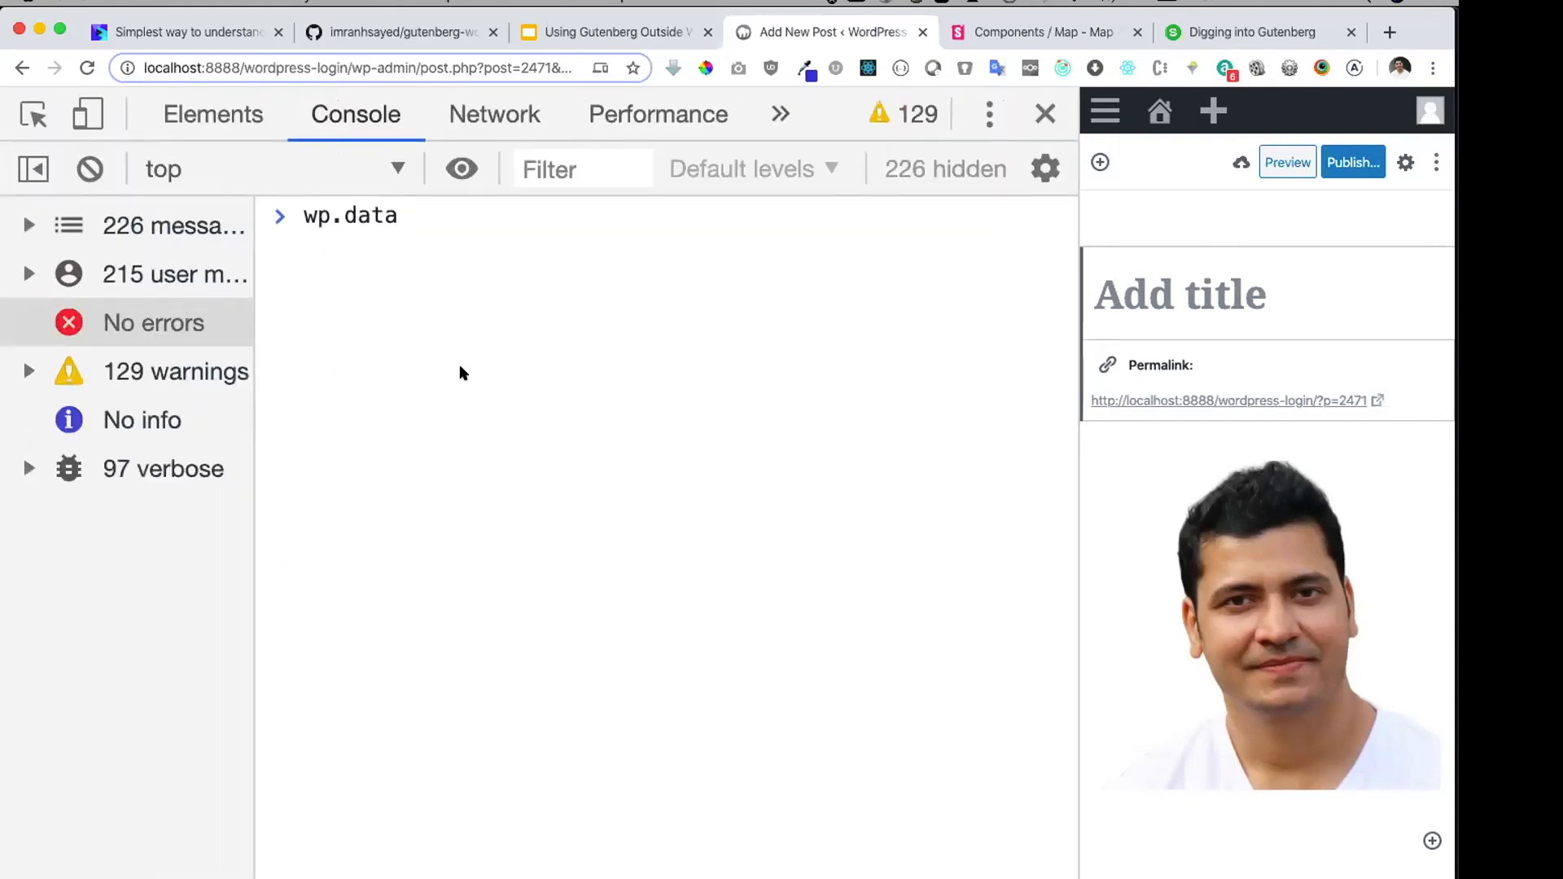
left_click(88, 167)
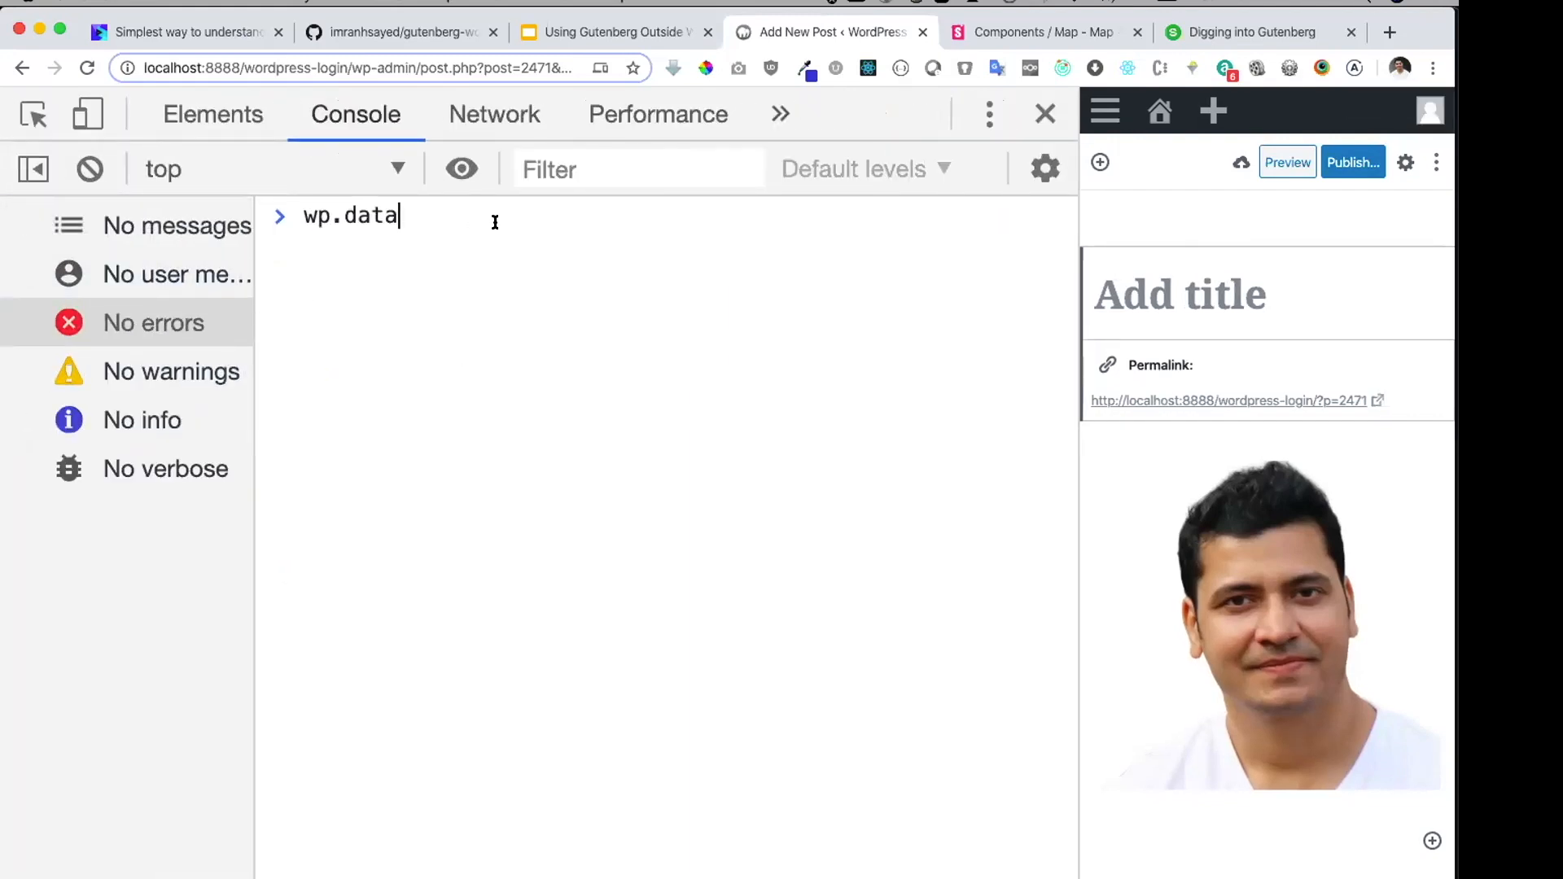
type(".select(")
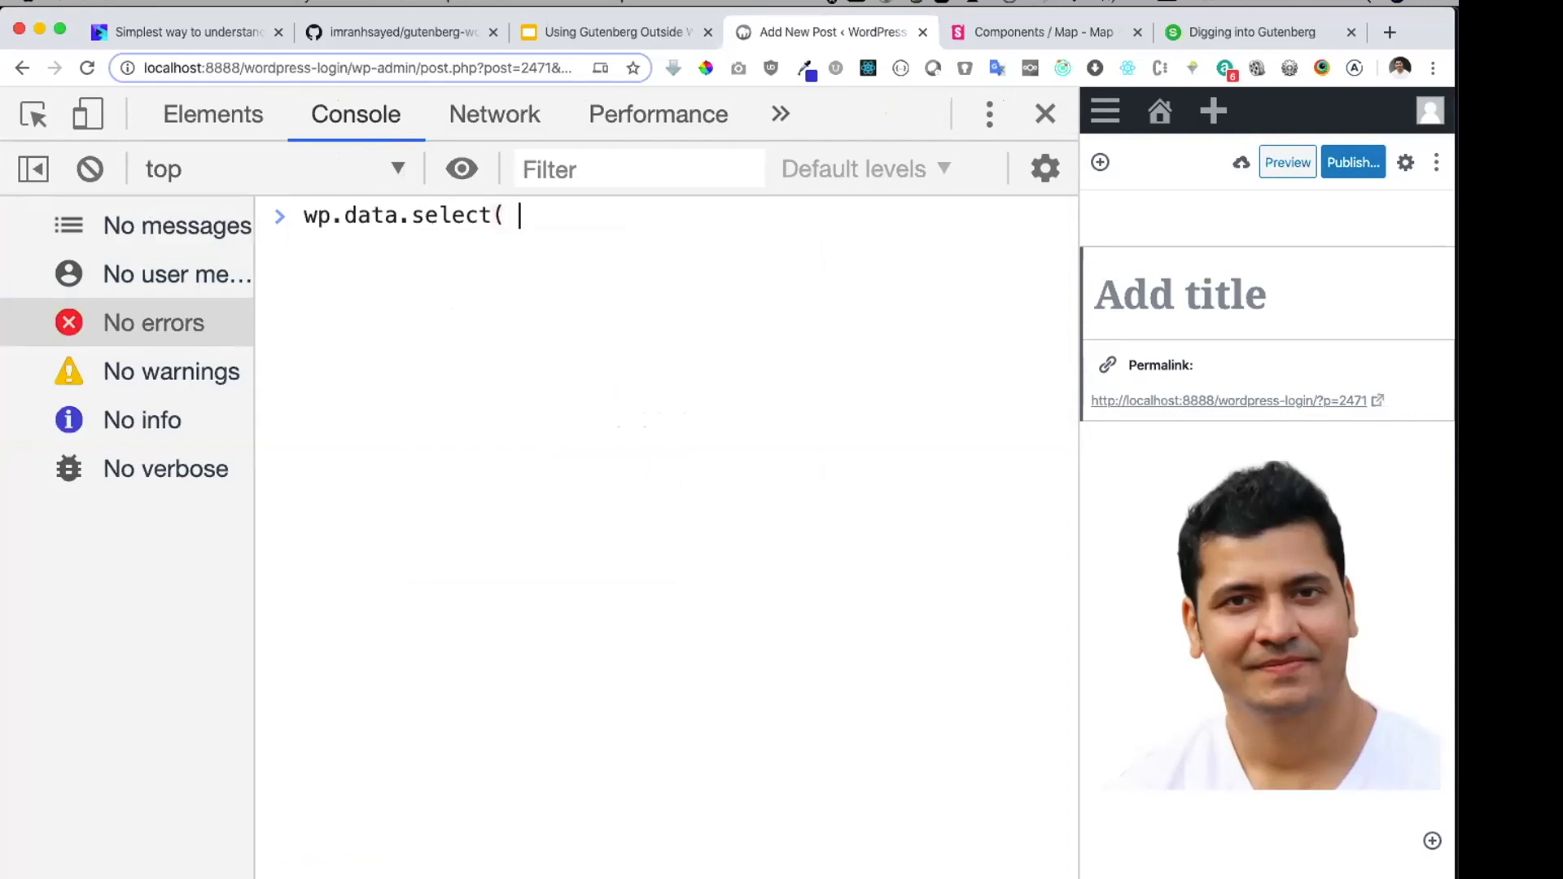
type("'")
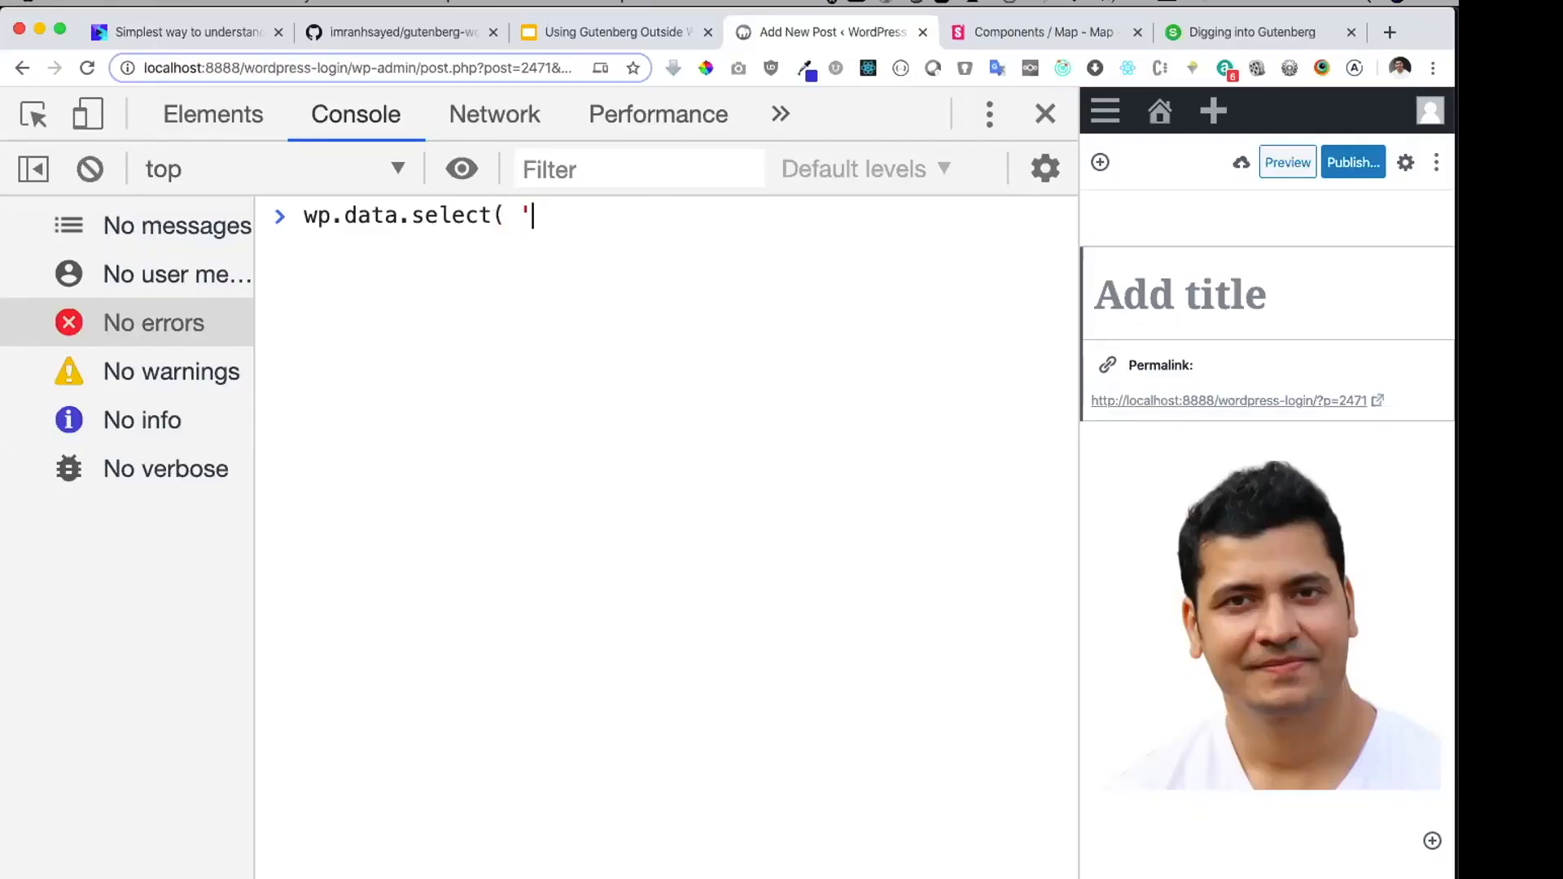
type("food")
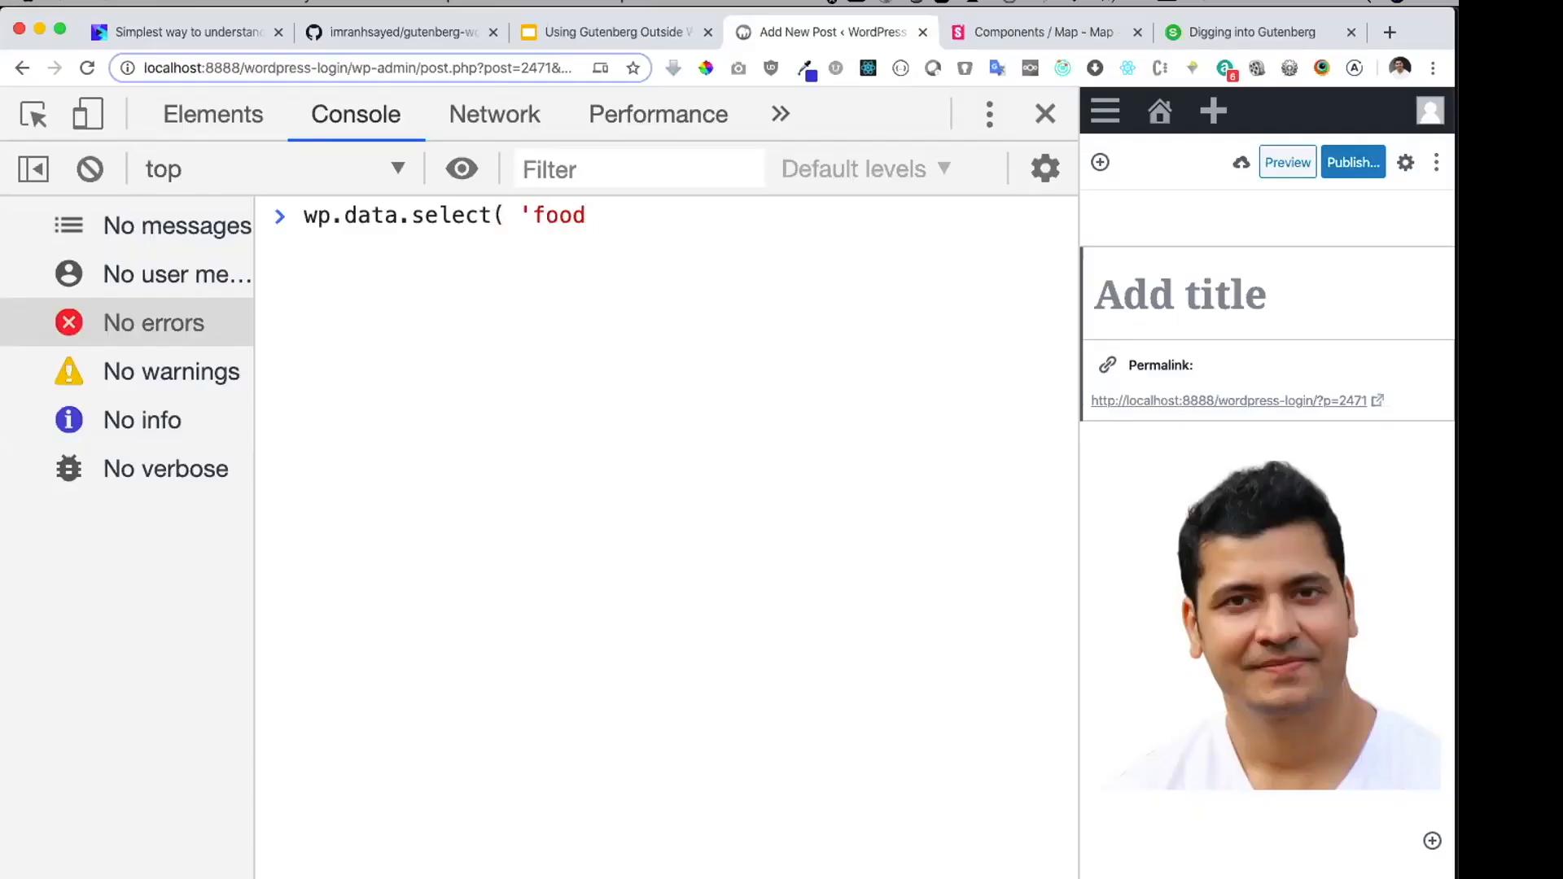
type("')")
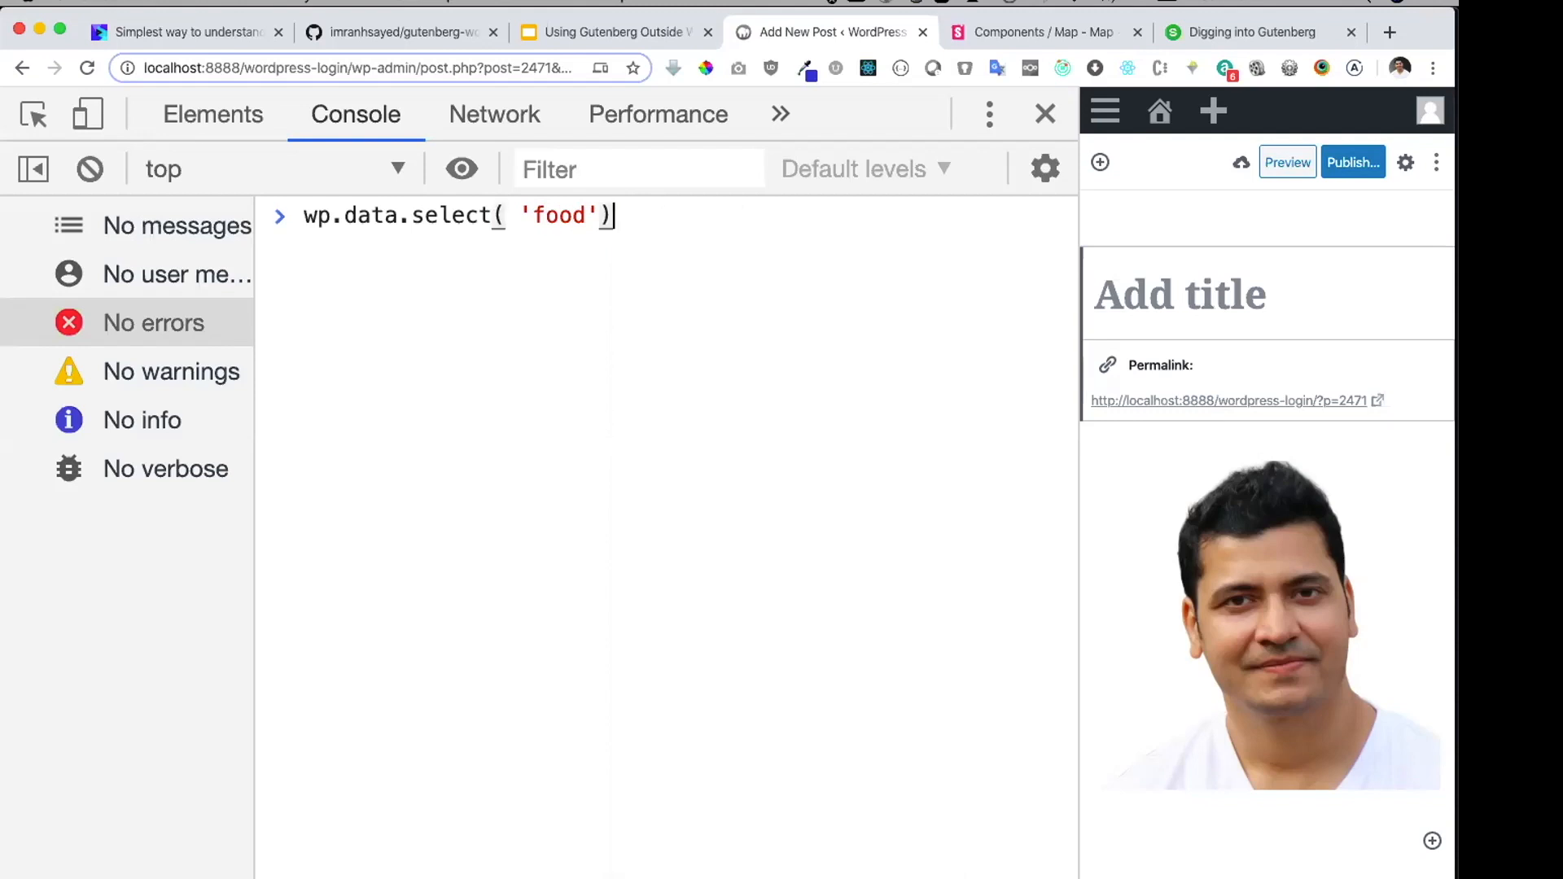
key("Return")
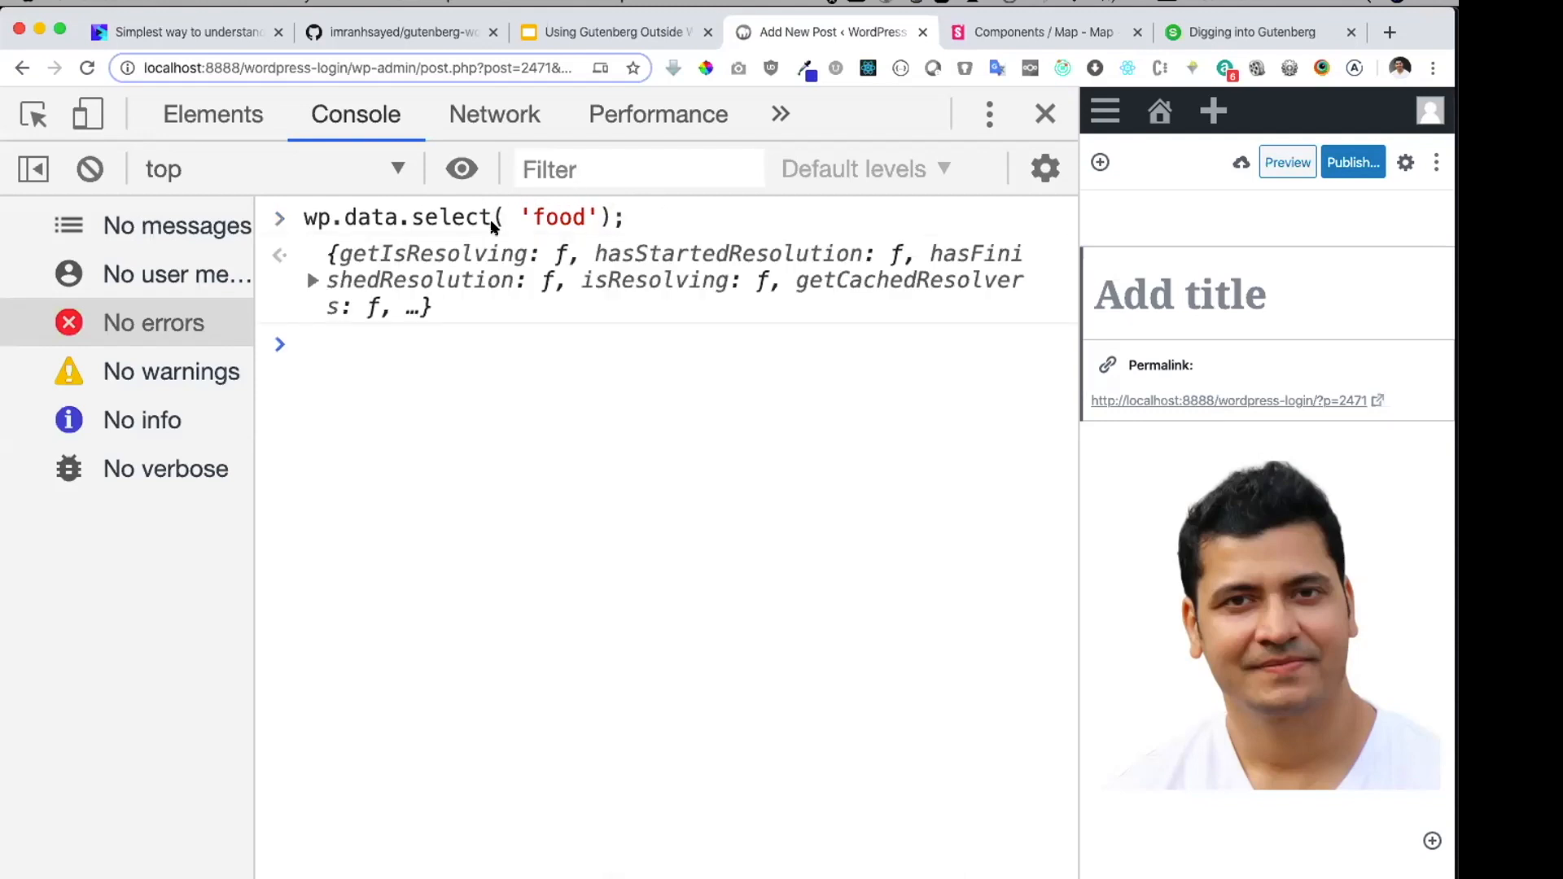
Step: Expand the returned object to list getChocolate, getCookie and getChocolateAndCookie, then check getCookie's definition
left_click(313, 280)
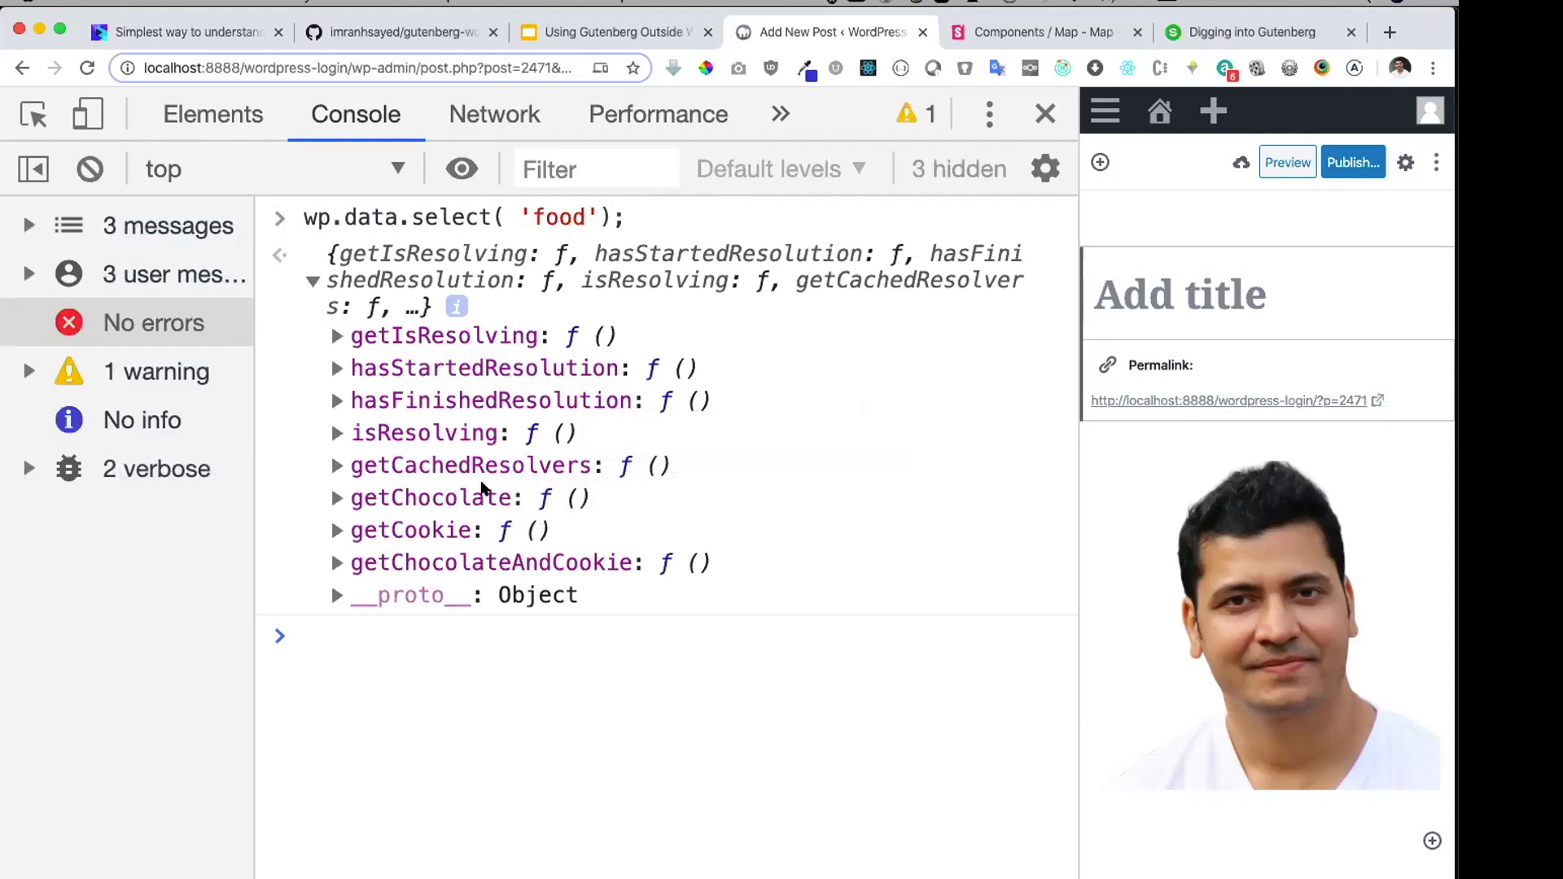
mouse_move(430, 498)
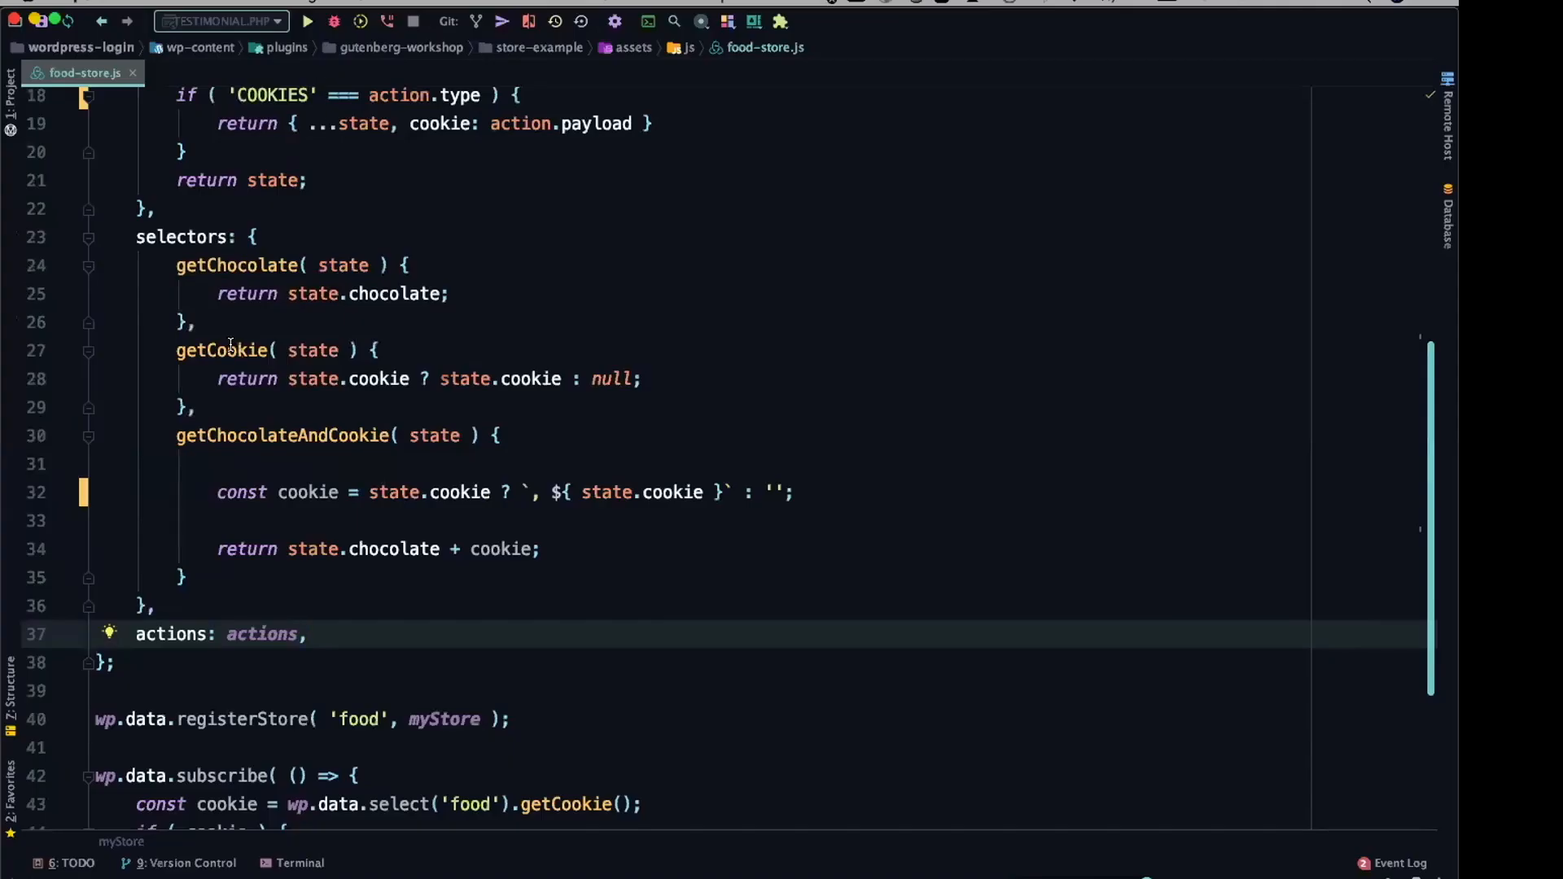
left_click(223, 350)
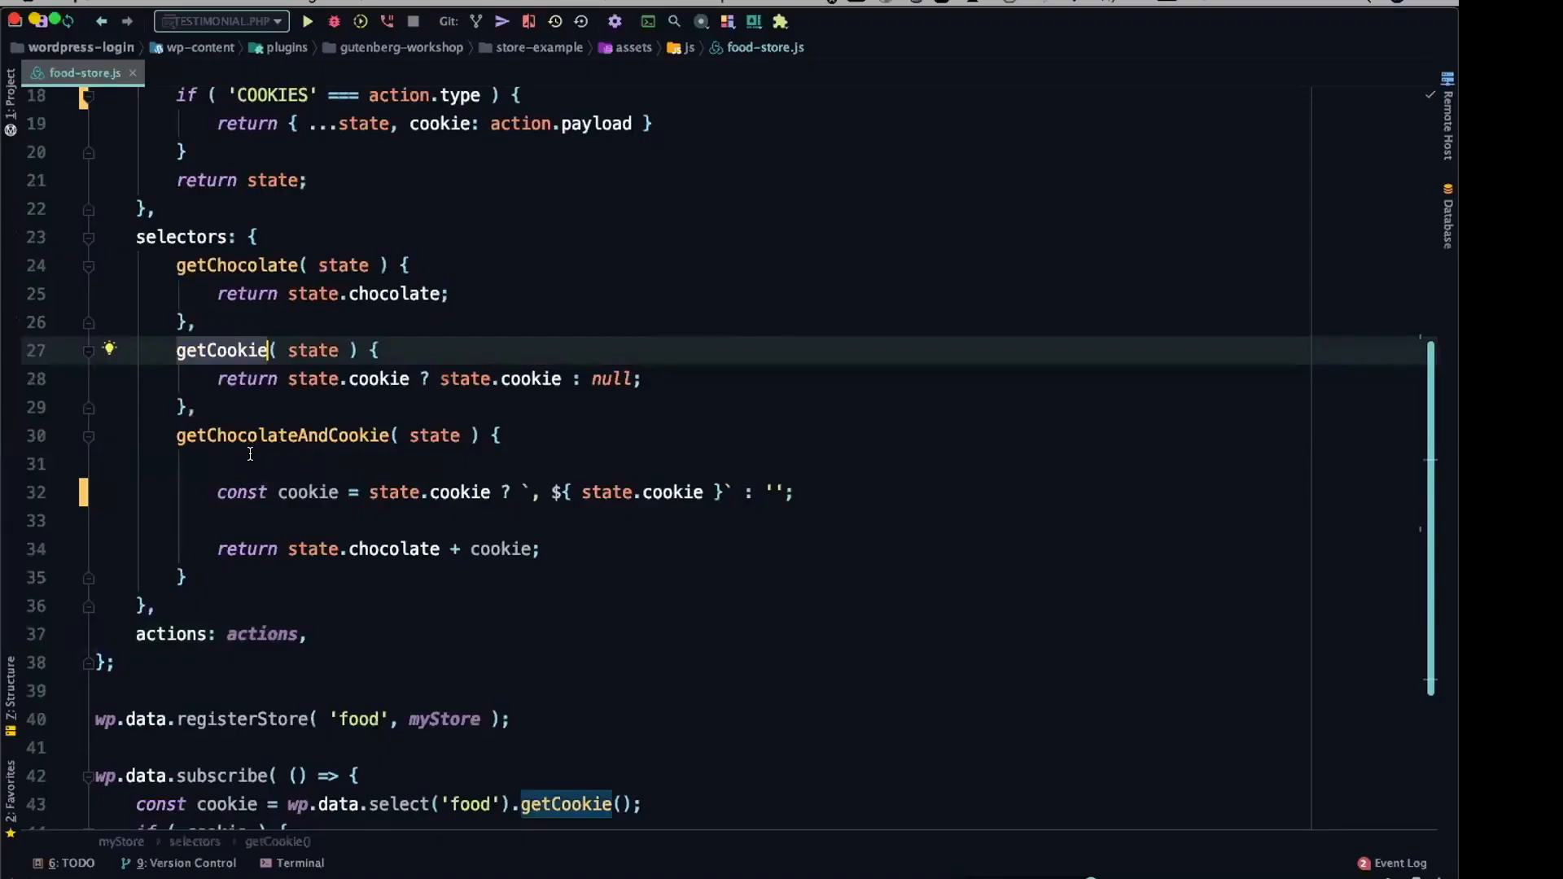
mouse_move(352, 438)
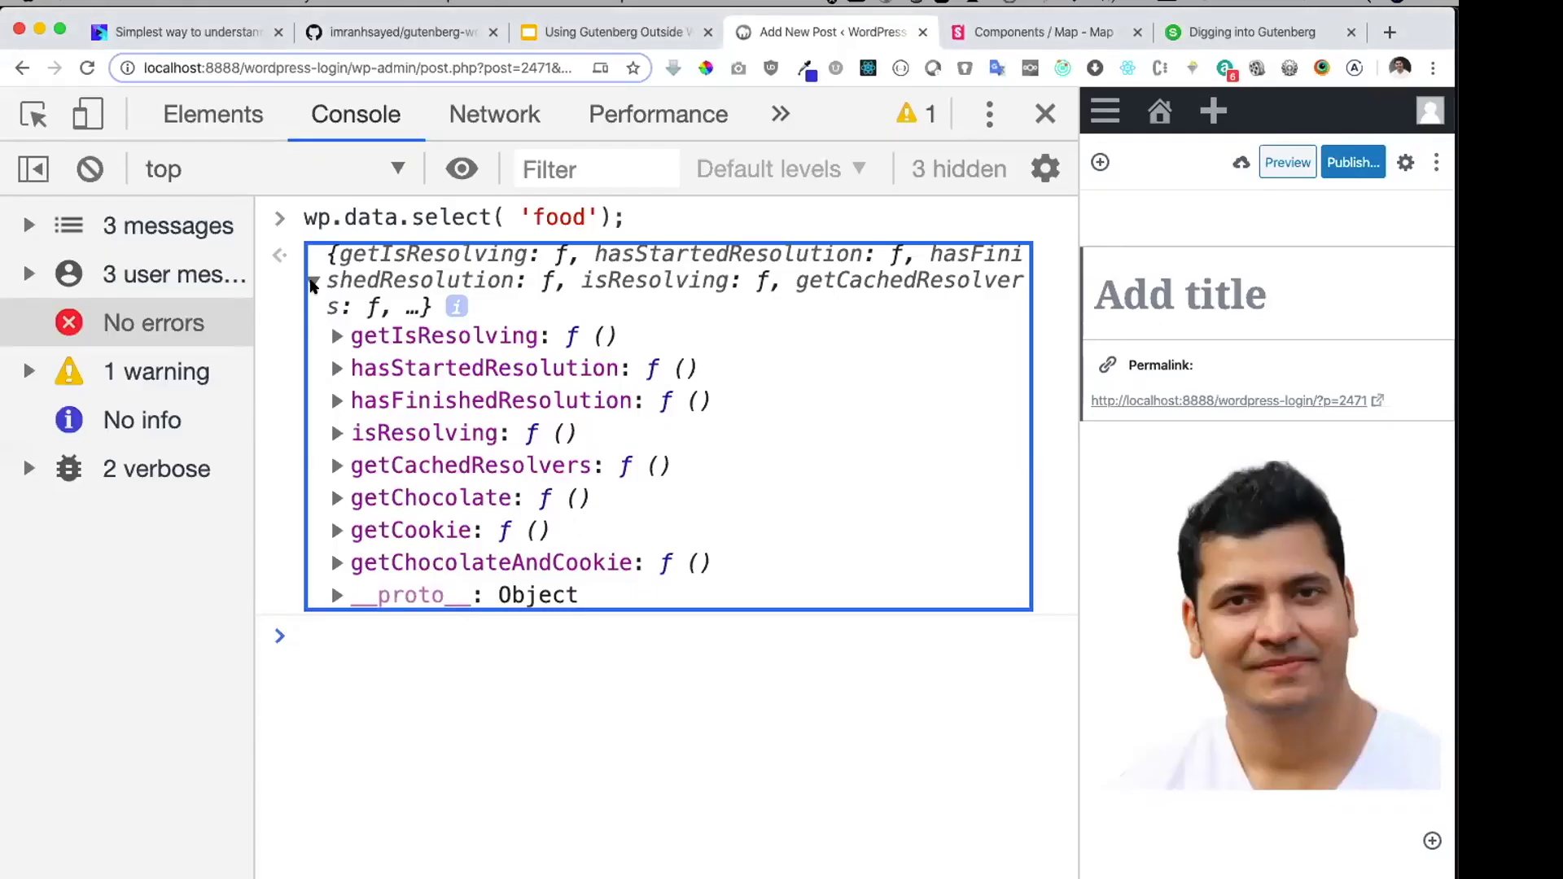
Step: Begin a second query wp.data.select('food').ge at the console prompt
type("w")
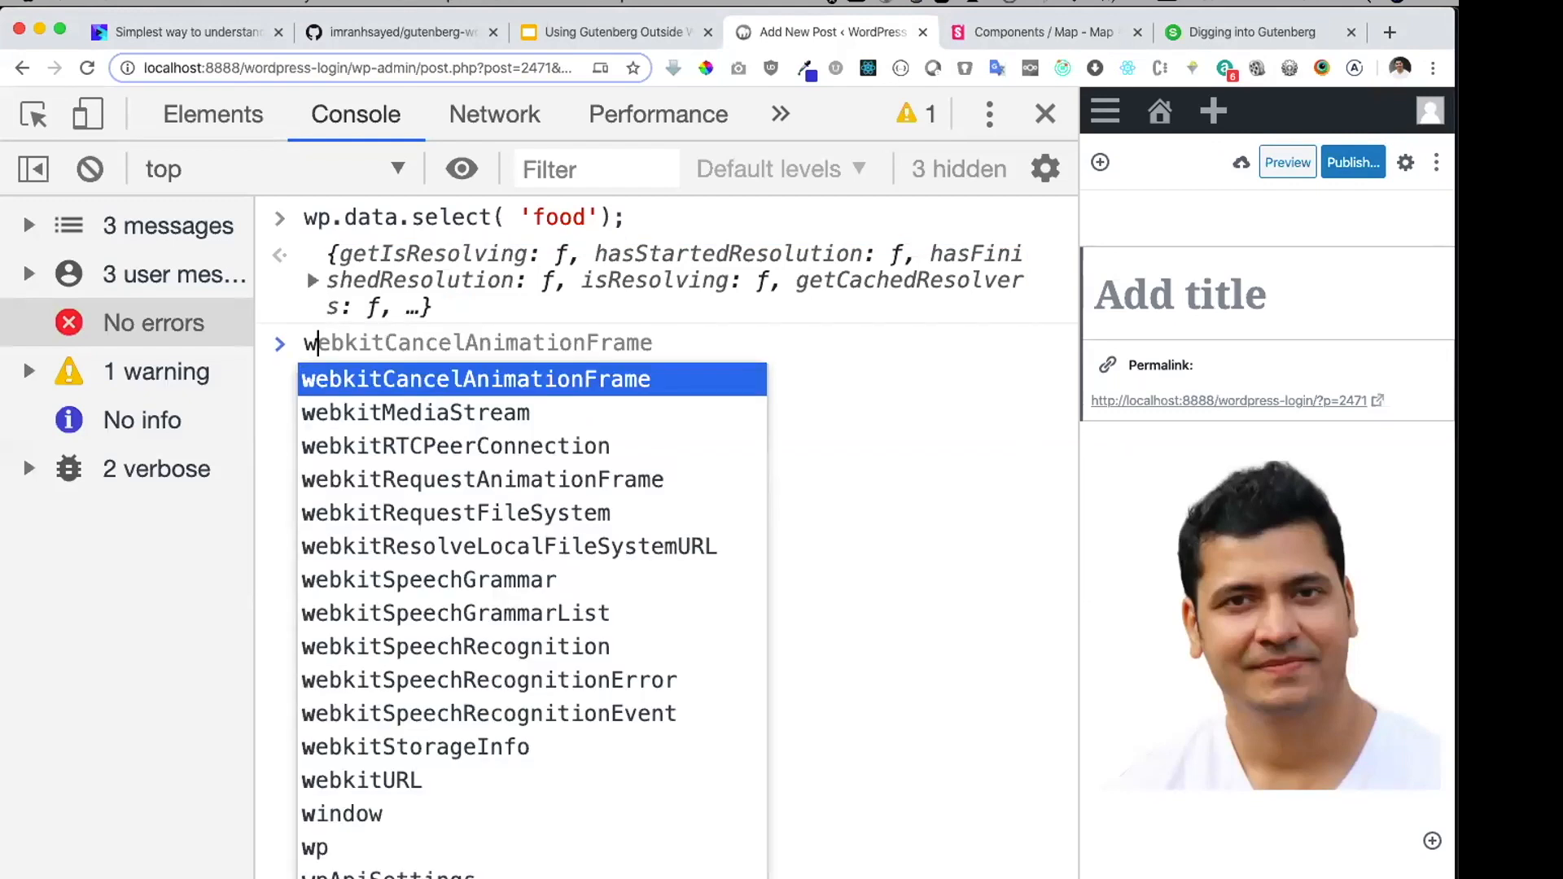
type("wp.data.select('")
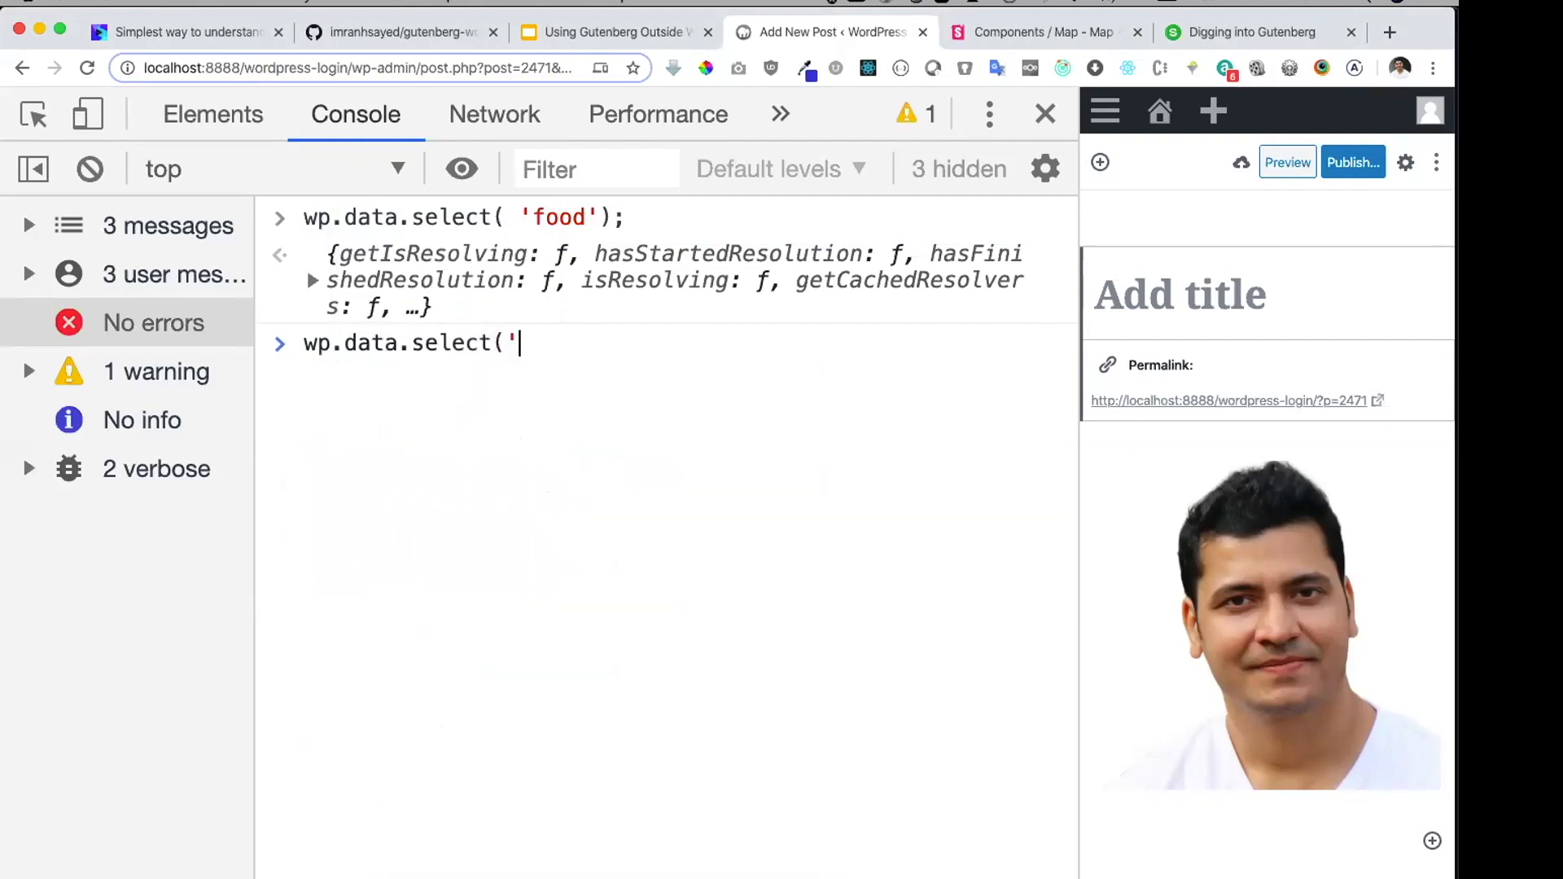
type("food'")
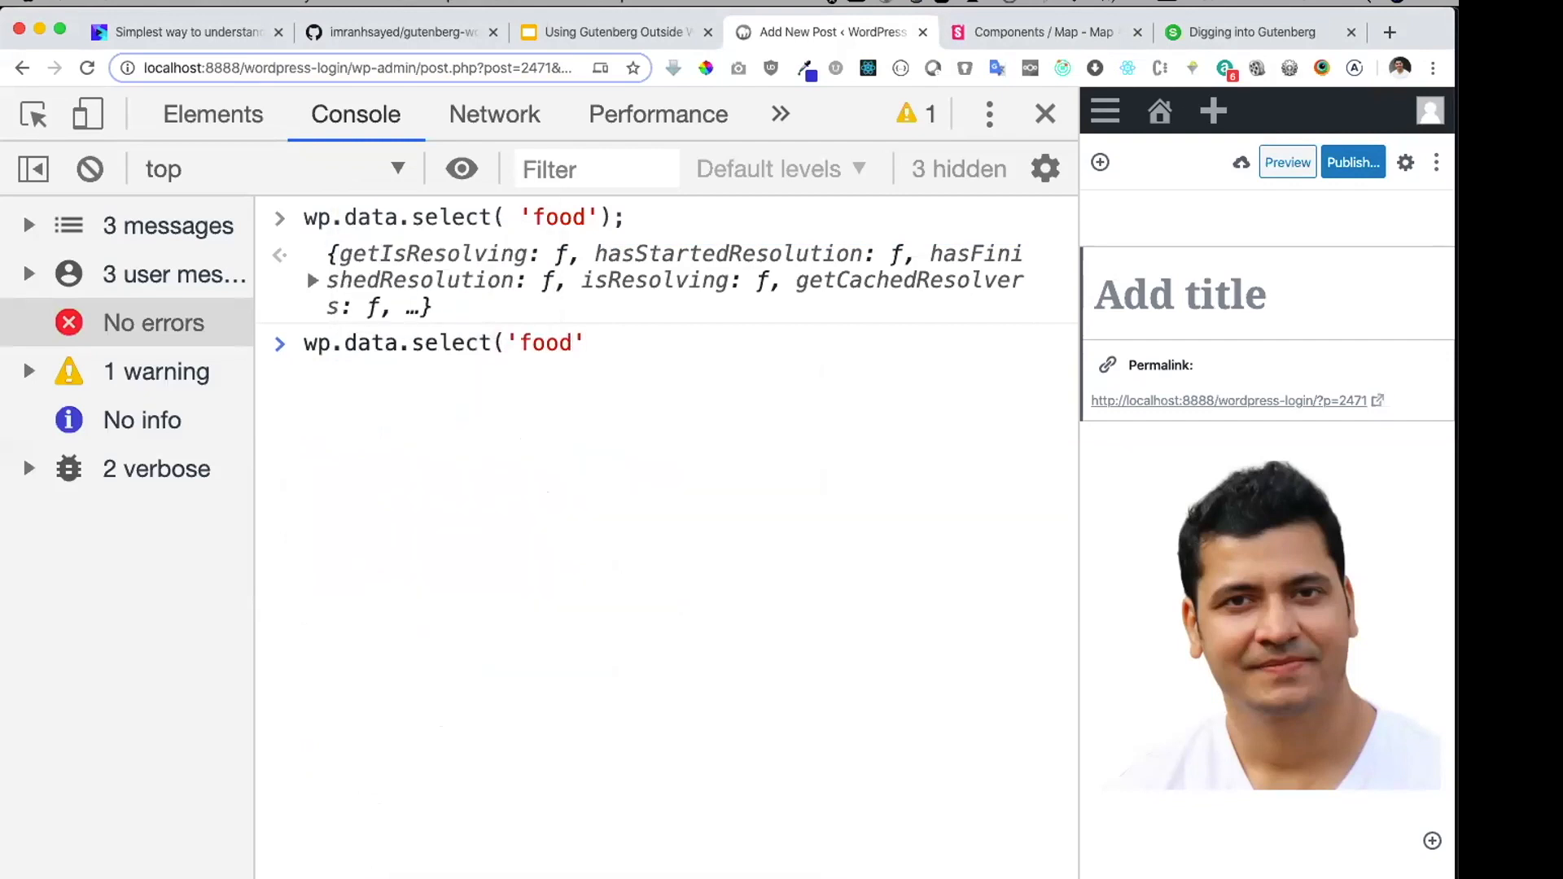
type(".ge")
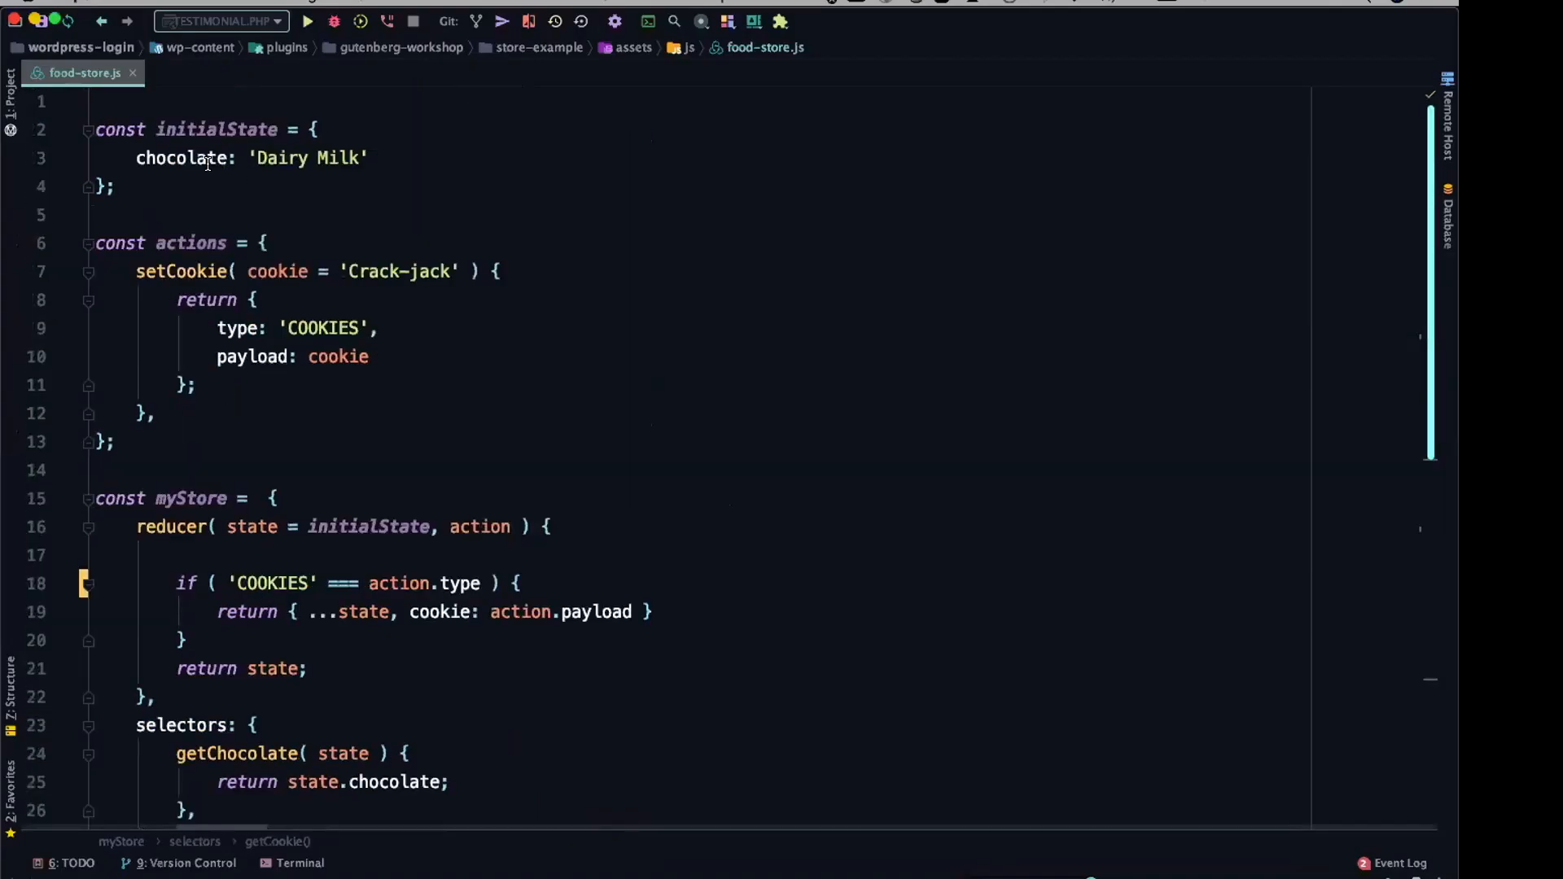
Step: Check initialState's Dairy Milk chocolate value in food-store.js before completing the getCookie() query
left_click(184, 158)
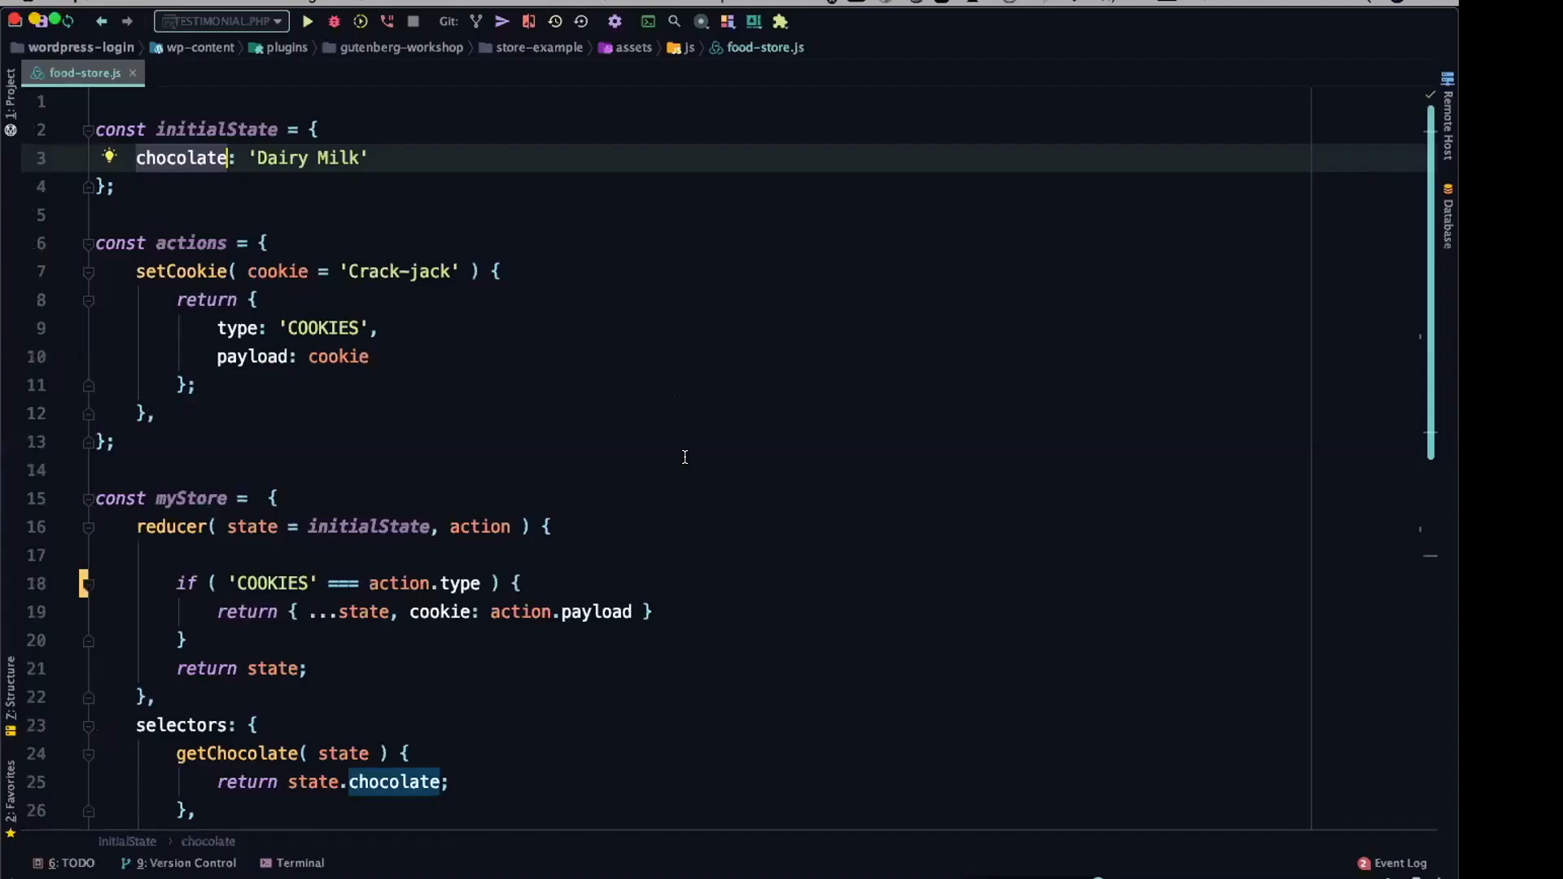
scroll("down", 3)
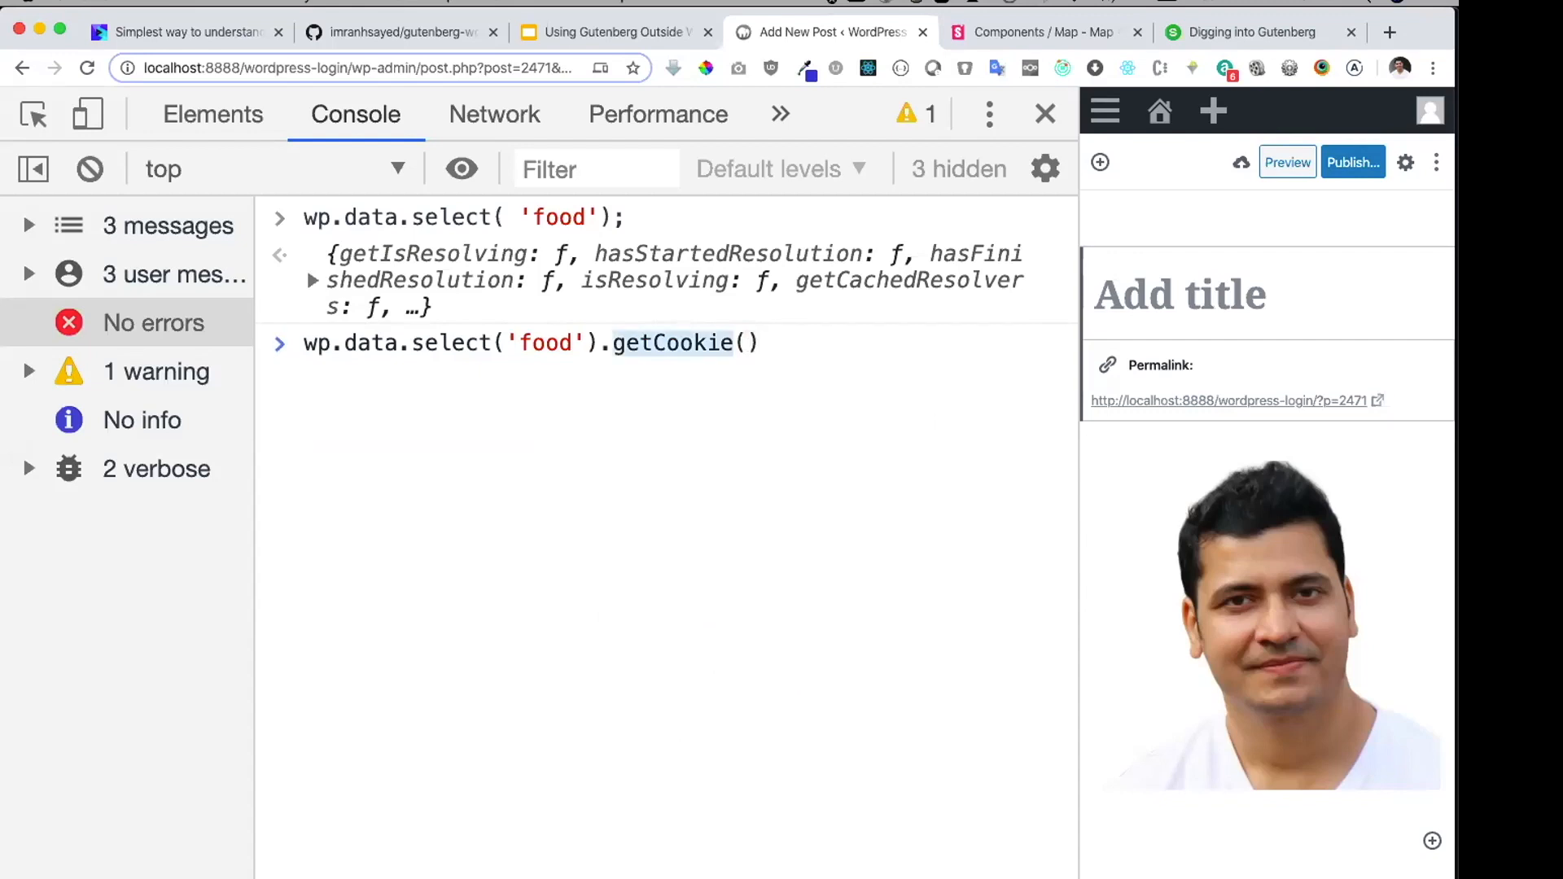
Step: Switch to Chrome's DevTools console, reviewing the food store's reducer along the way
type("ChocolateAndCookie( state ) {")
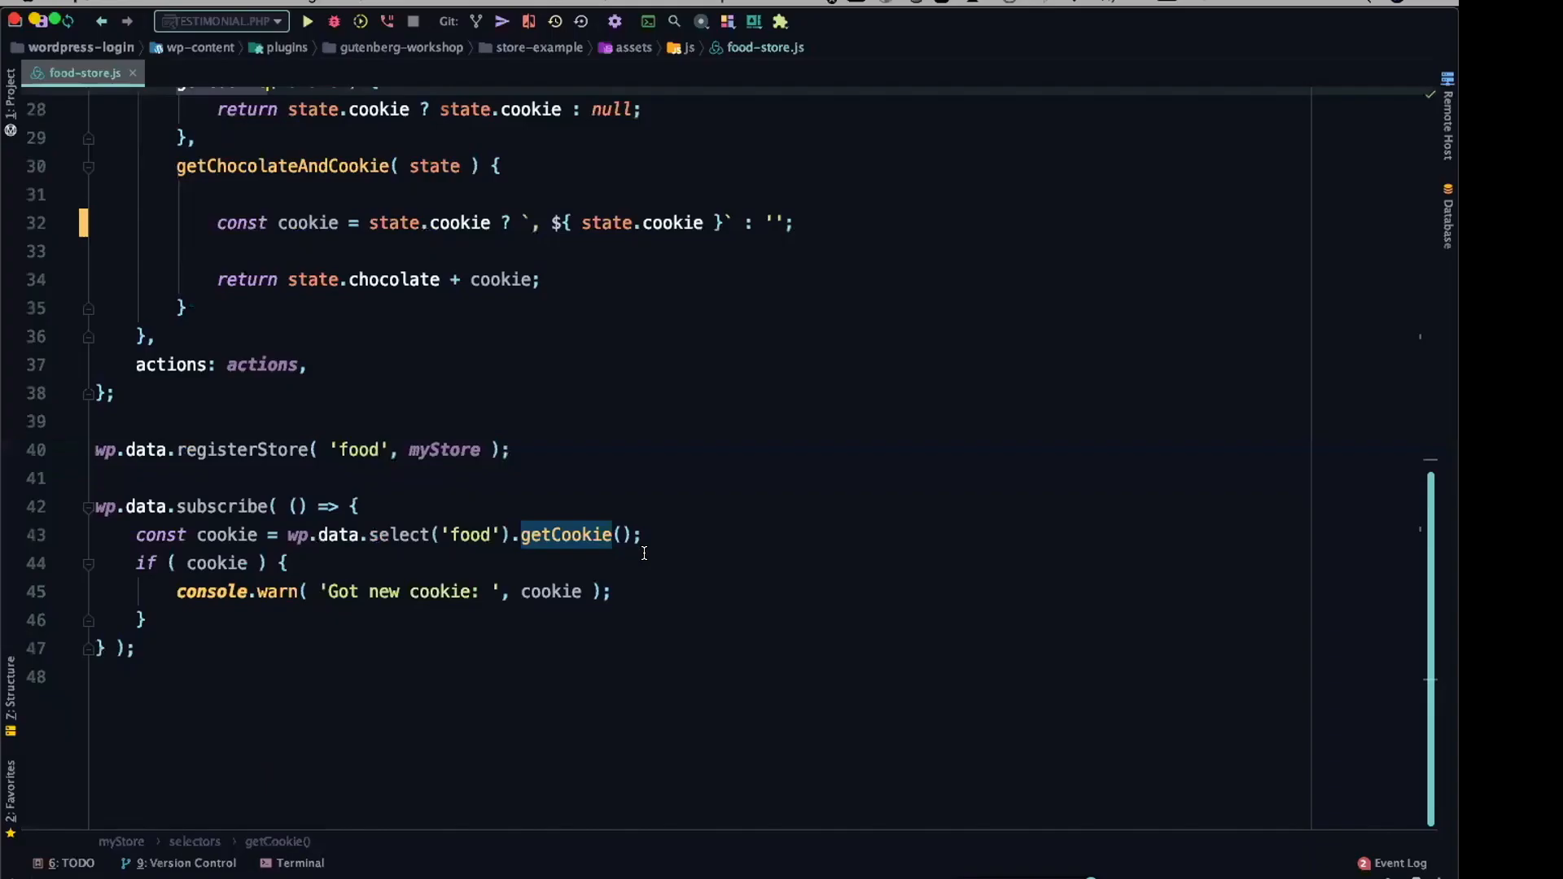
scroll("up", 3)
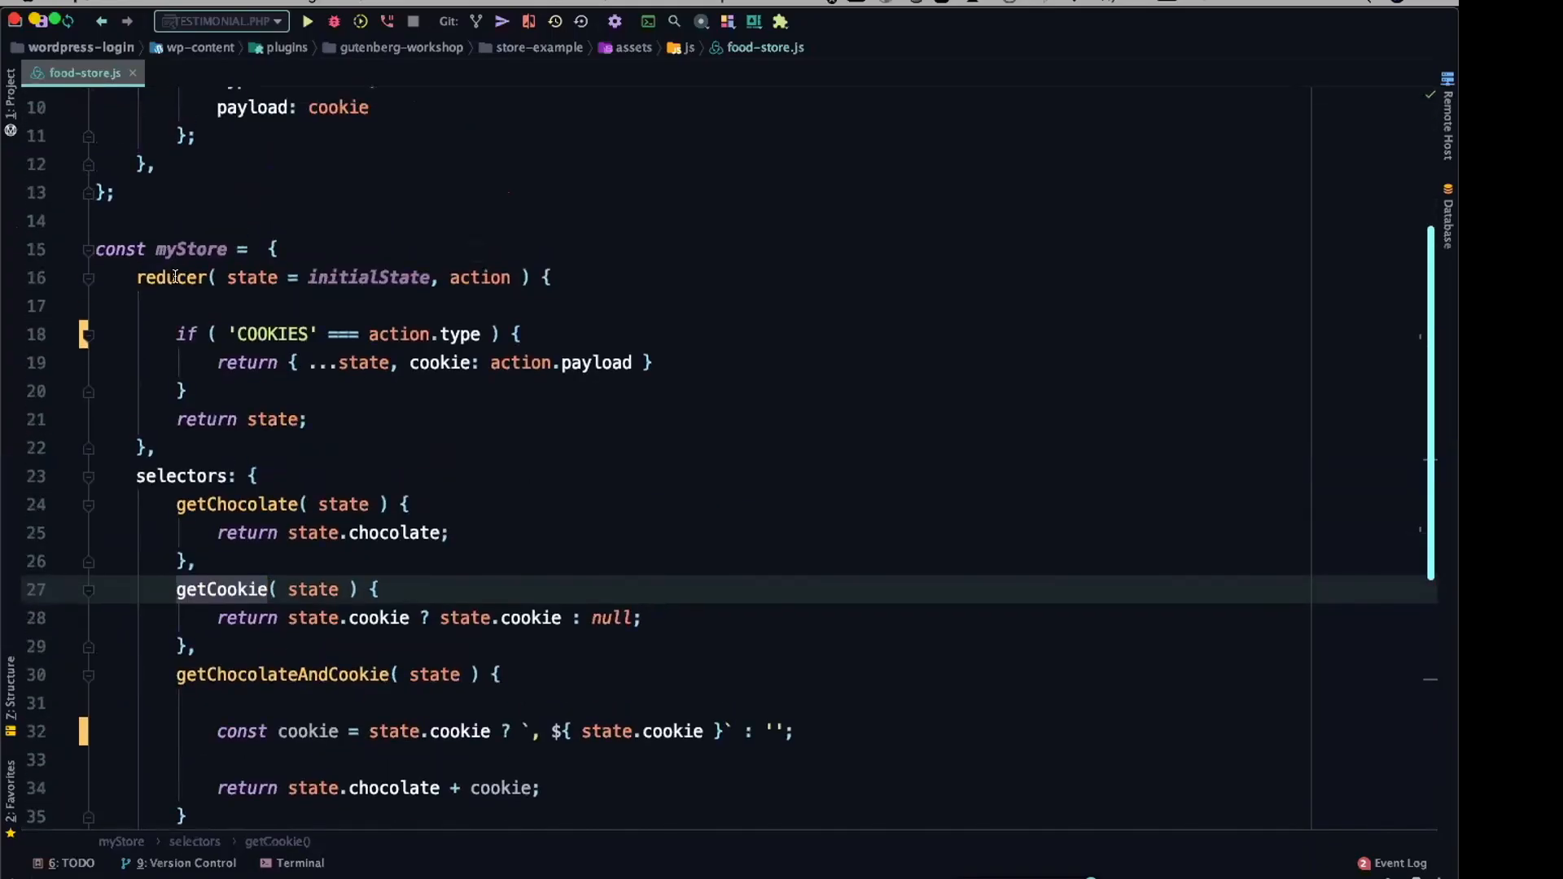
left_click(171, 276)
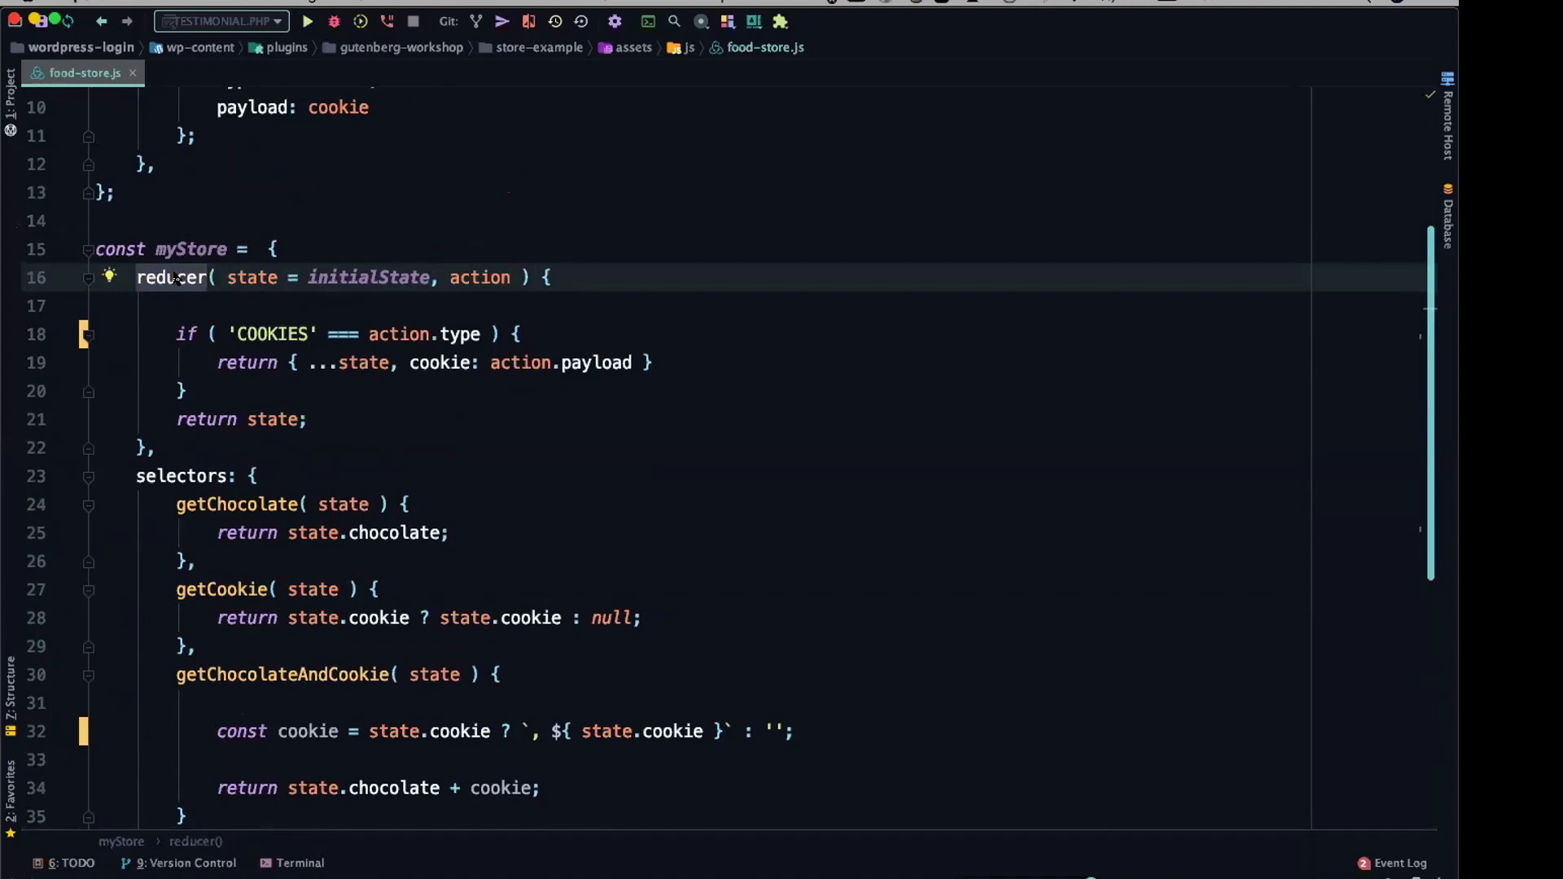
scroll("up", 3)
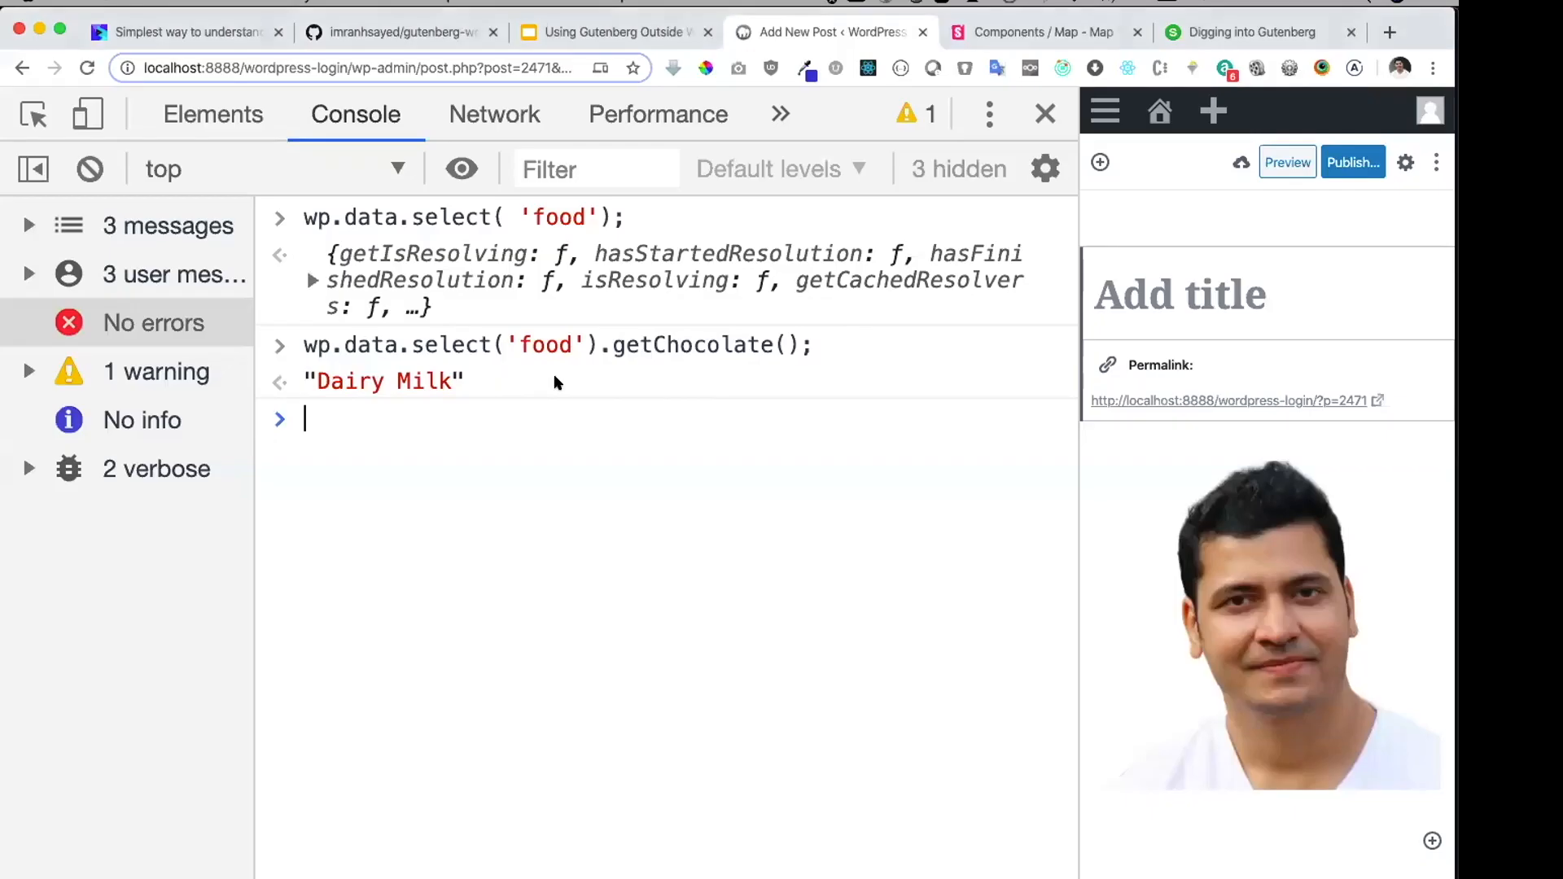
mouse_move(91, 168)
type("wp")
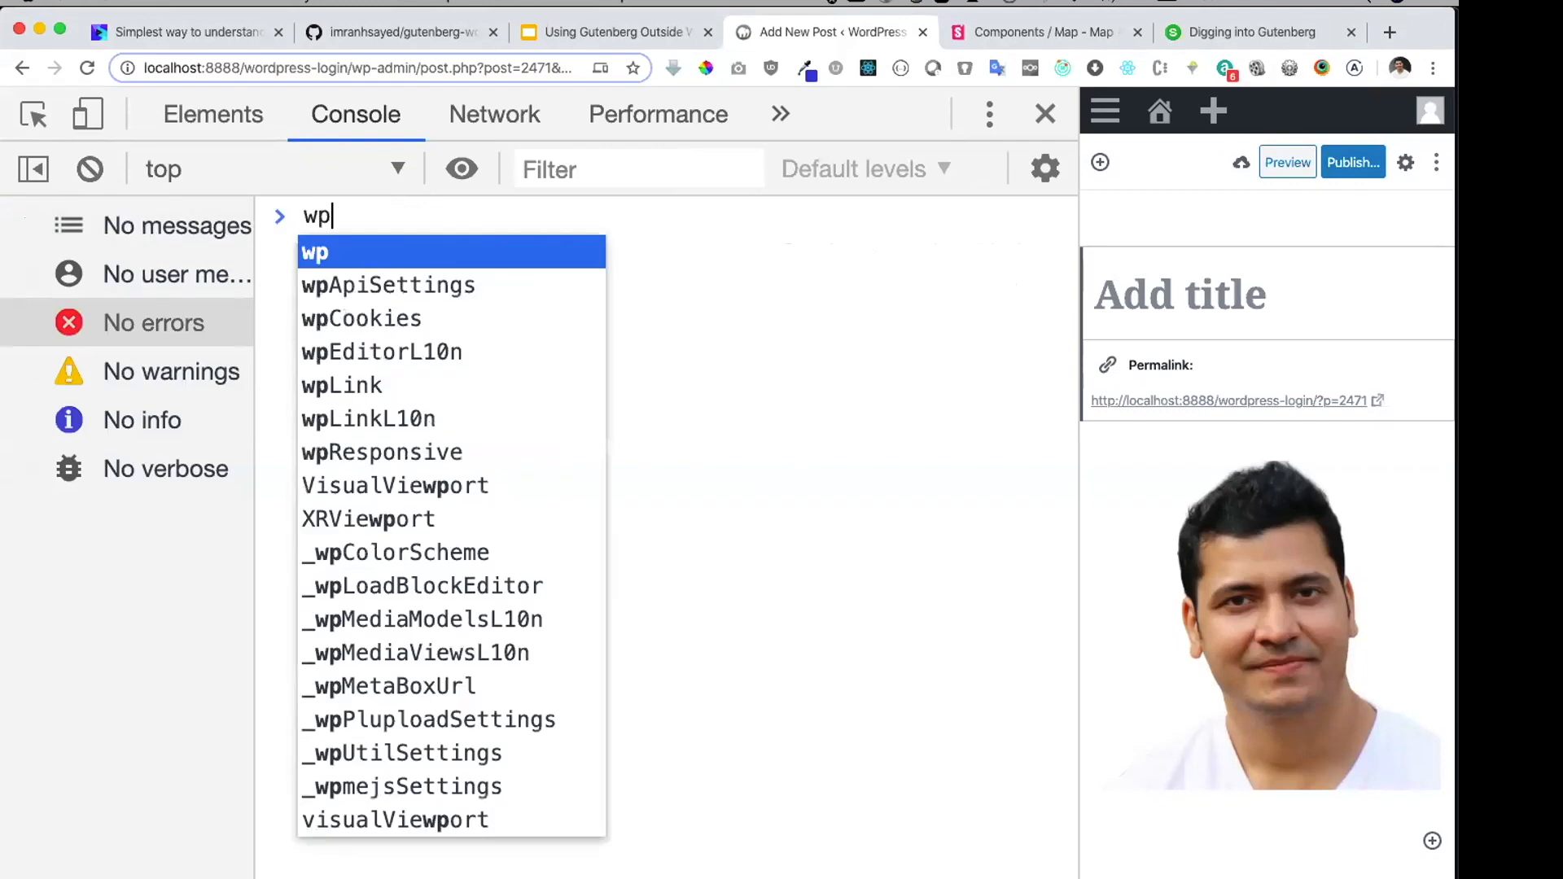
Step: Run wp.data.dispatch('food') in the console to list the food store's actions
type(".data.dispatch")
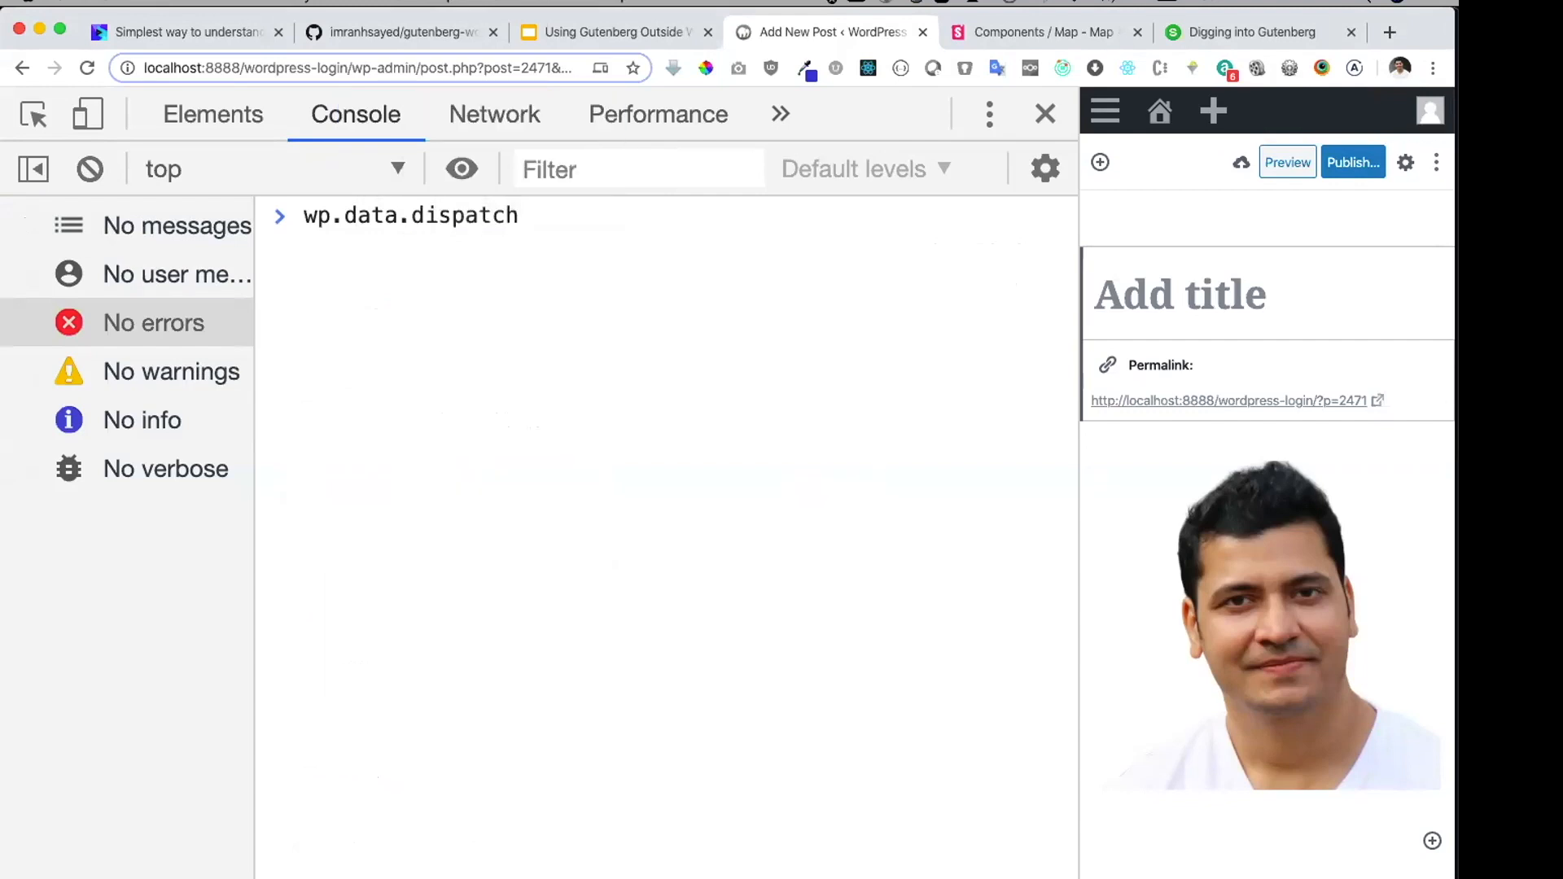
type("('")
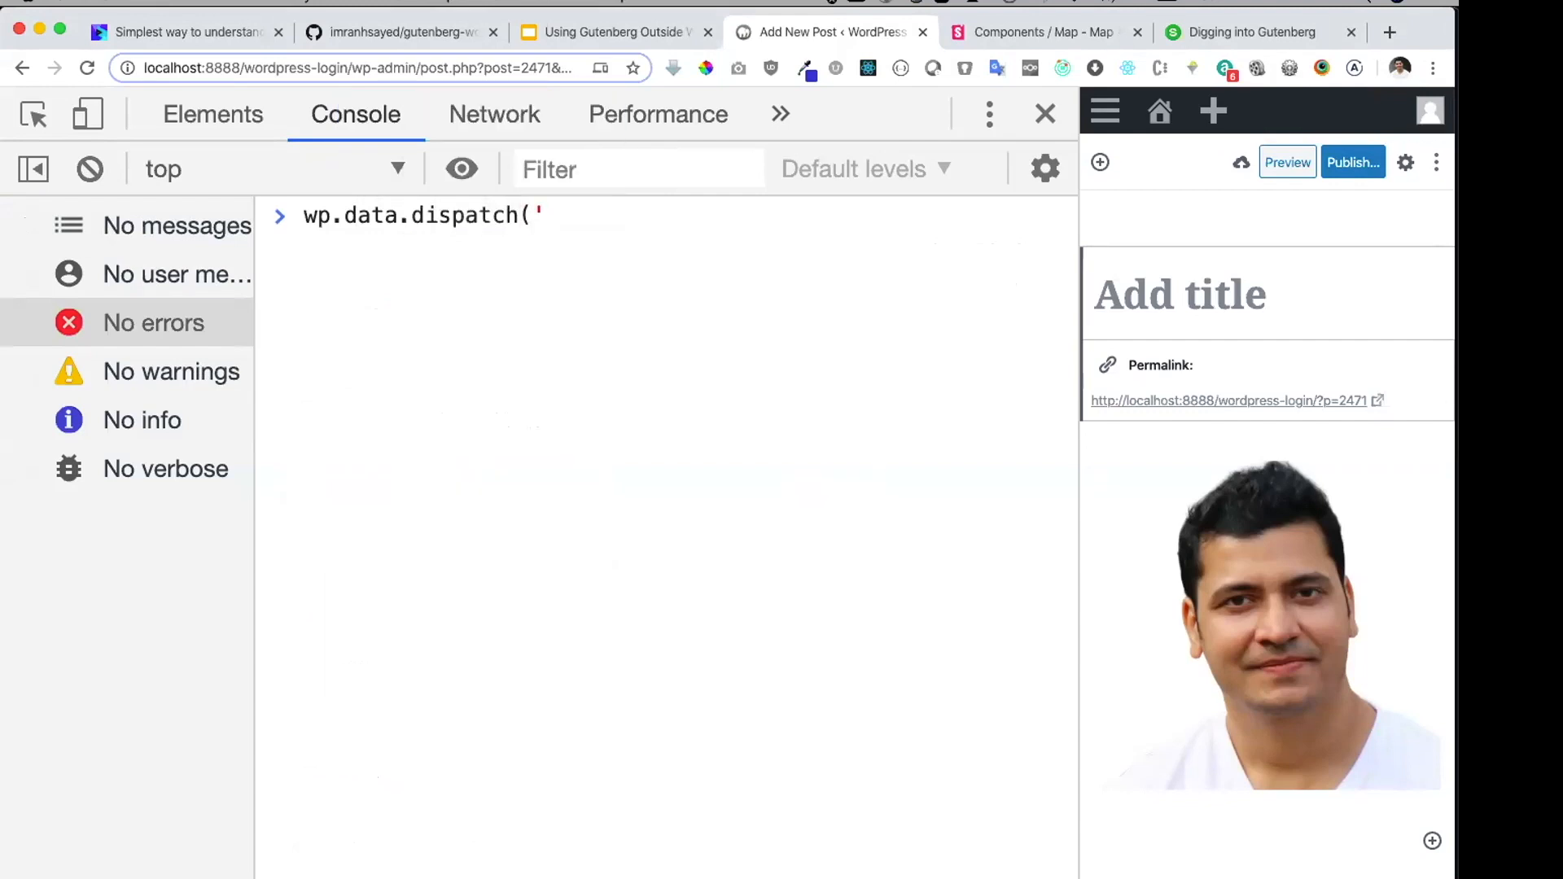
type("food")
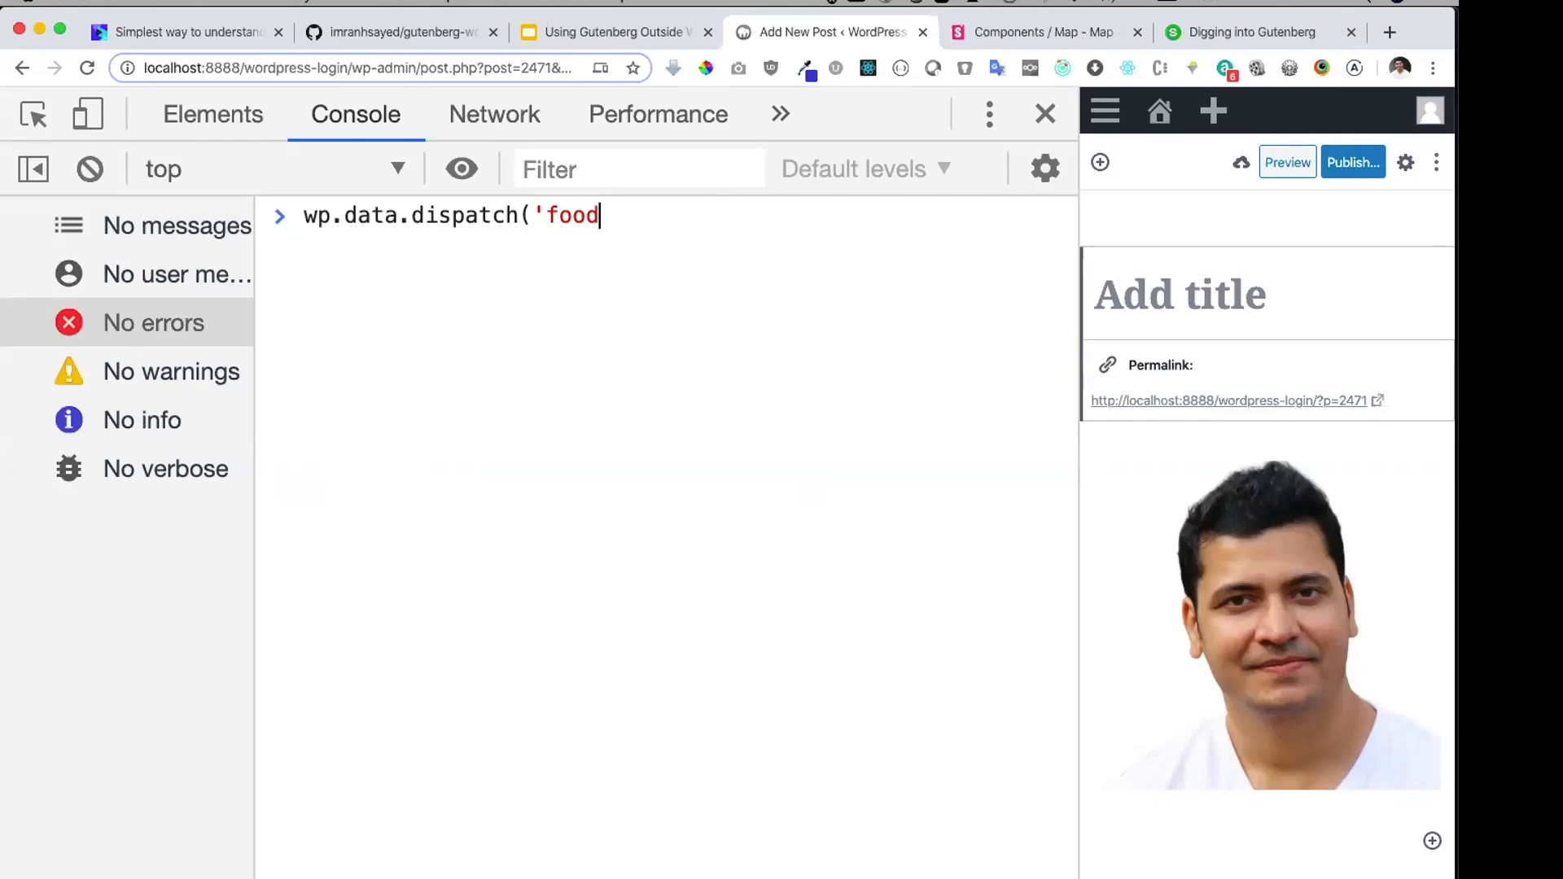
type("'")
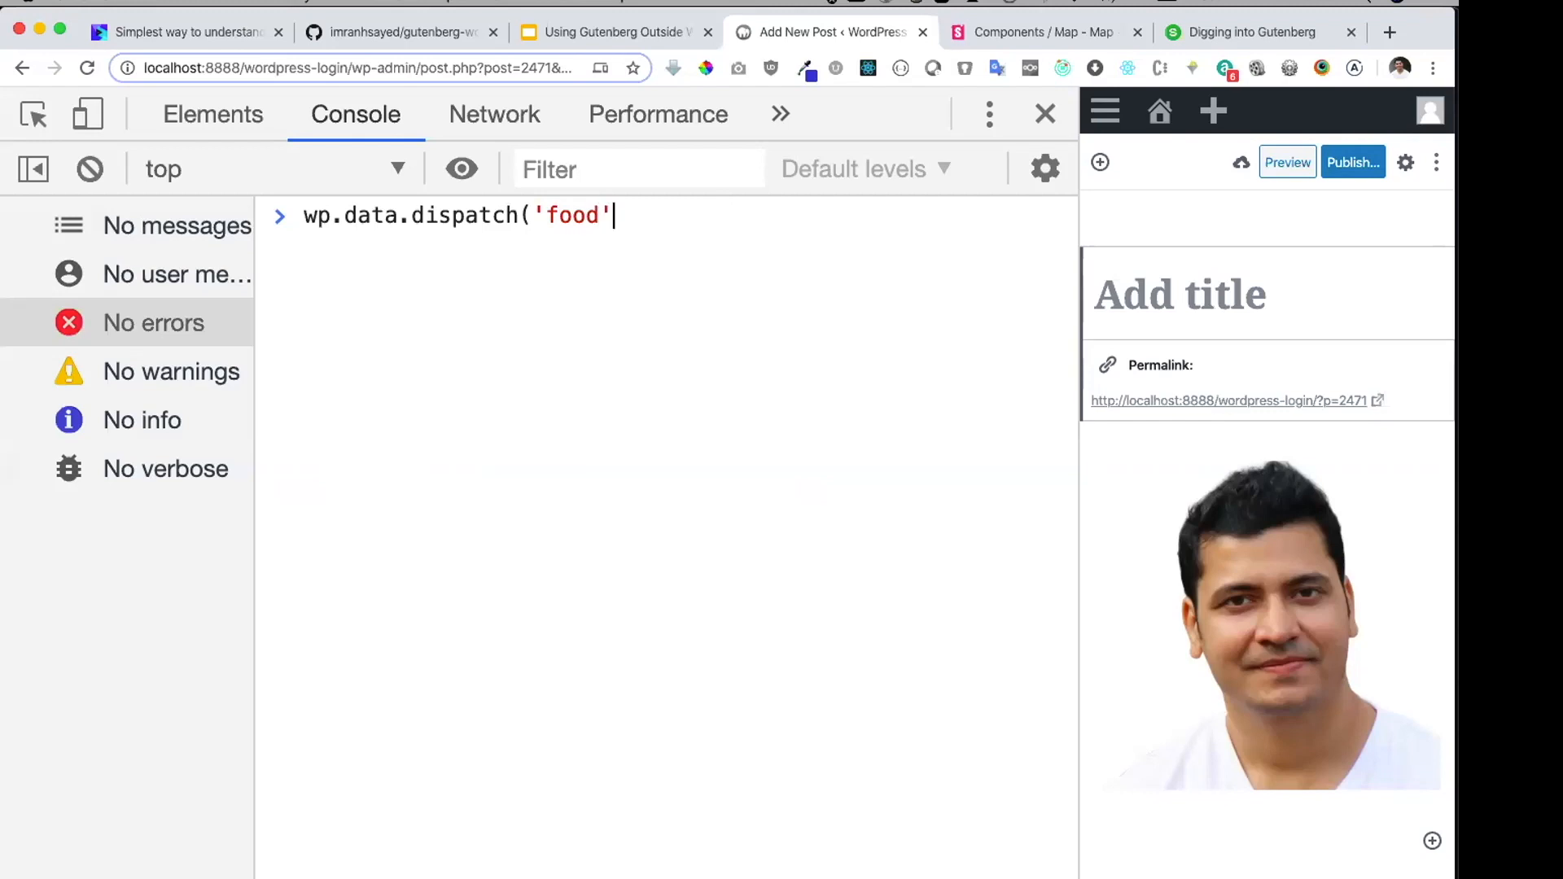
key("Return")
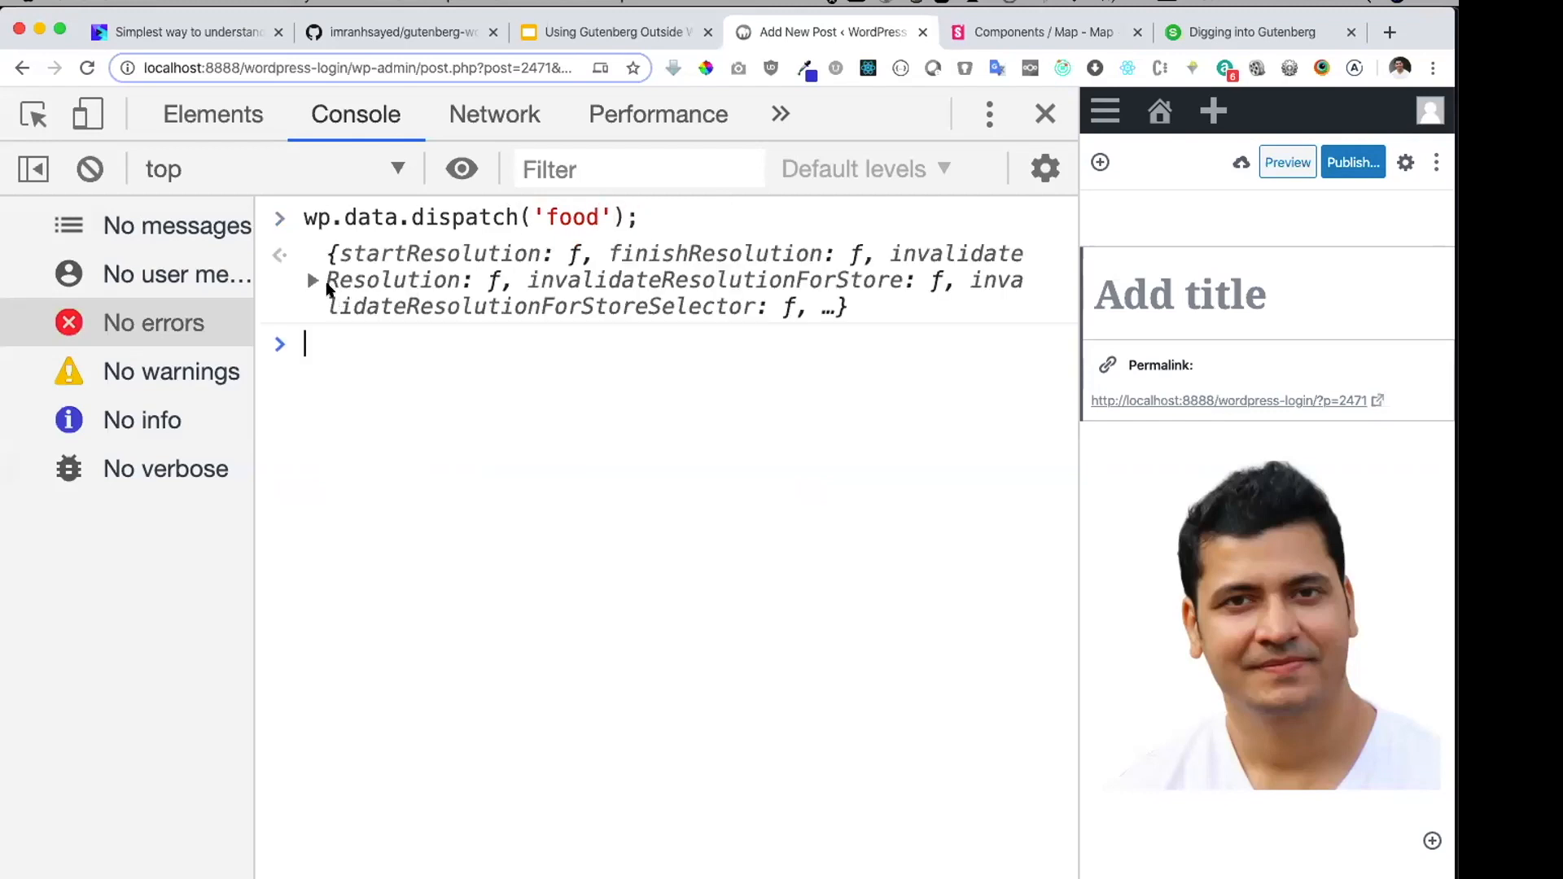
Step: Compose wp.data.dispatch('food').setCookie('Hide n Seek') in the console
left_click(312, 280)
type("wp.data.dispatch('food').")
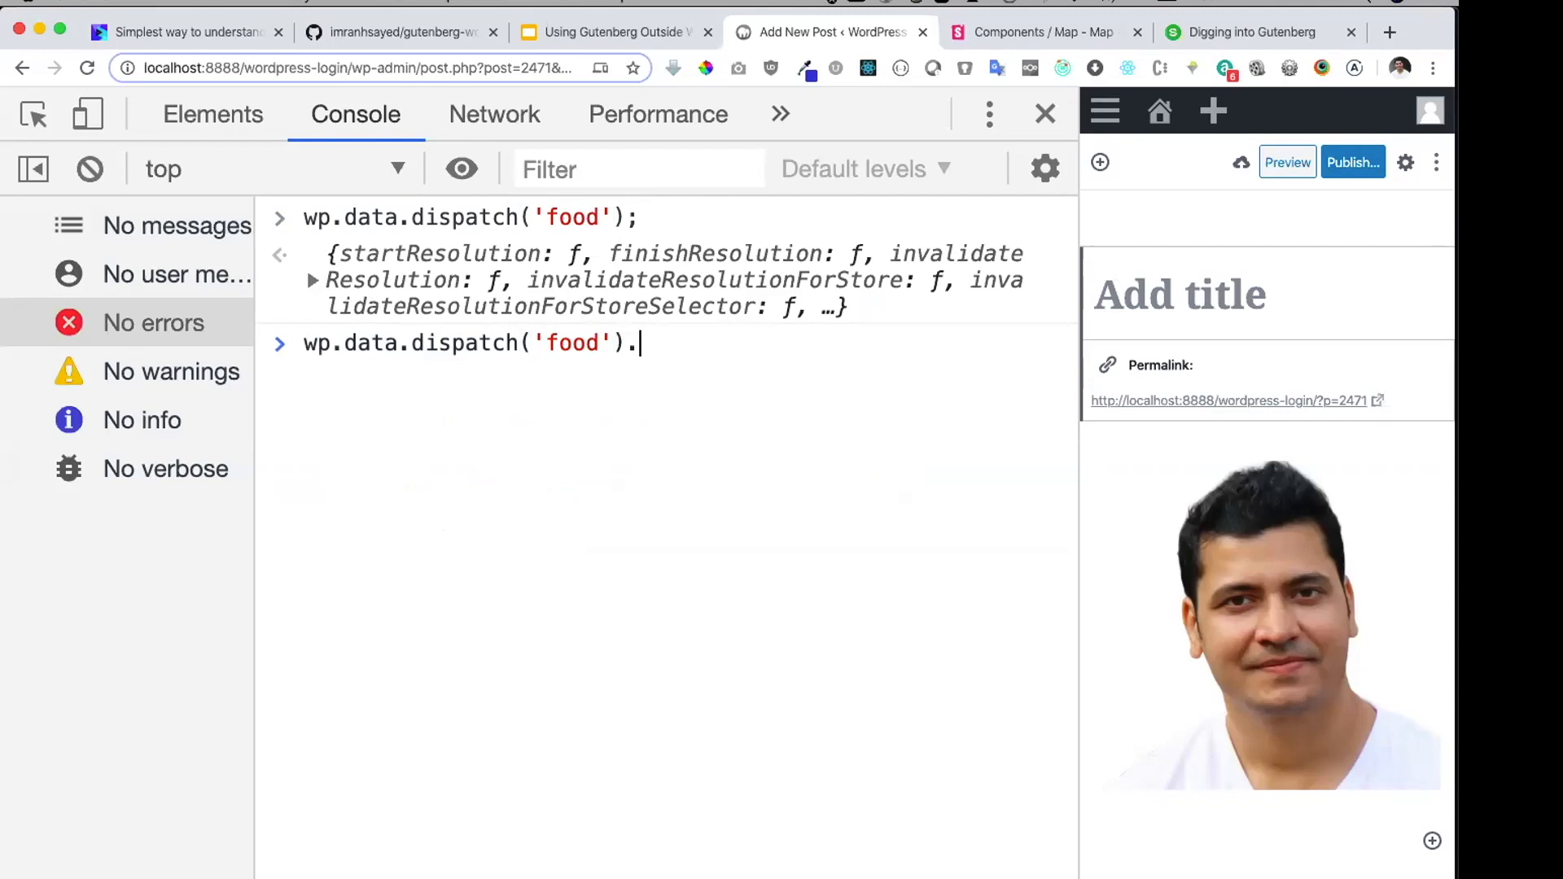
type("setCookie()")
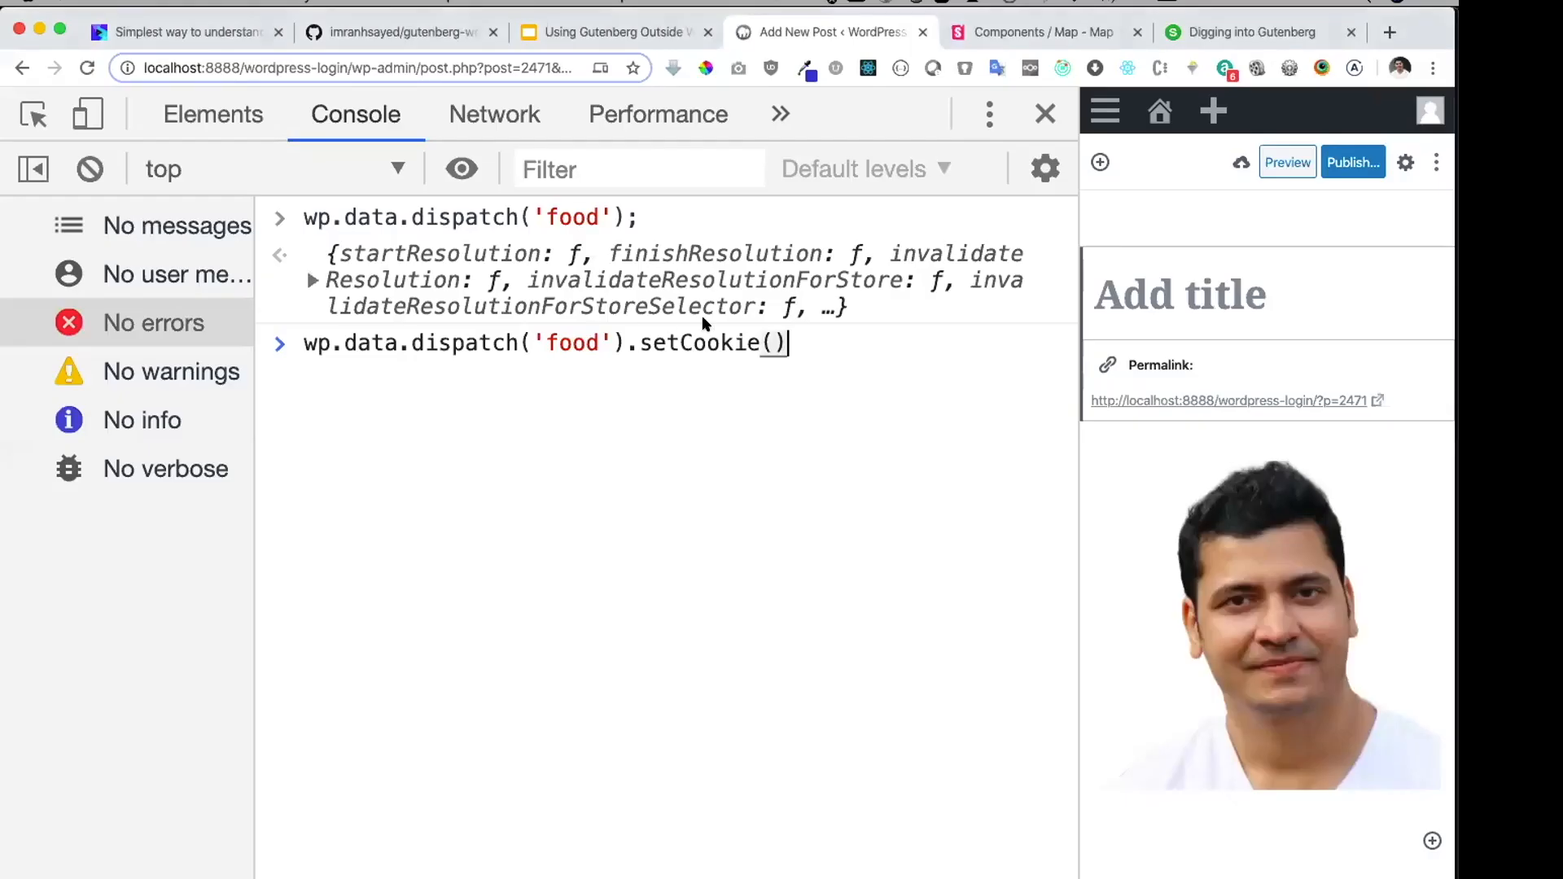
type("'Hi")
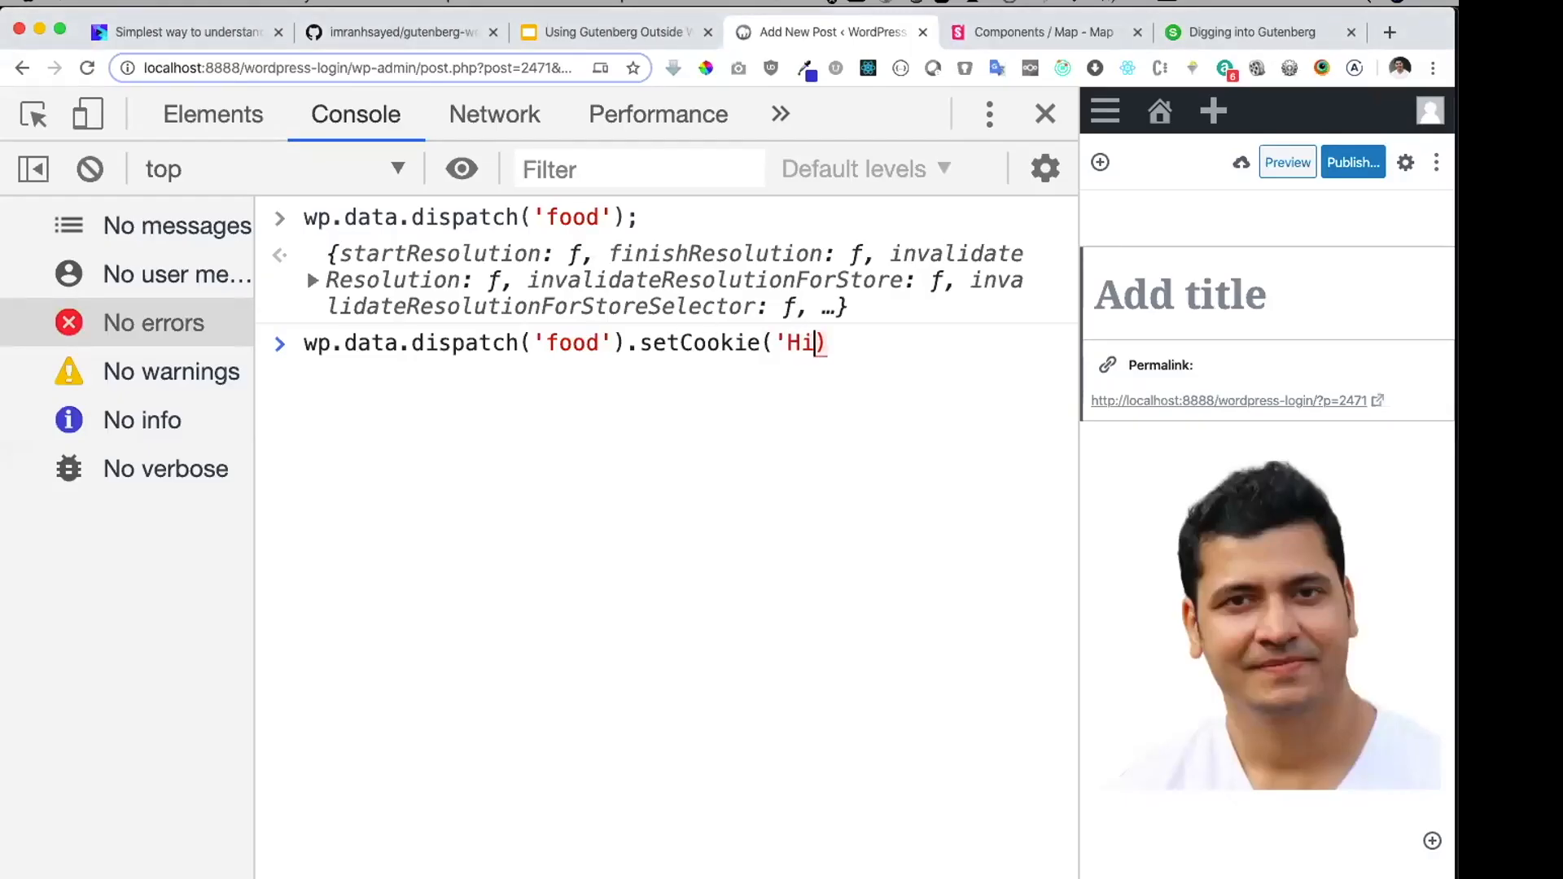
type("de")
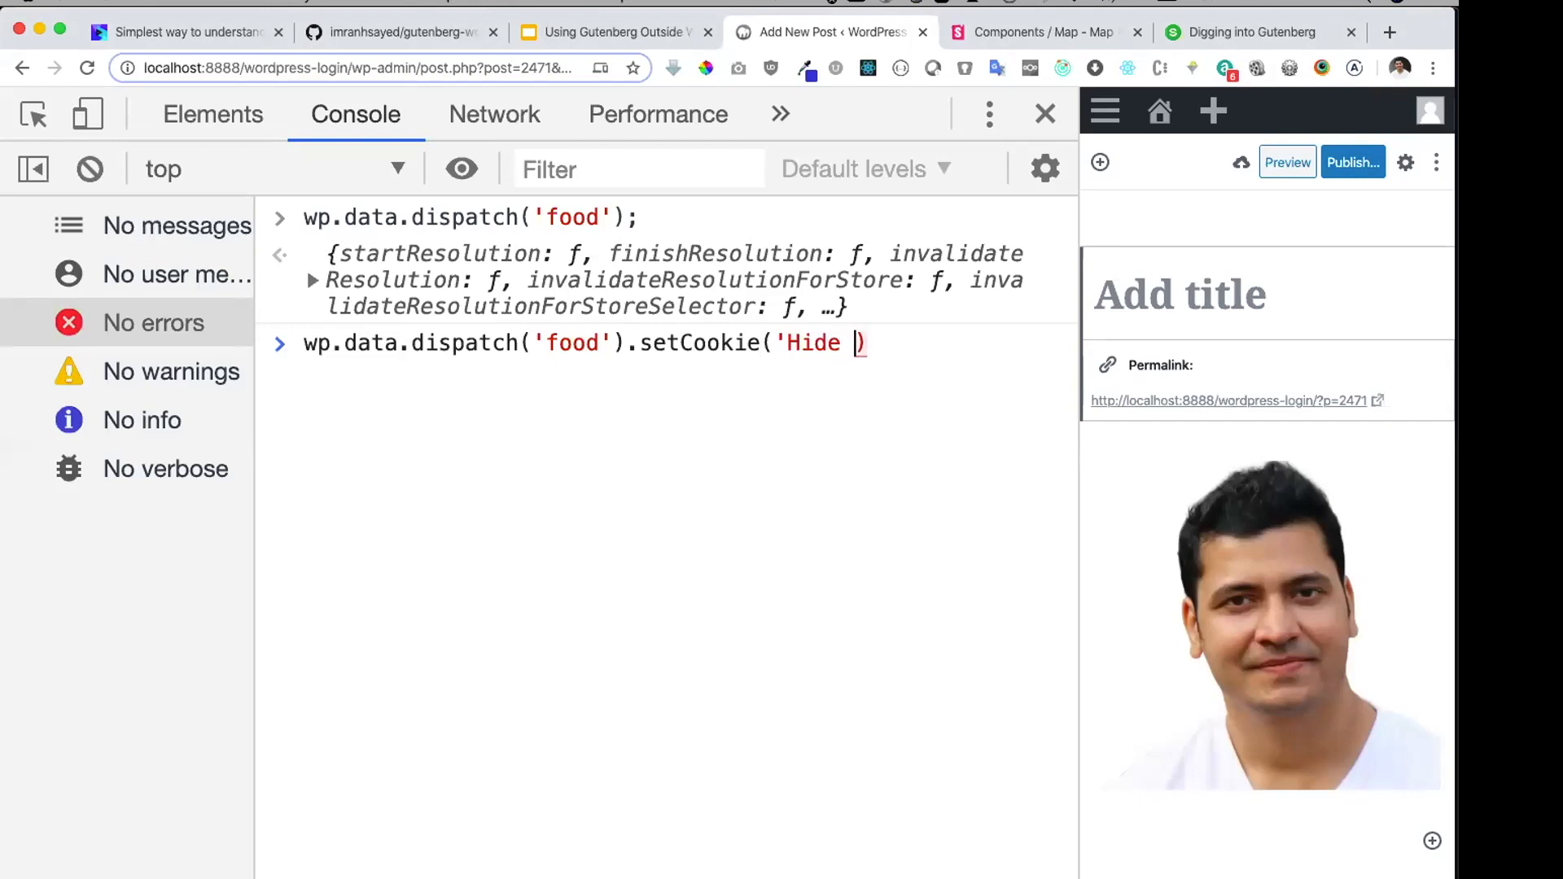
type("n Seek")
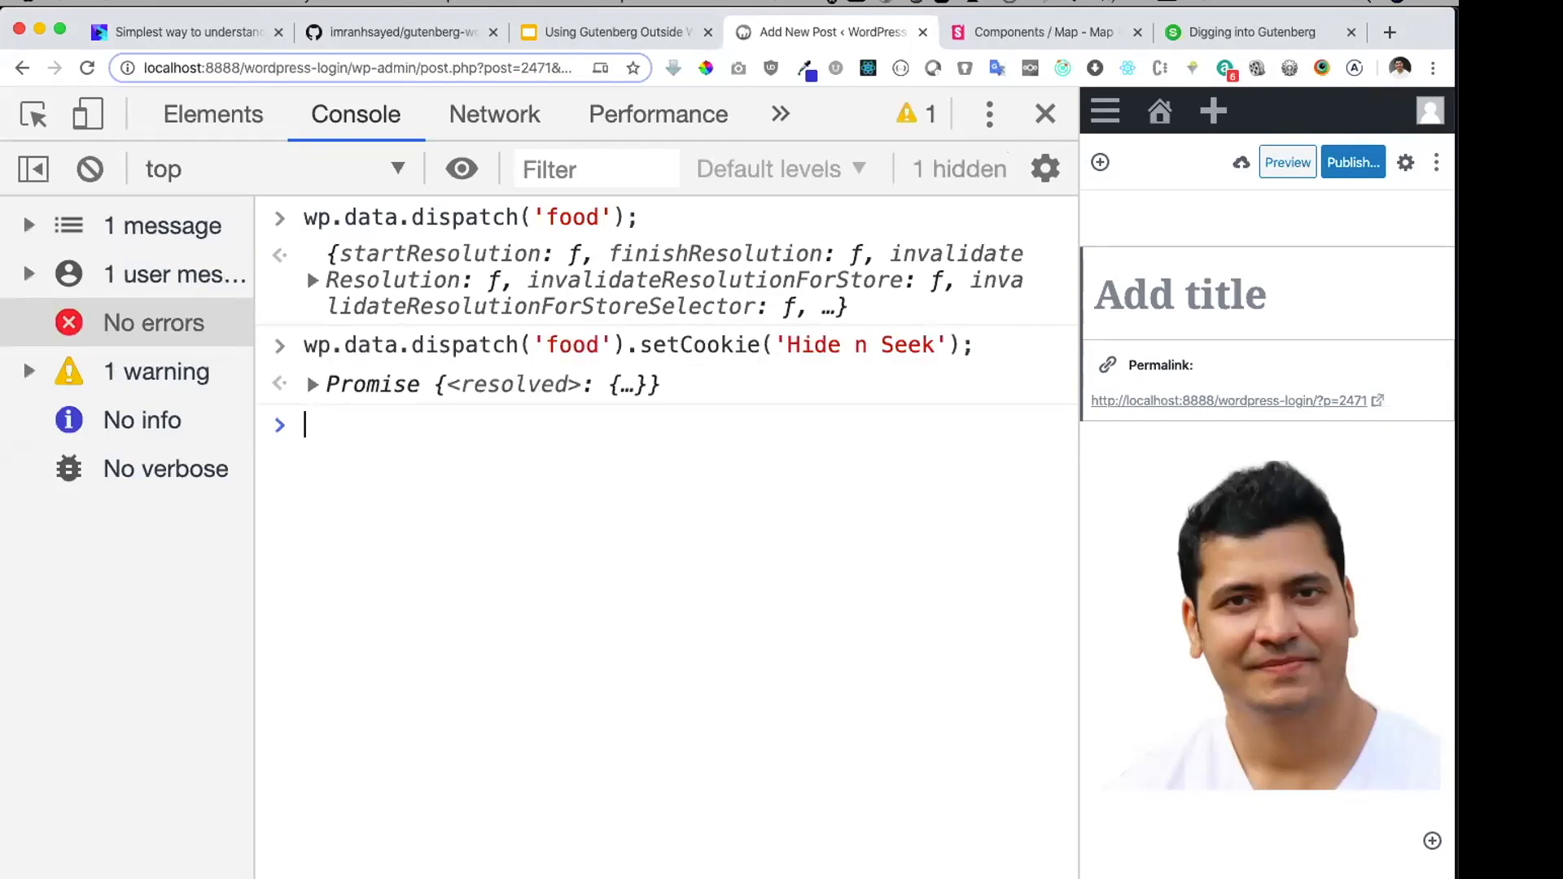
mouse_move(464, 438)
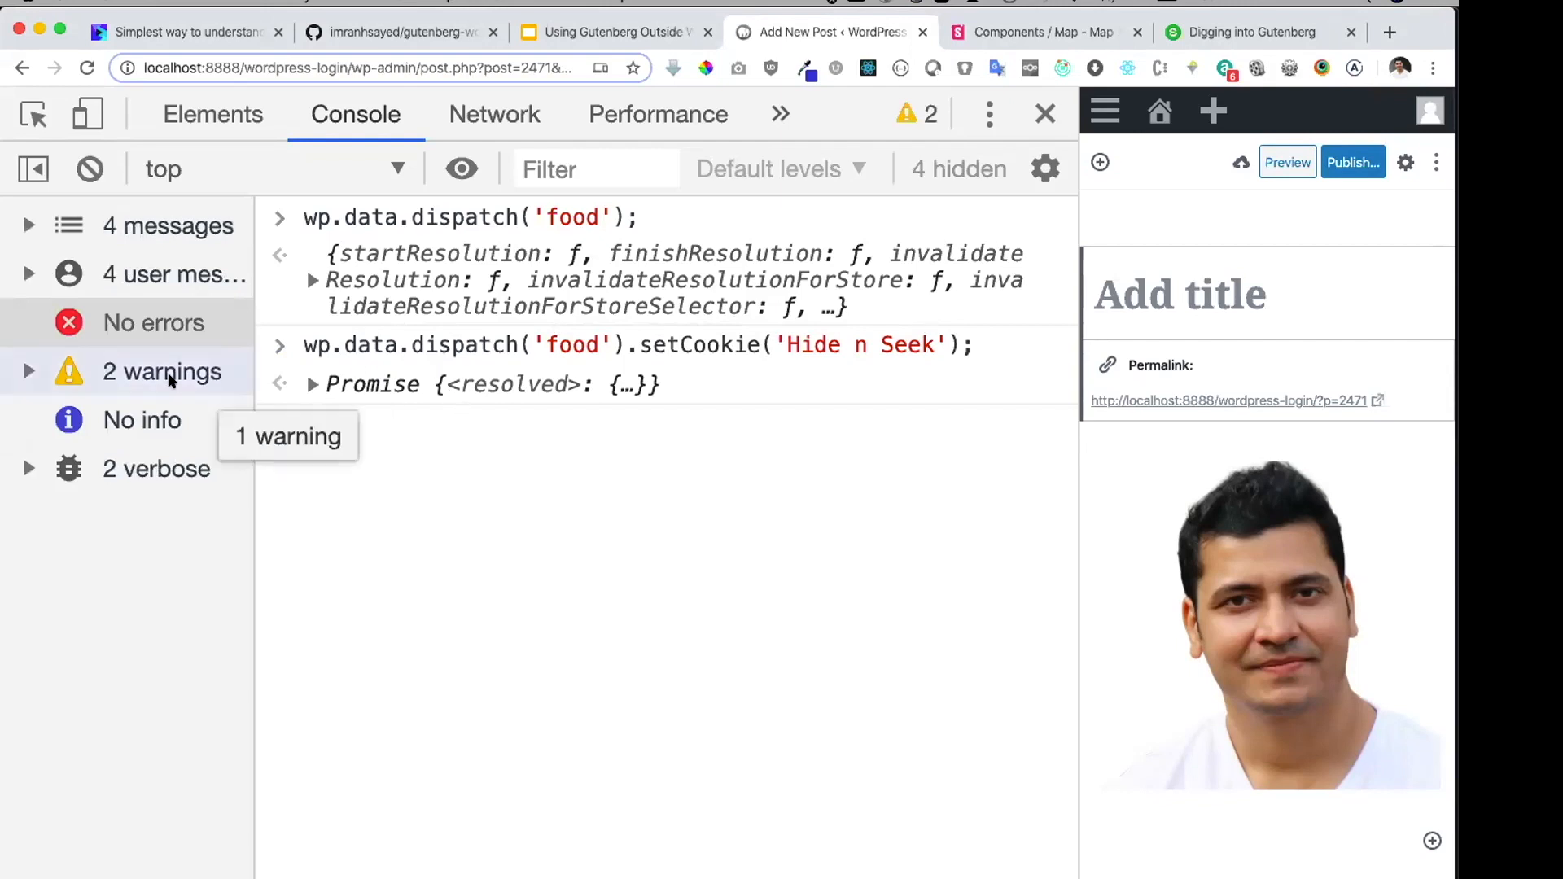
Step: Filter the console to warnings to see 'Got new cookie: Hide n Seek', then clear the filter
left_click(159, 371)
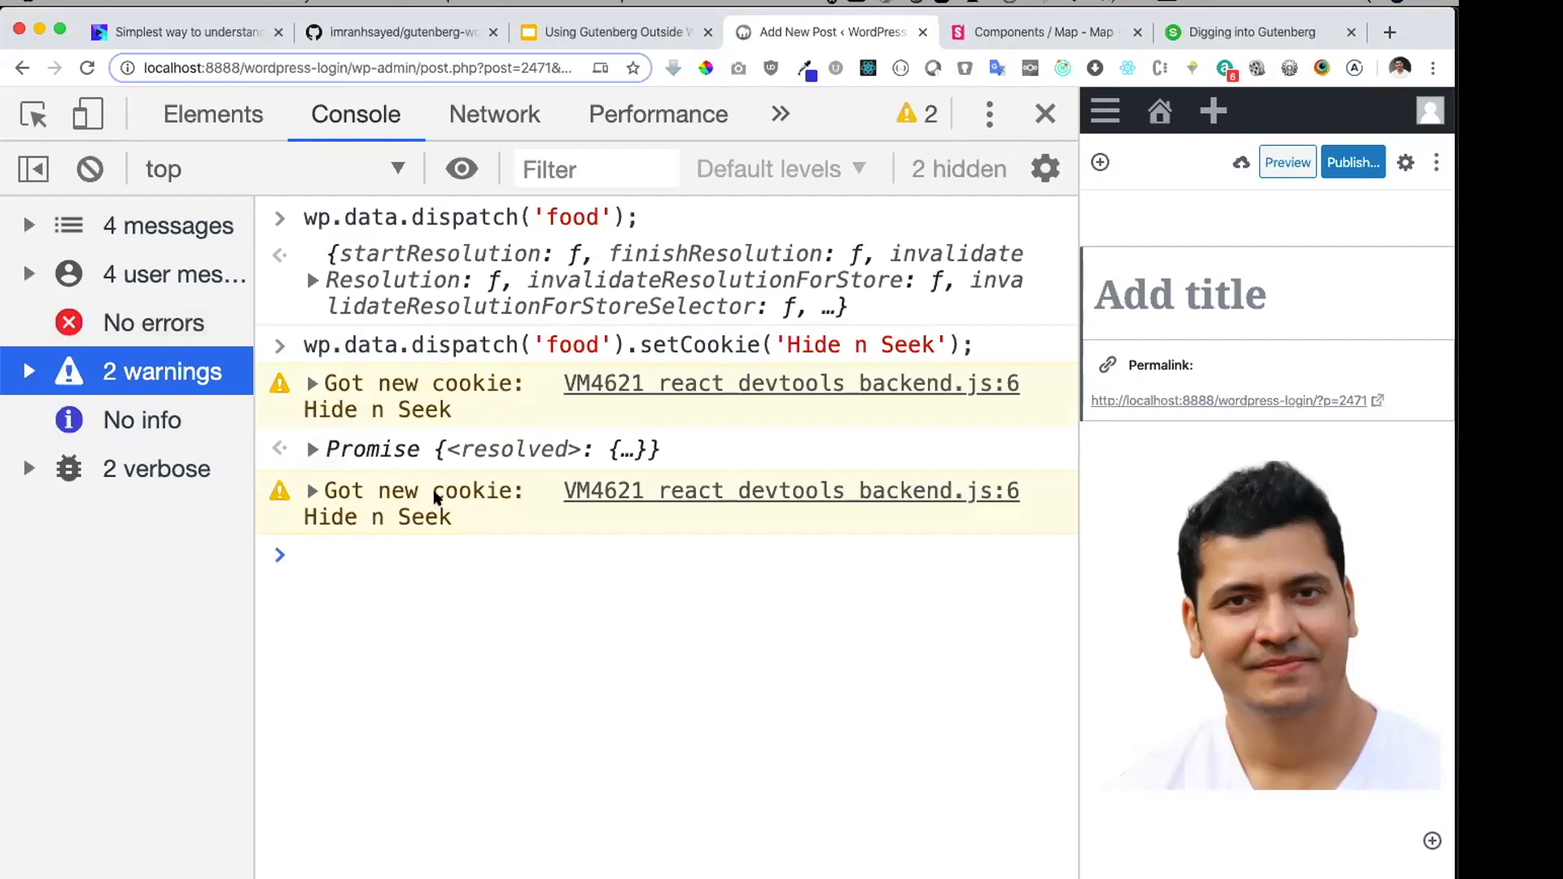
mouse_move(468, 511)
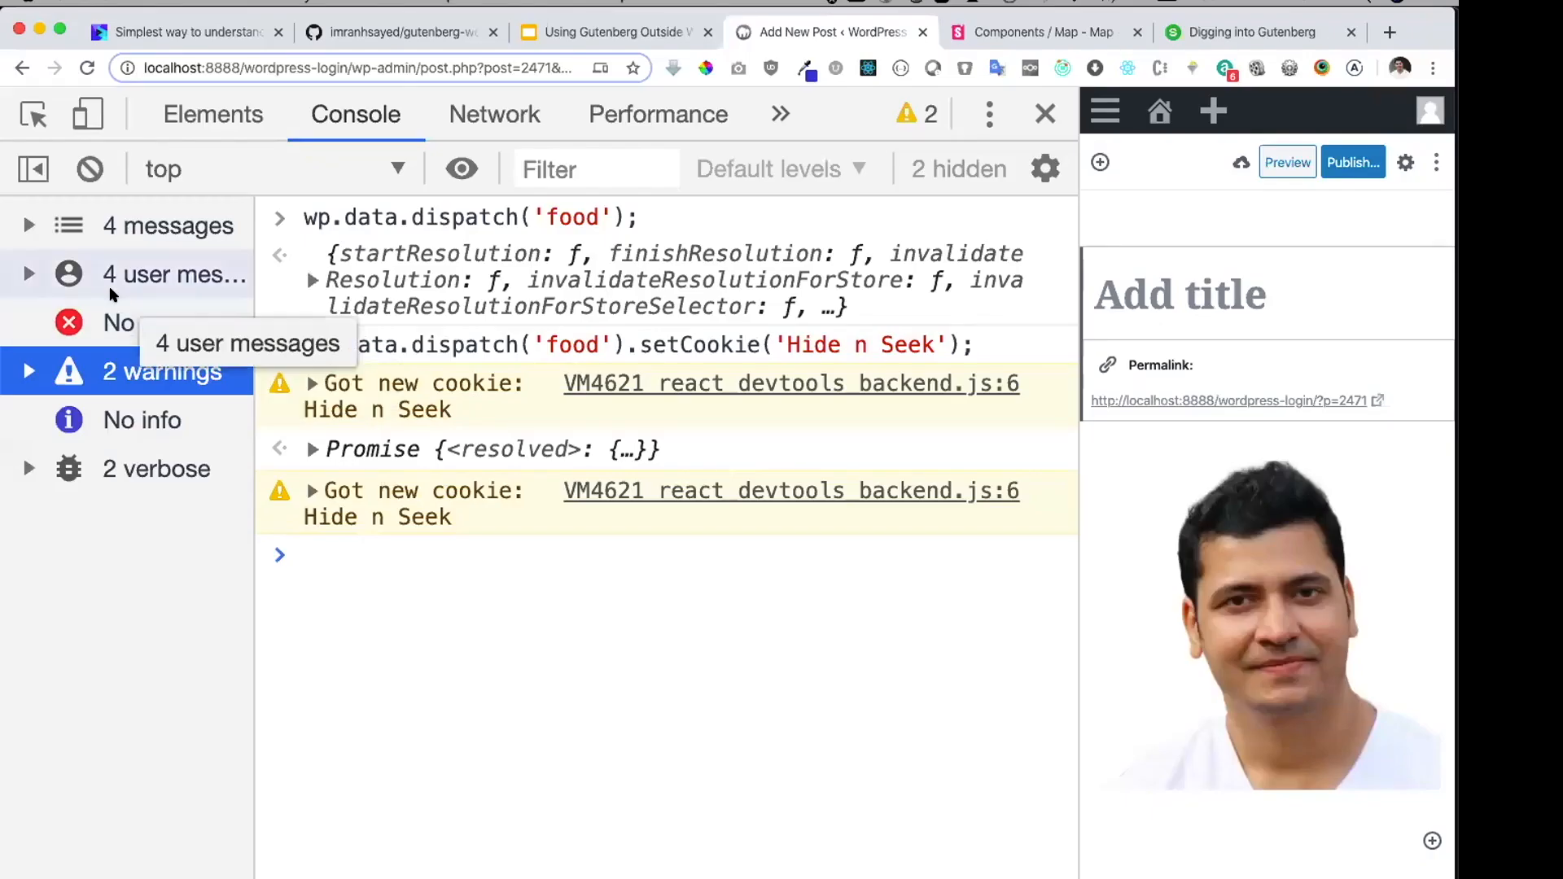
left_click(153, 323)
type("wp.data.")
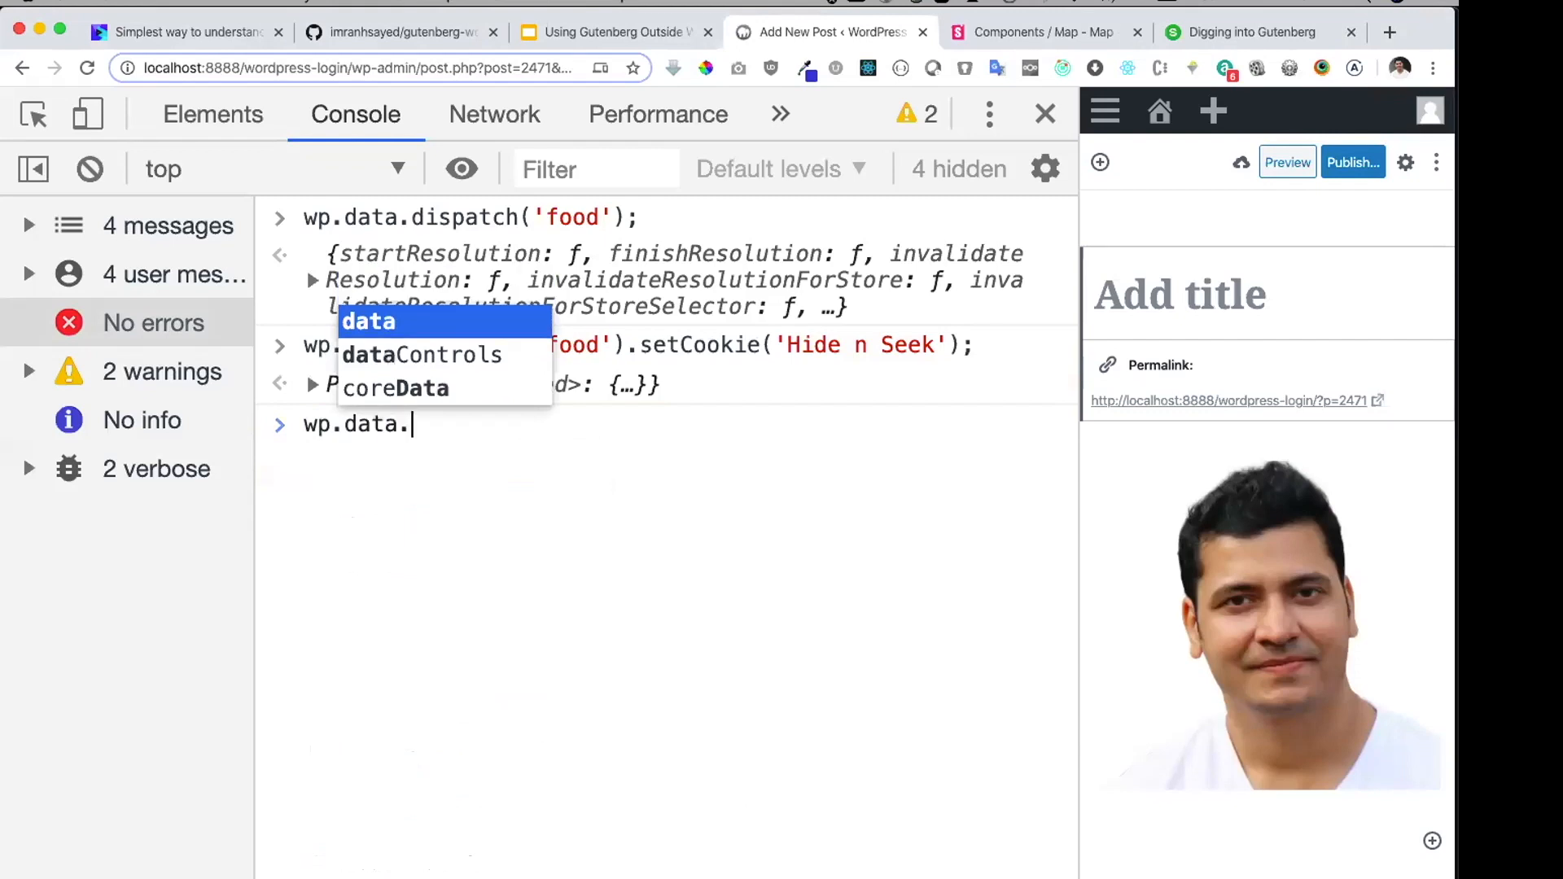
Step: Run wp.data.select('food').getCookie() in the console, returning "Hide n Seek"
type("select")
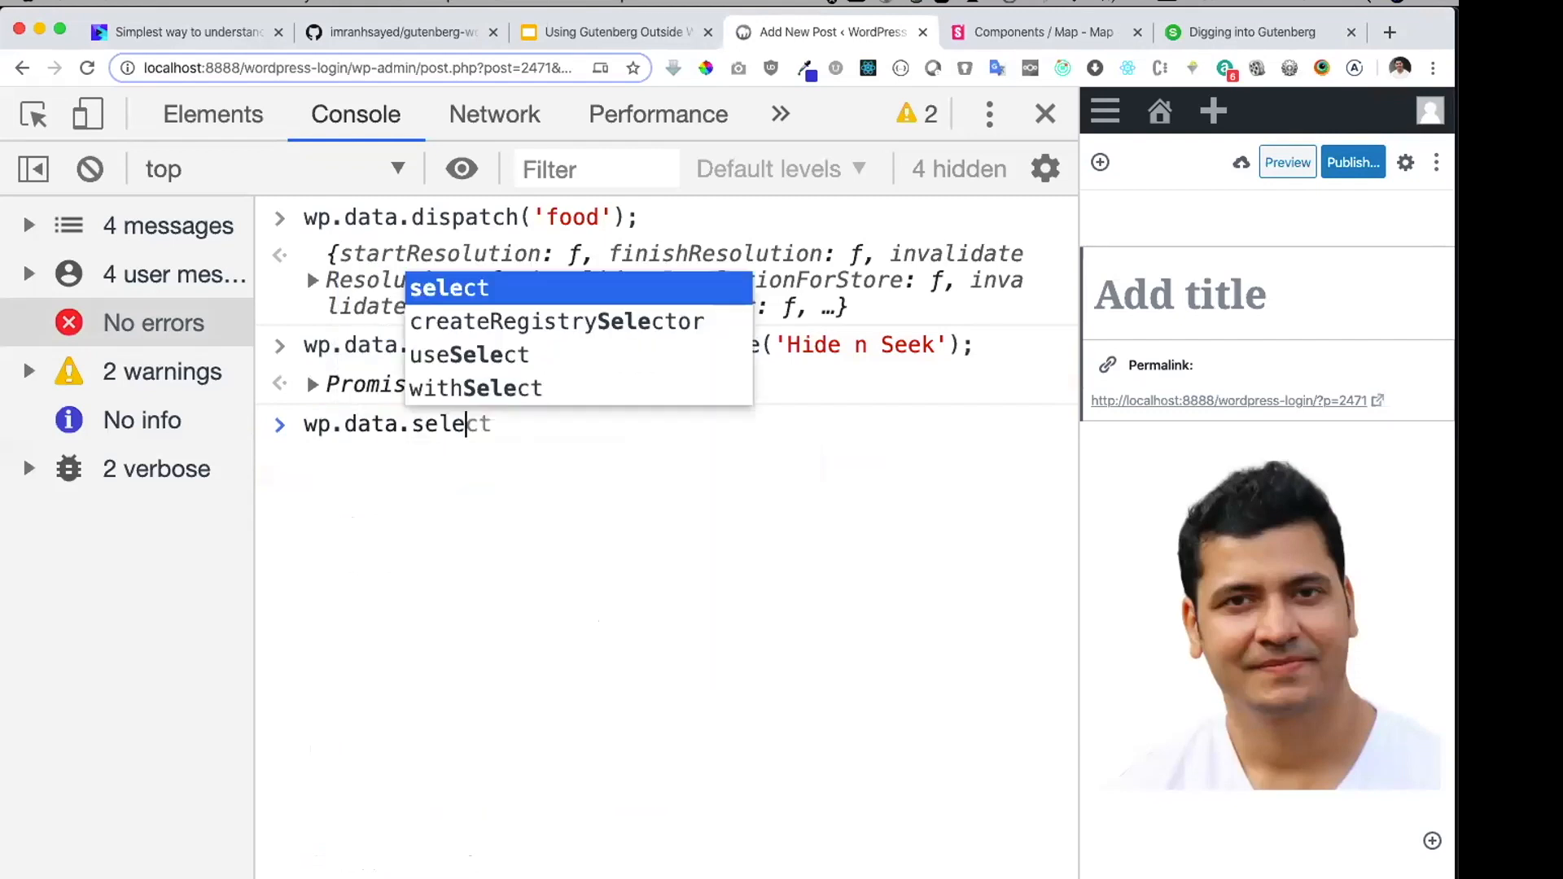
type("('foo")
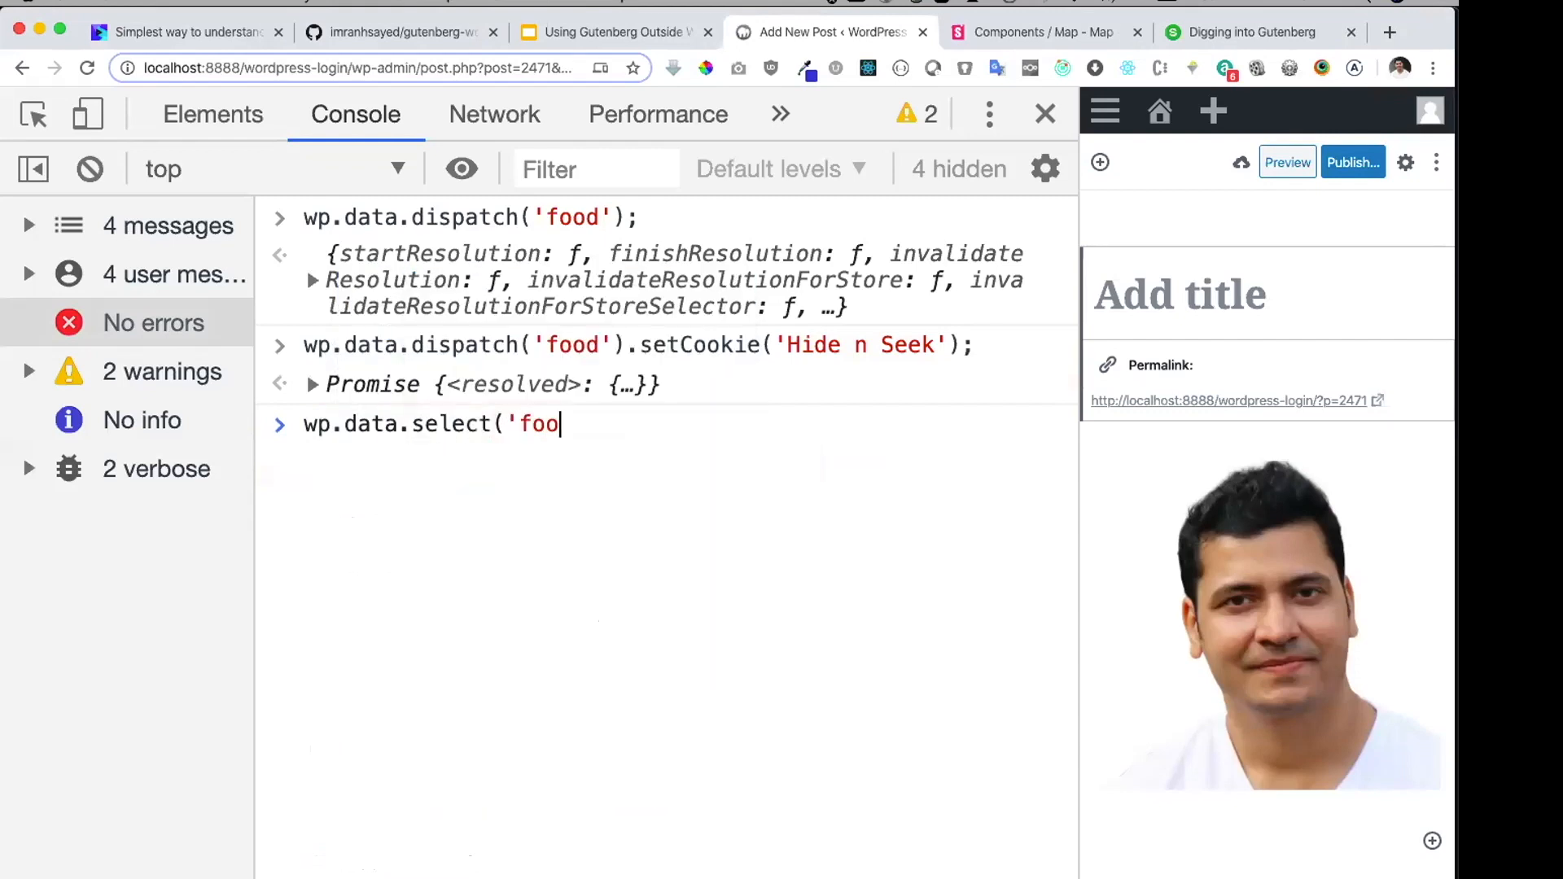
type("d')")
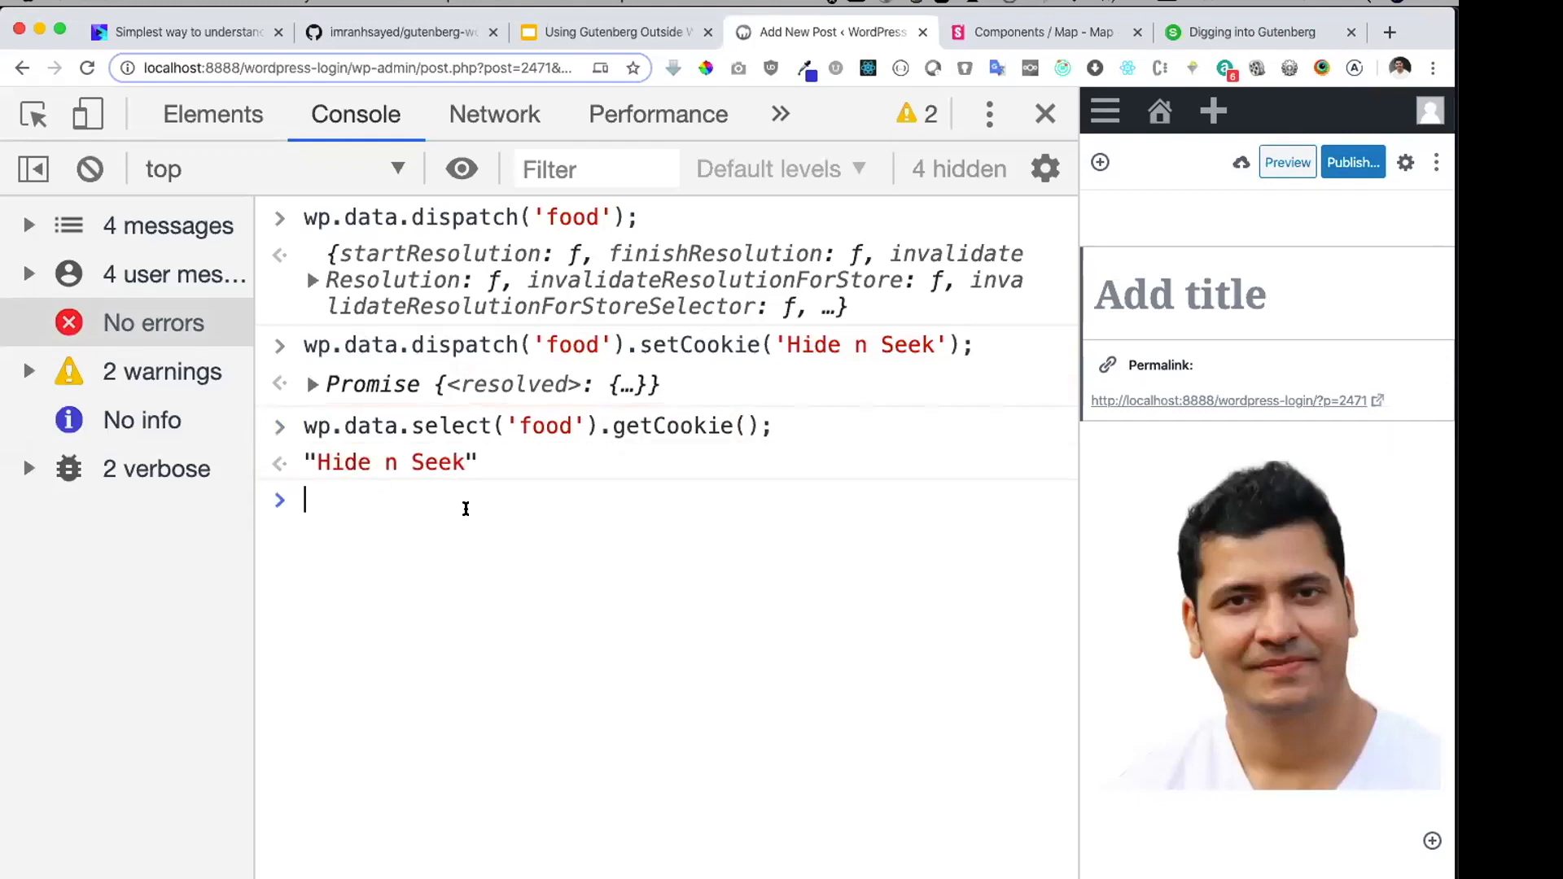
type("wp.data.select('food').getCookie();")
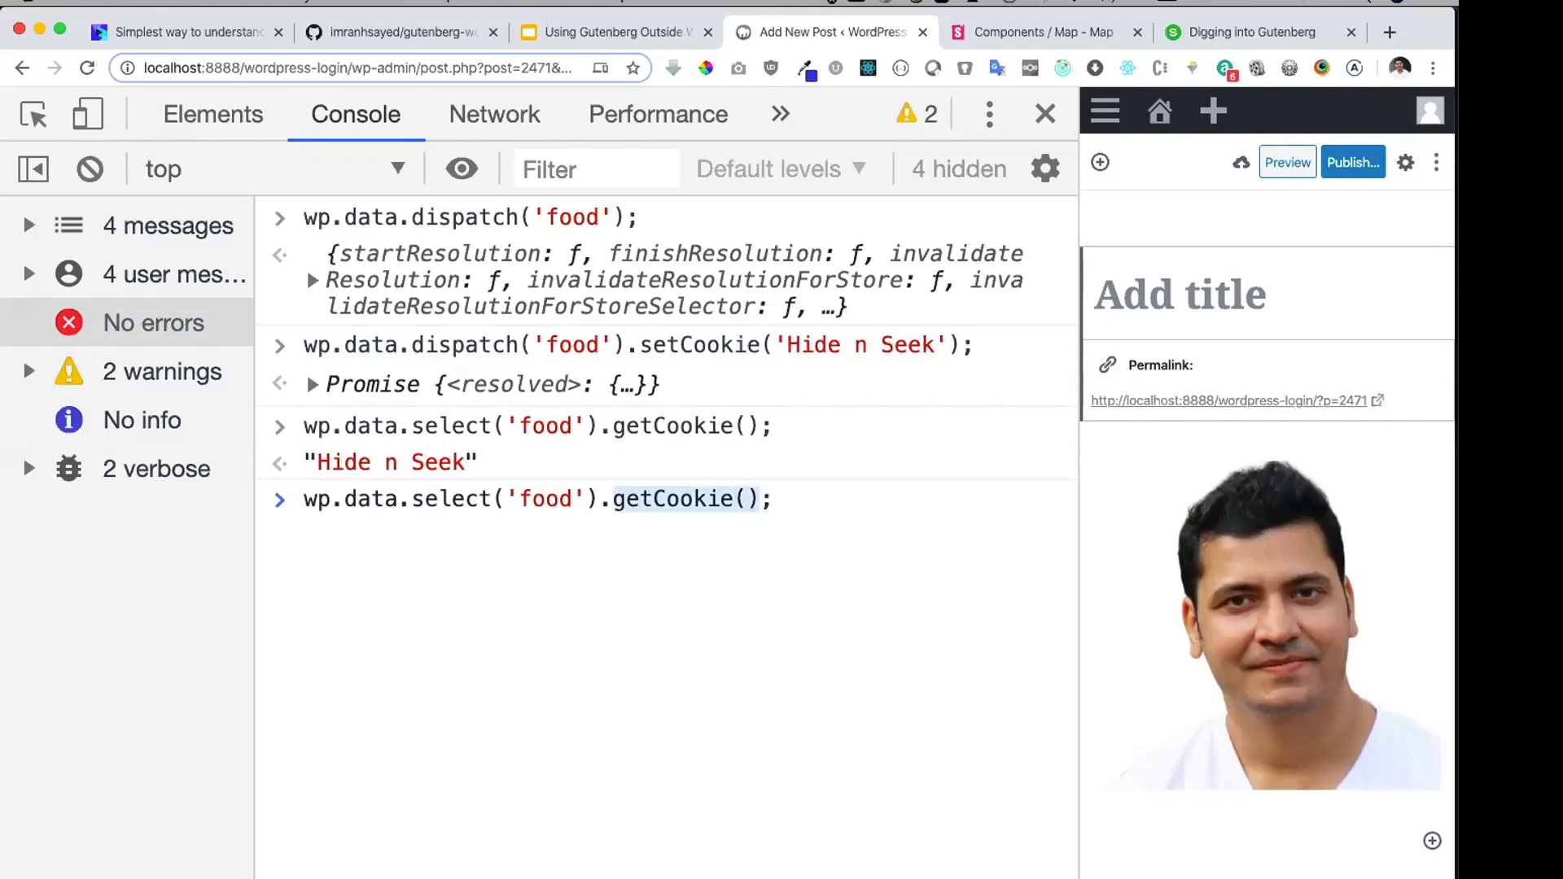
type("get")
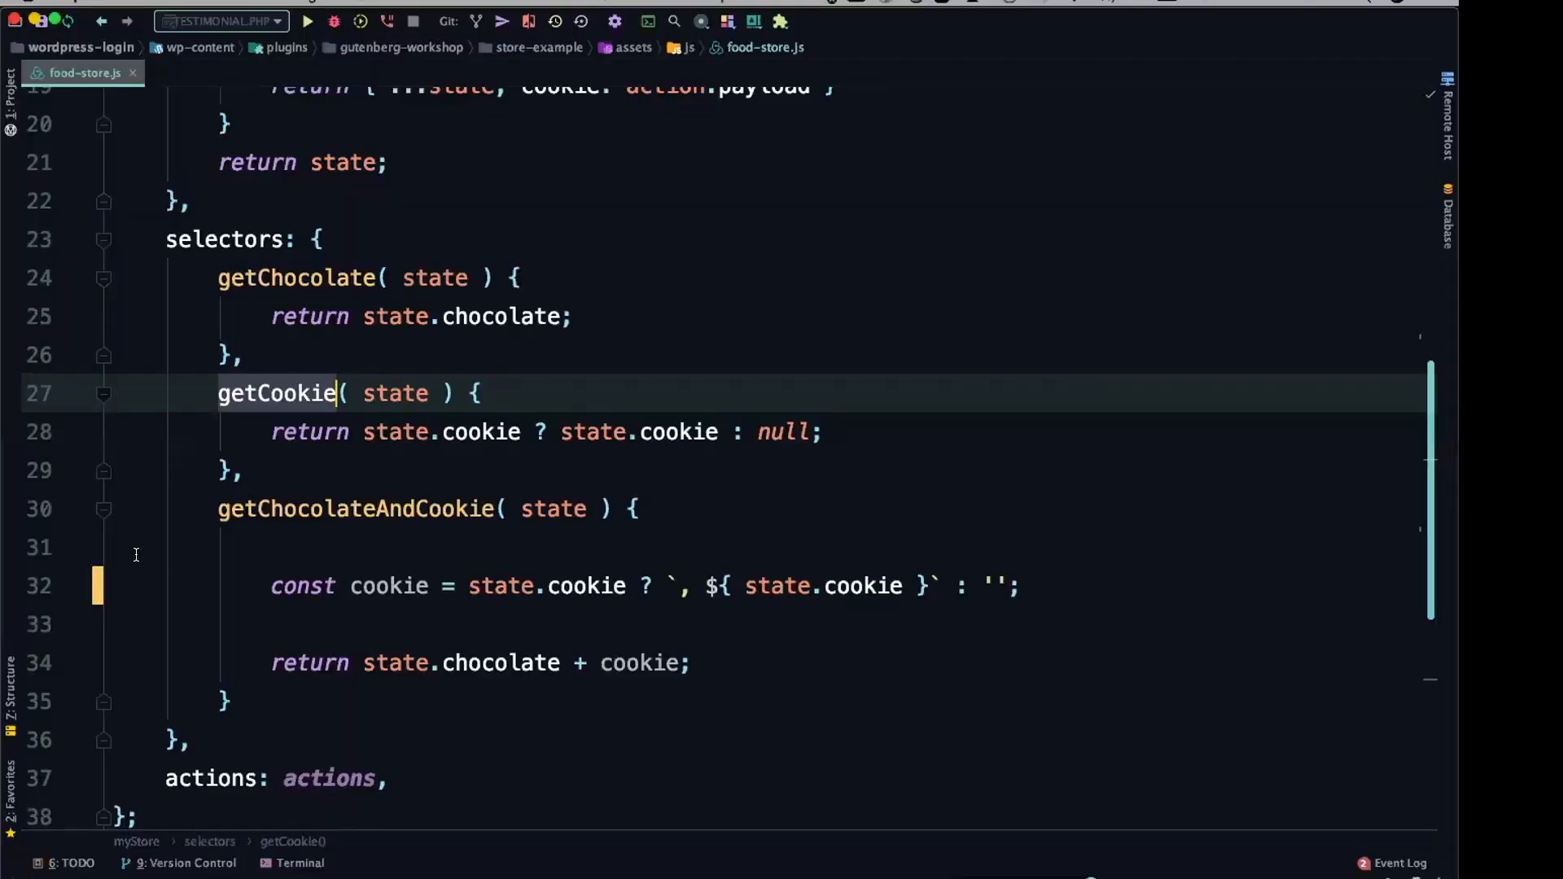
Step: Inspect the getChocolateAndCookie selector in food-store.js in PhpStorm
left_click(357, 508)
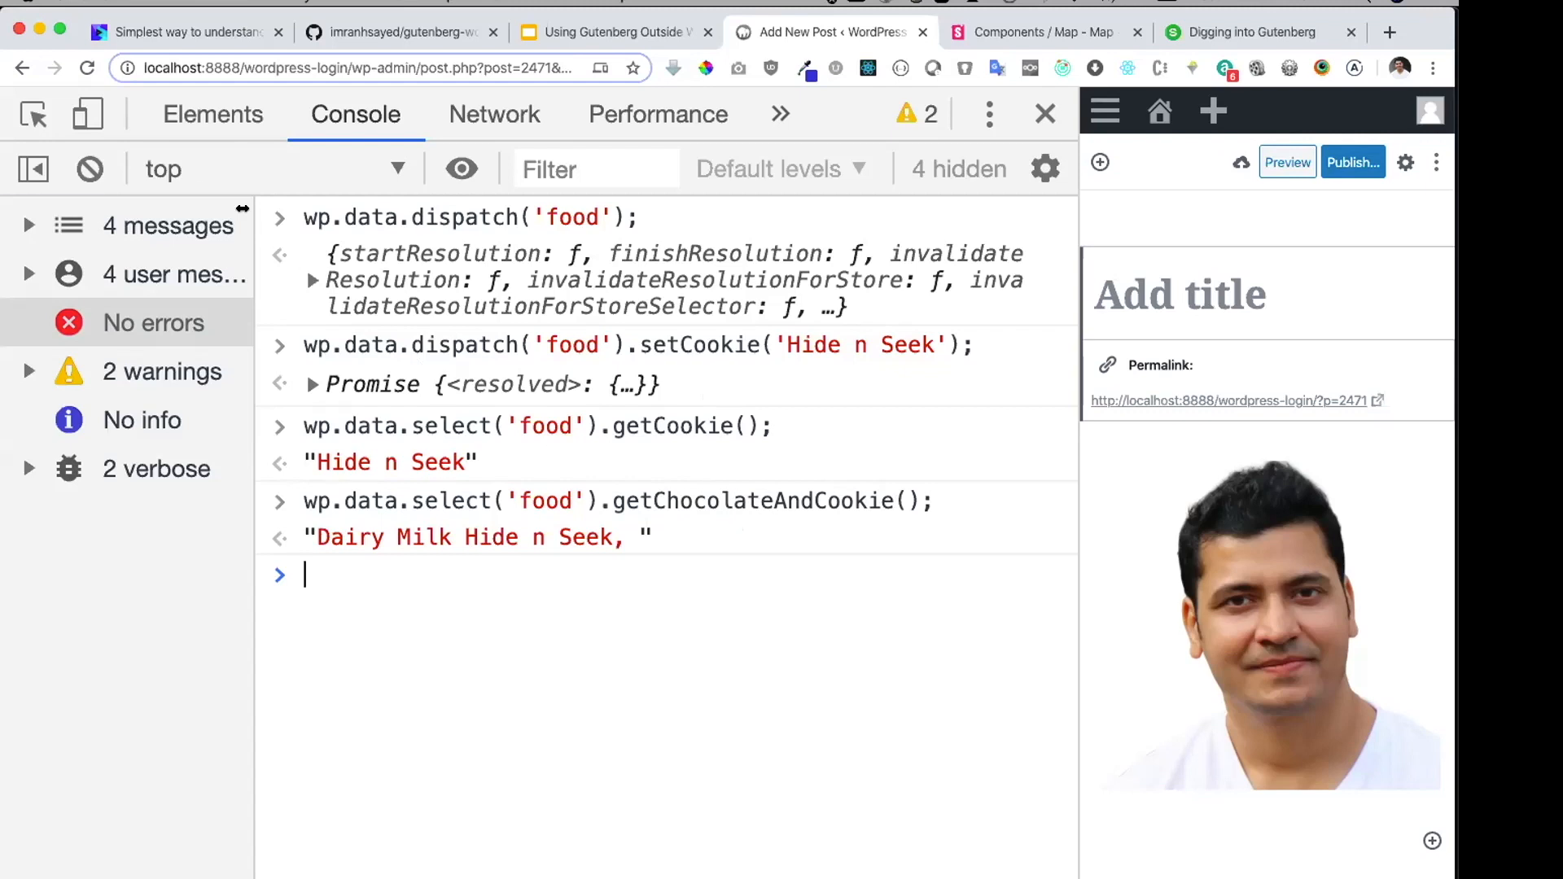
mouse_move(90, 168)
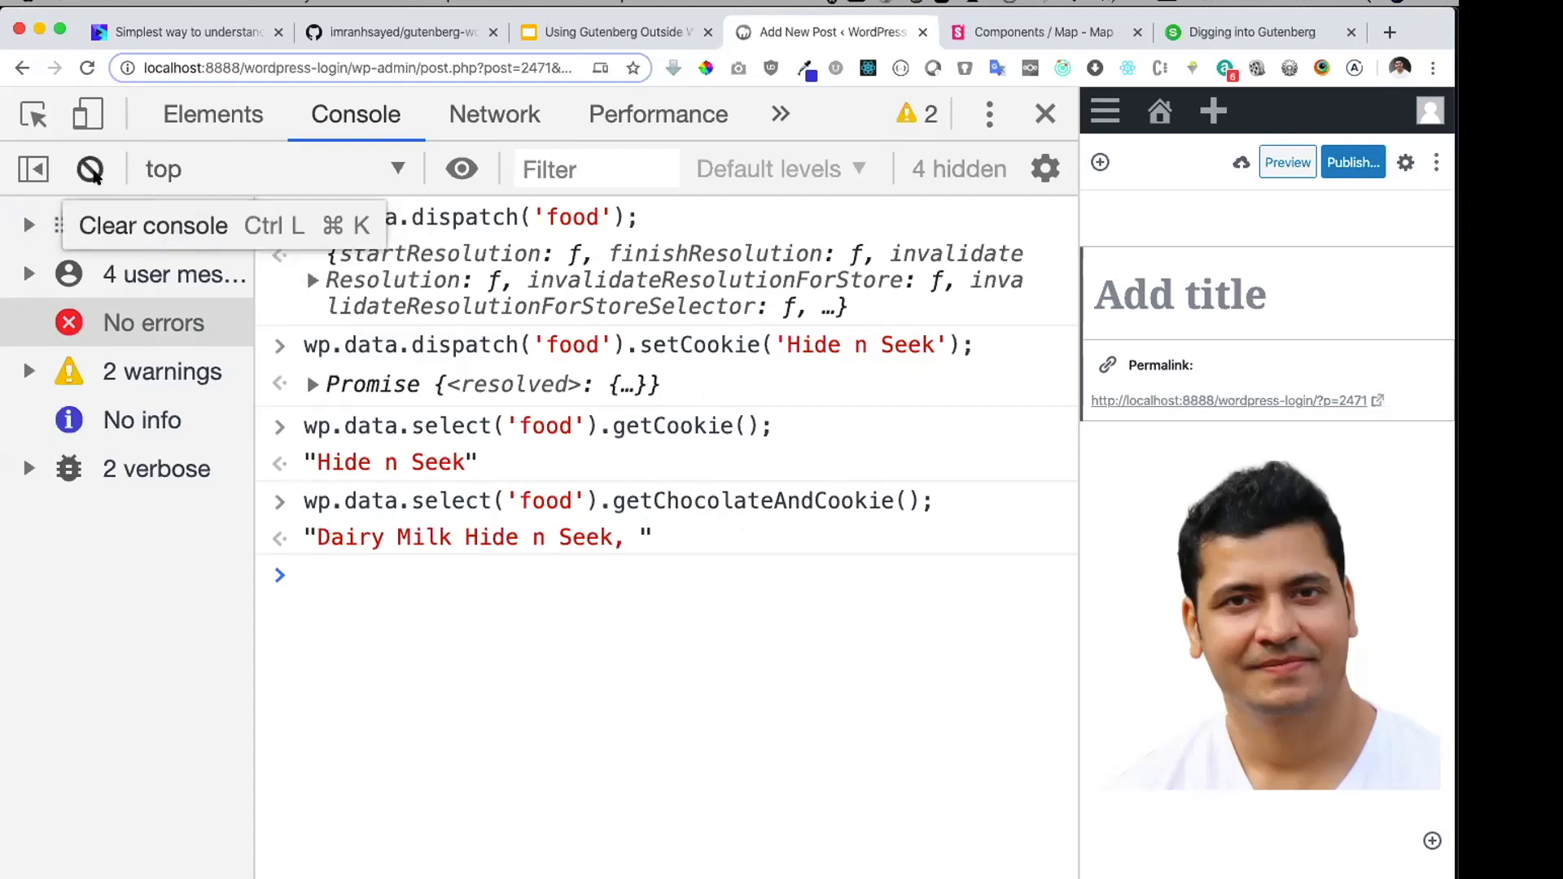